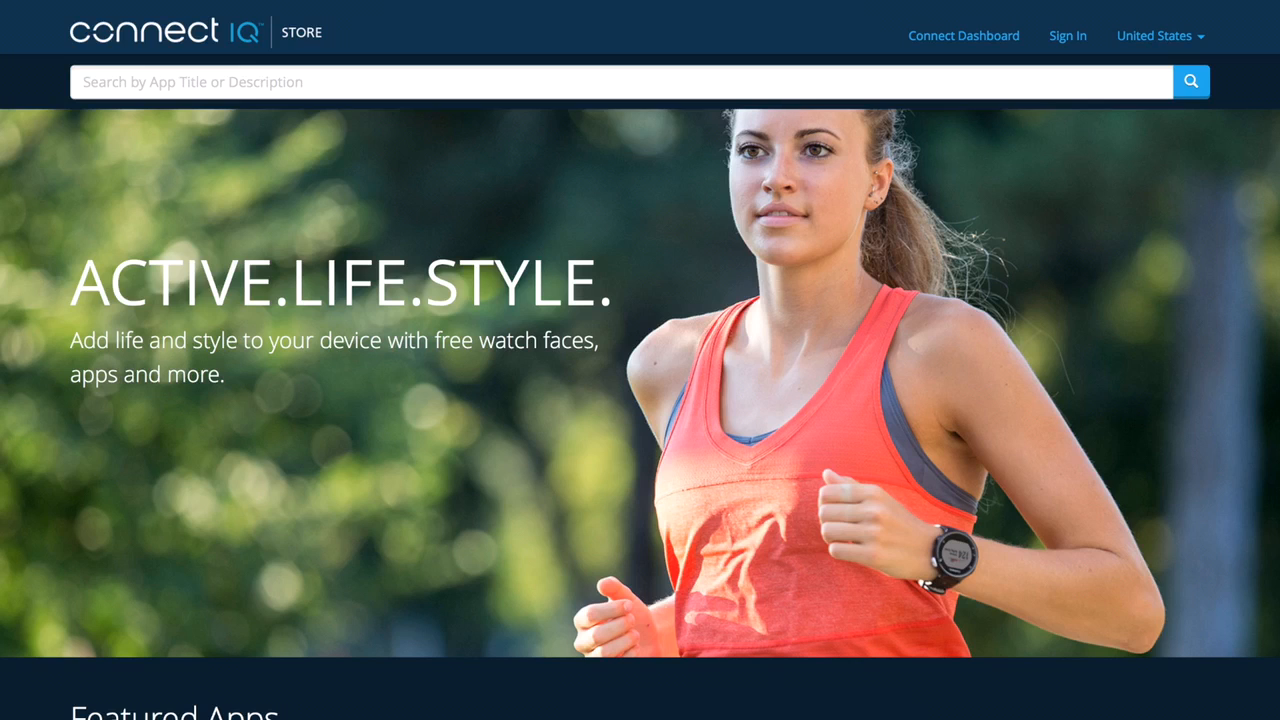
Step: Scroll around the fenix 3 HR device page while its queue begins syncing
scroll(down, 3)
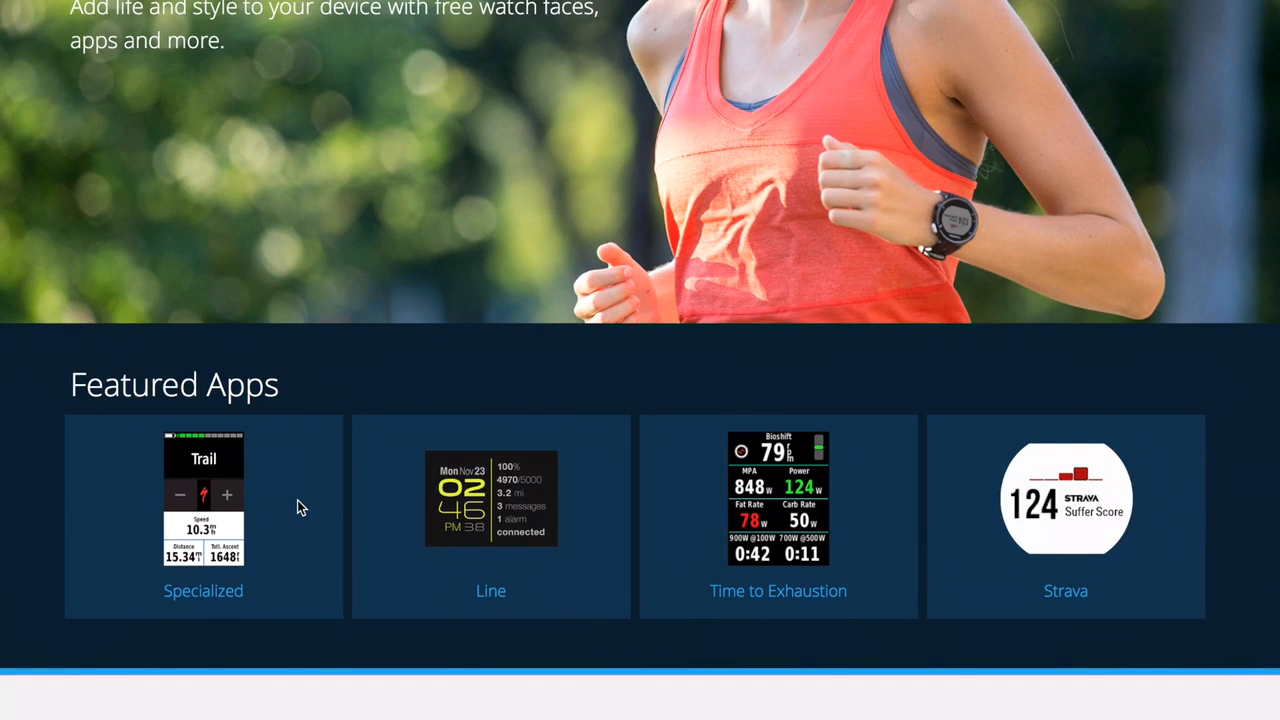
mouse_move(390, 362)
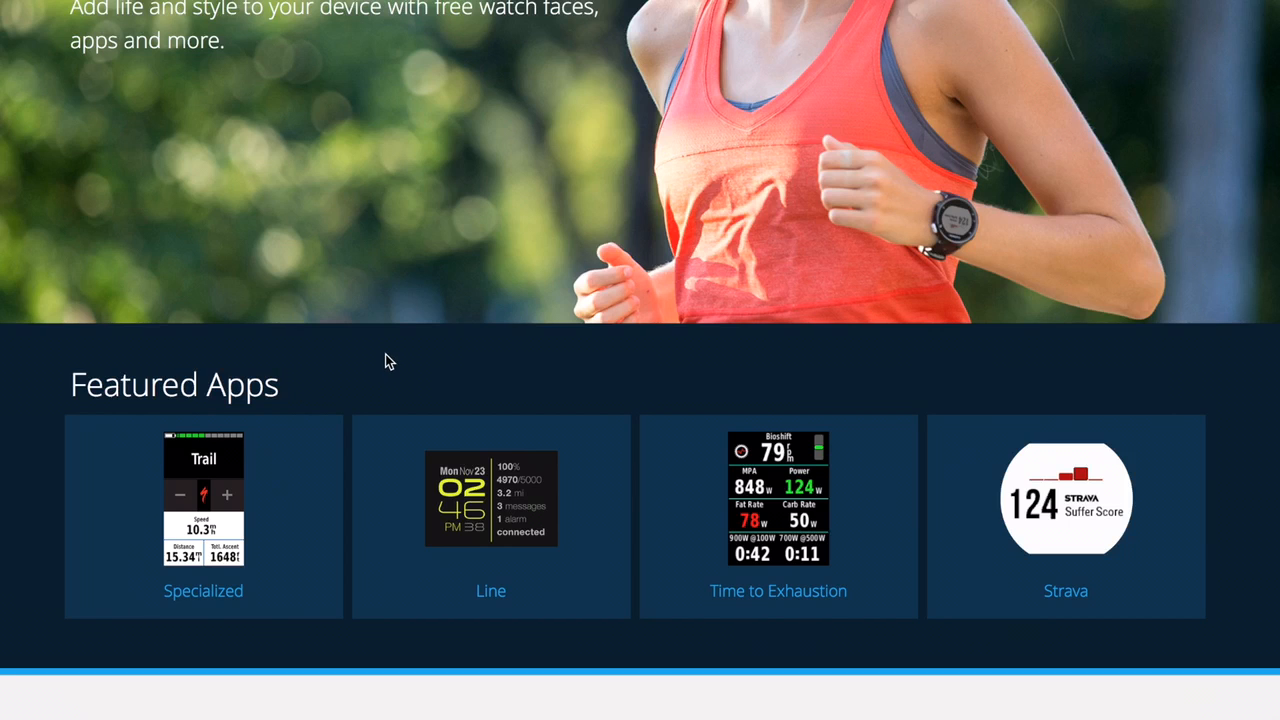
scroll(up, 3)
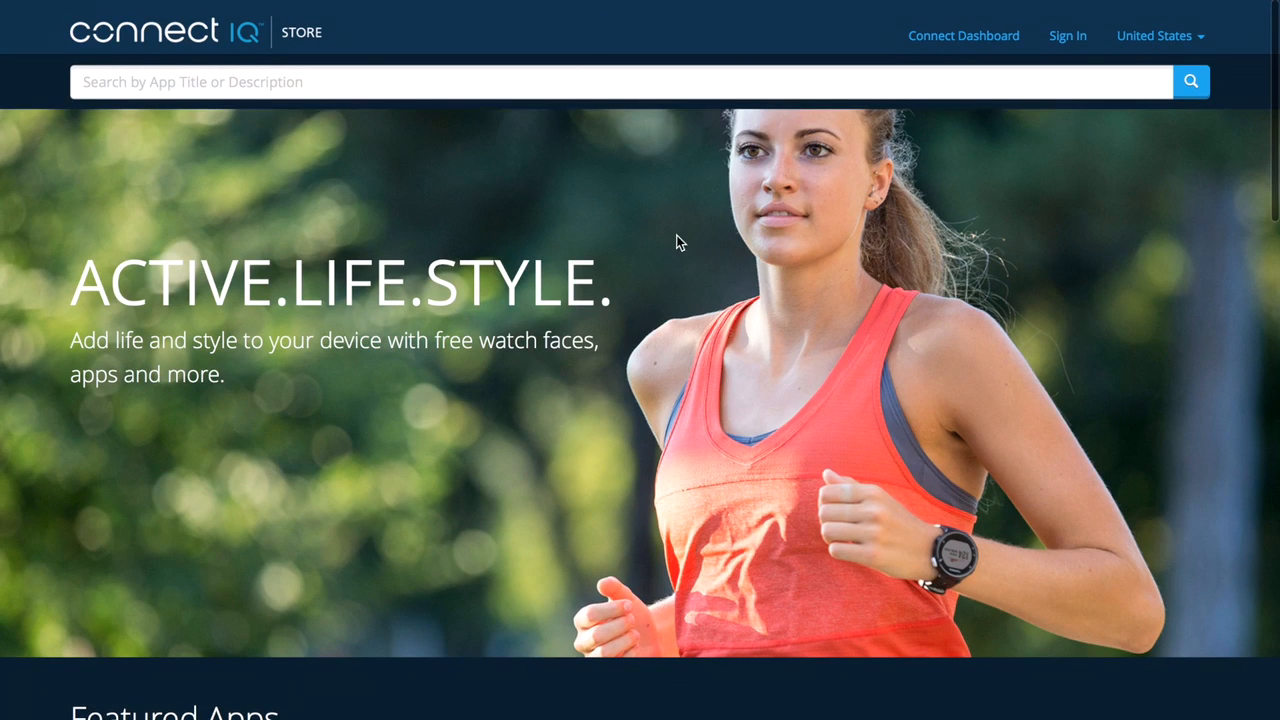
scroll(down, 3)
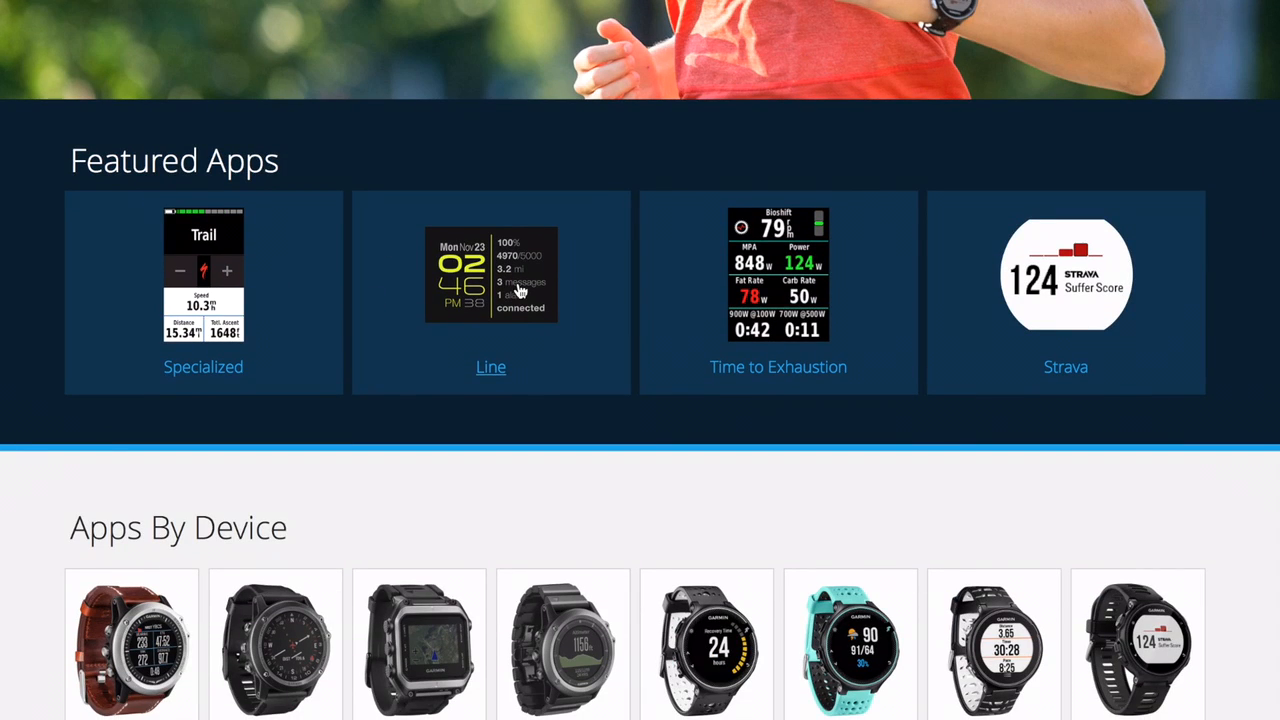
scroll(down, 3)
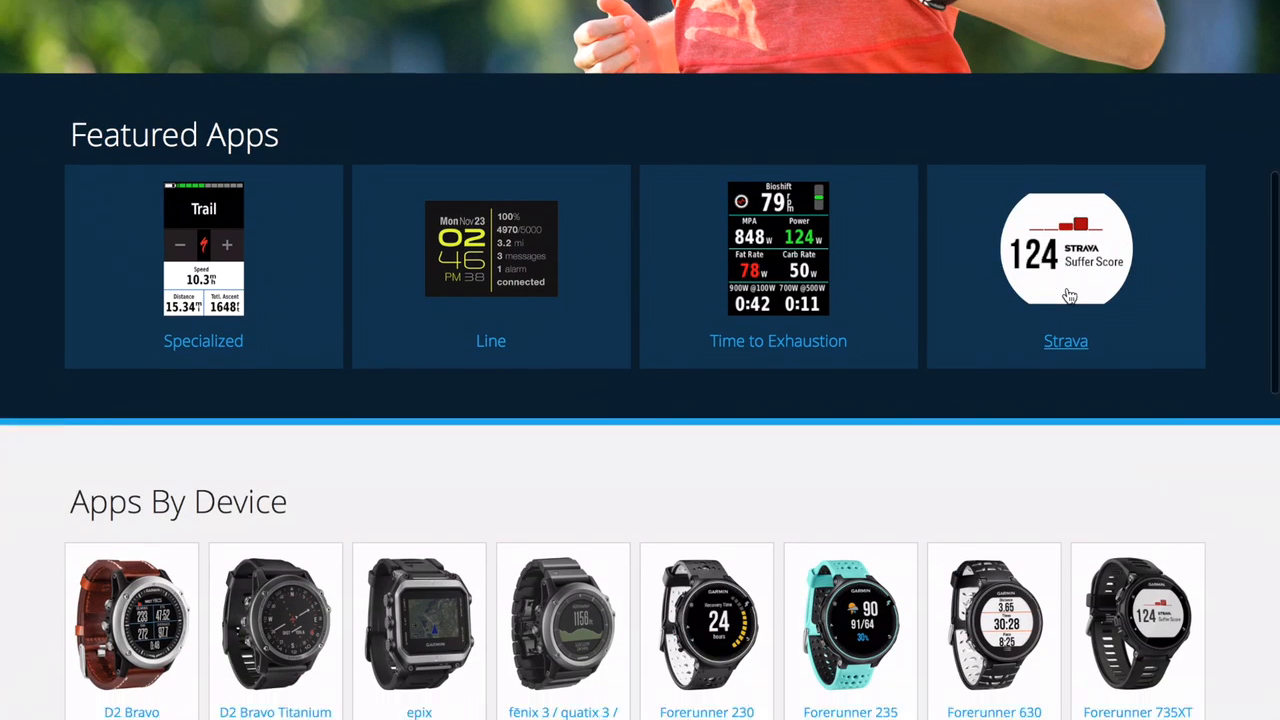
scroll(down, 3)
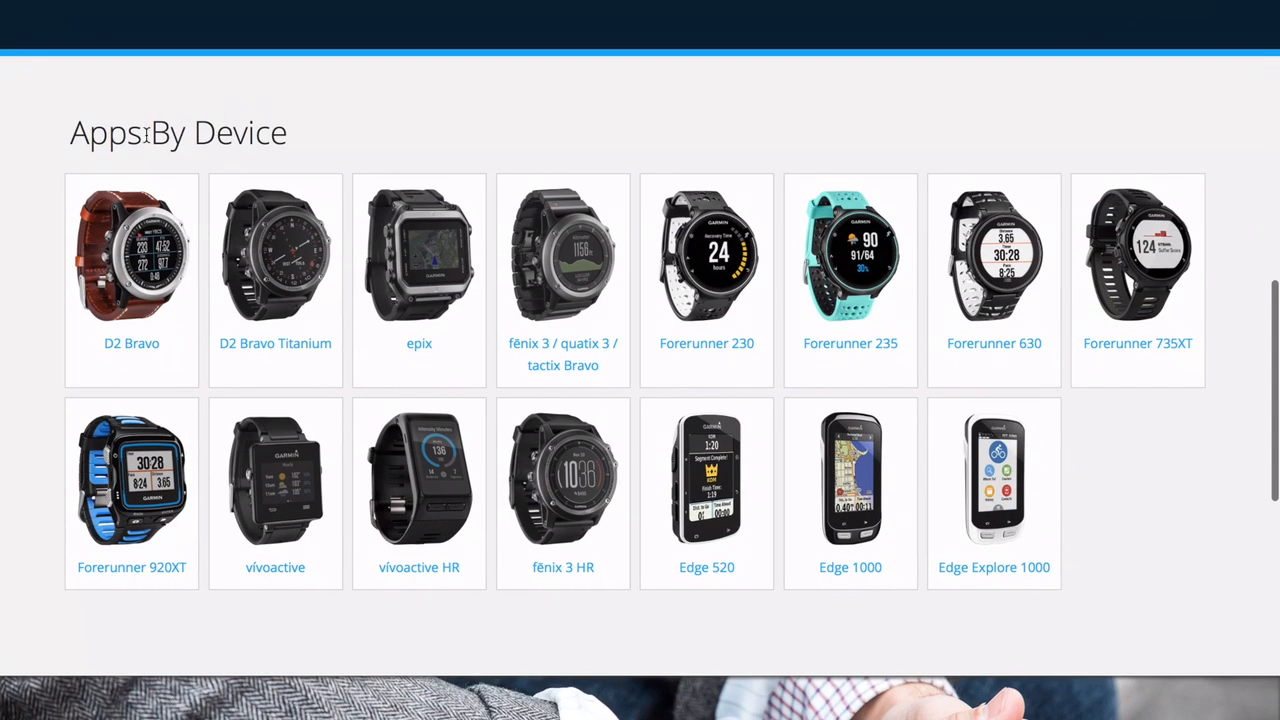
mouse_move(284, 240)
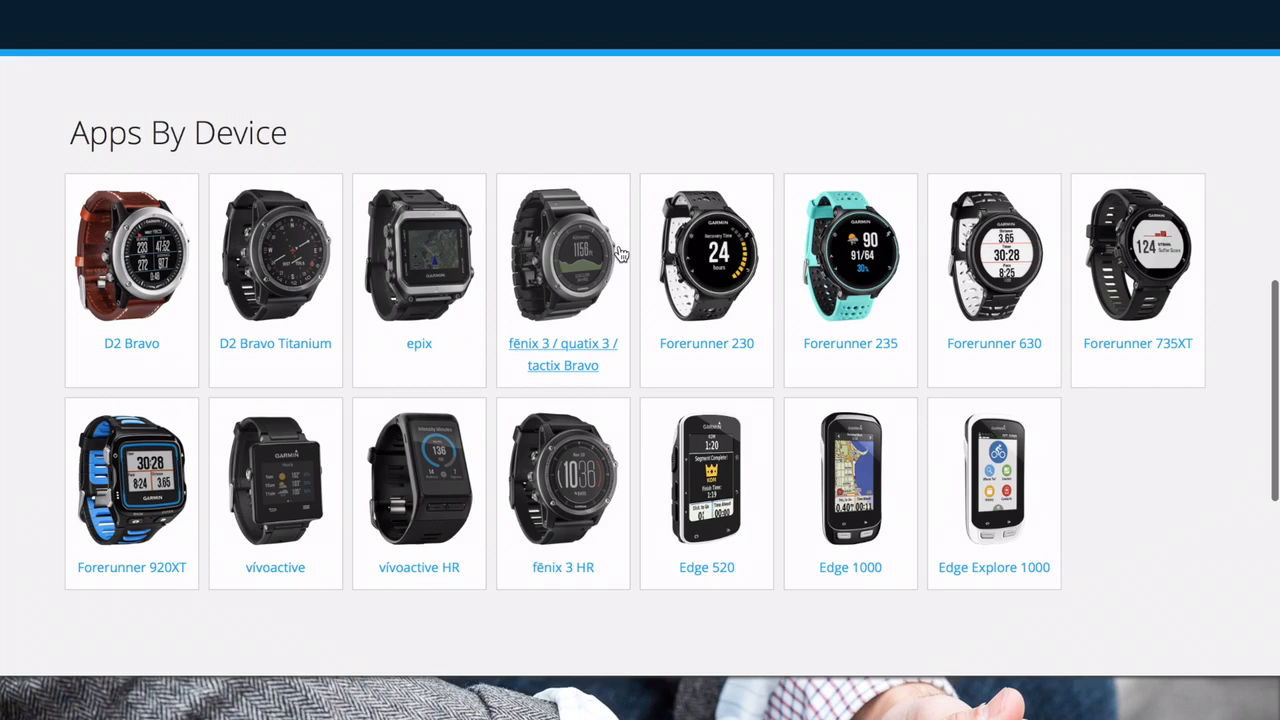
mouse_move(850, 568)
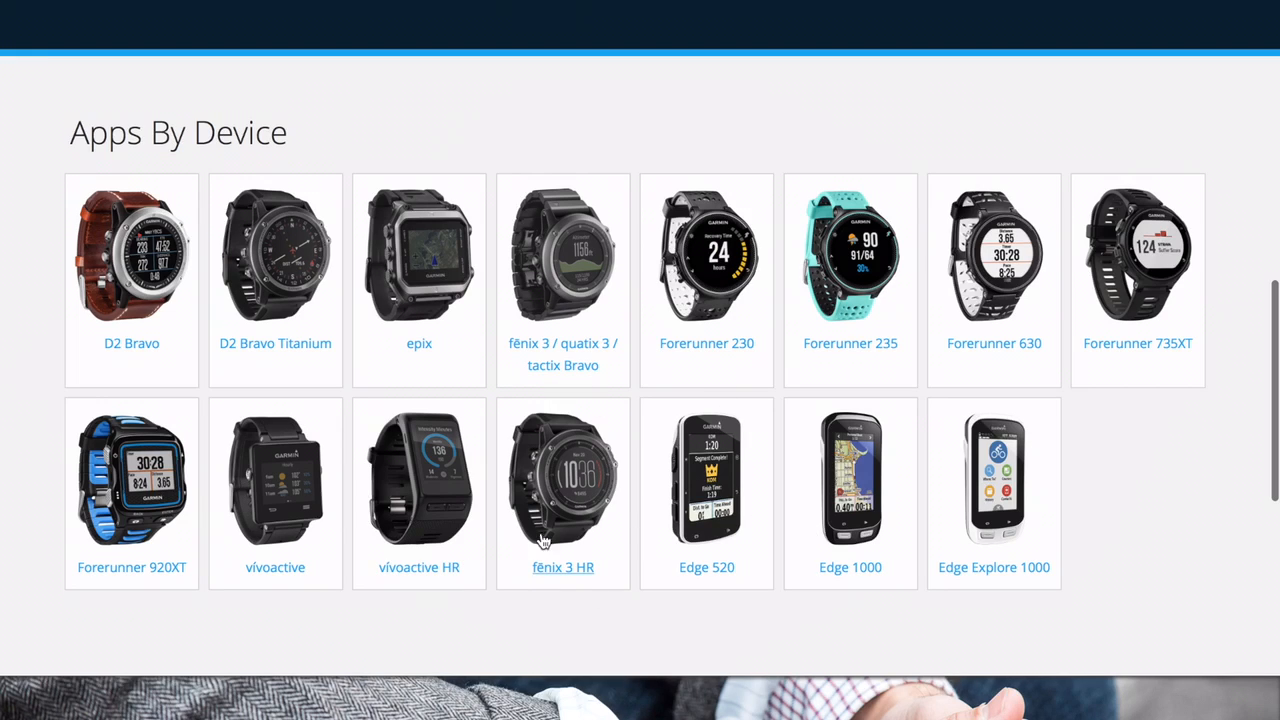
mouse_move(628, 472)
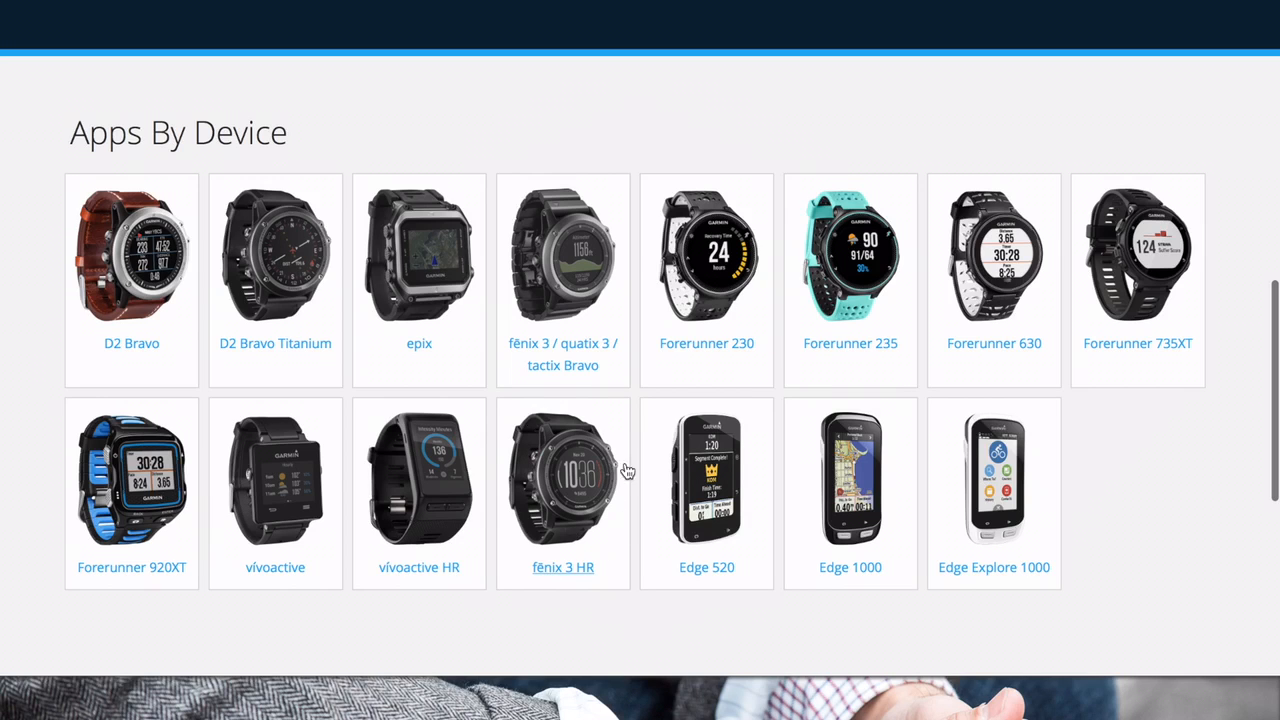
scroll(up, 3)
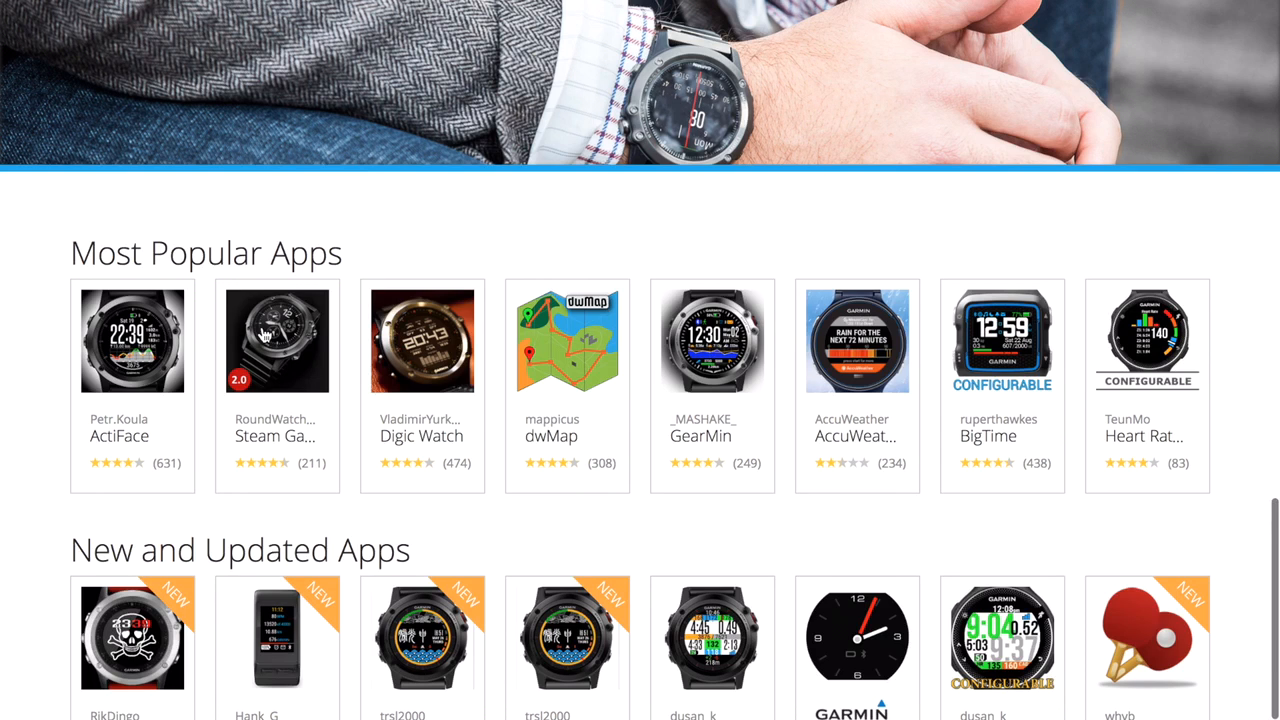
mouse_move(408, 328)
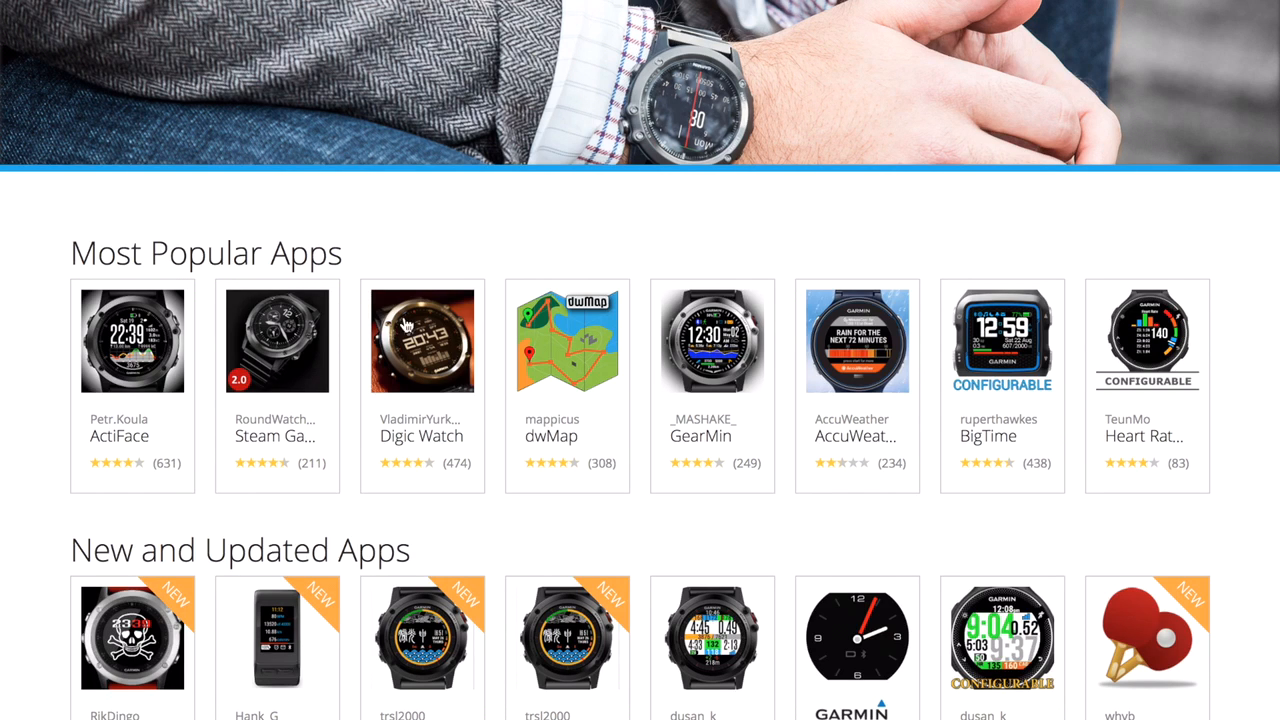
scroll(down, 3)
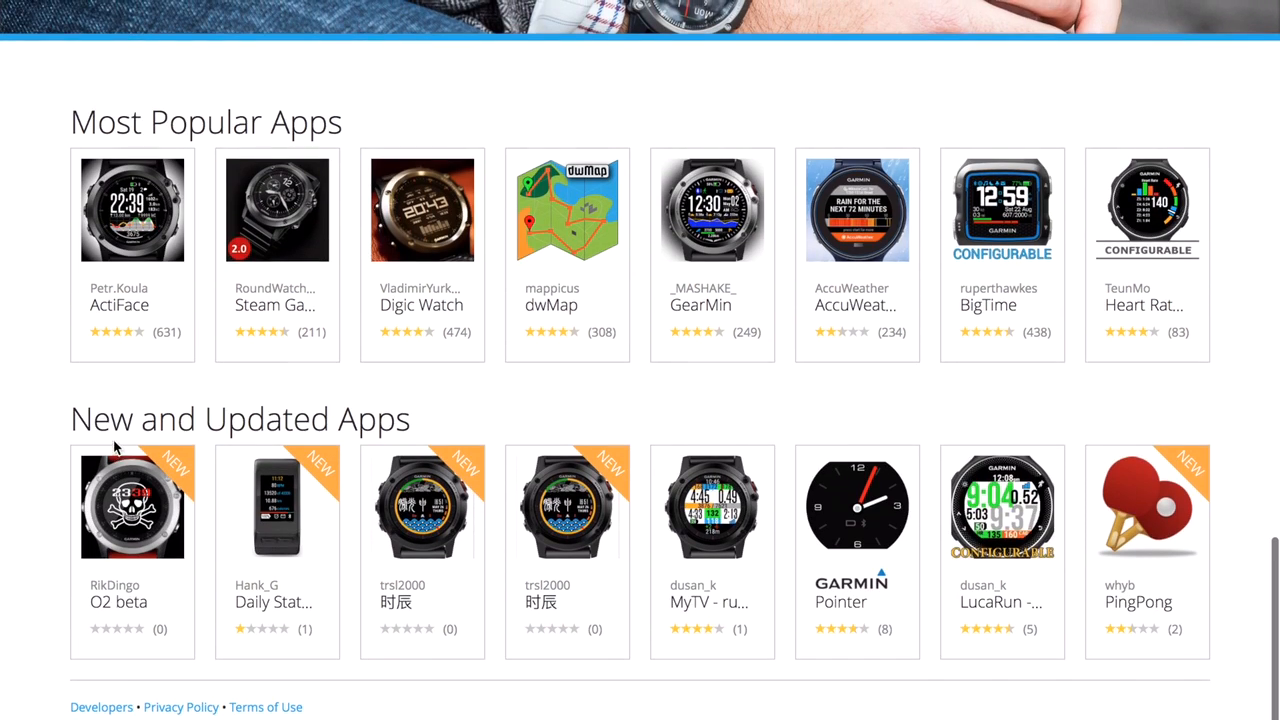
scroll(up, 3)
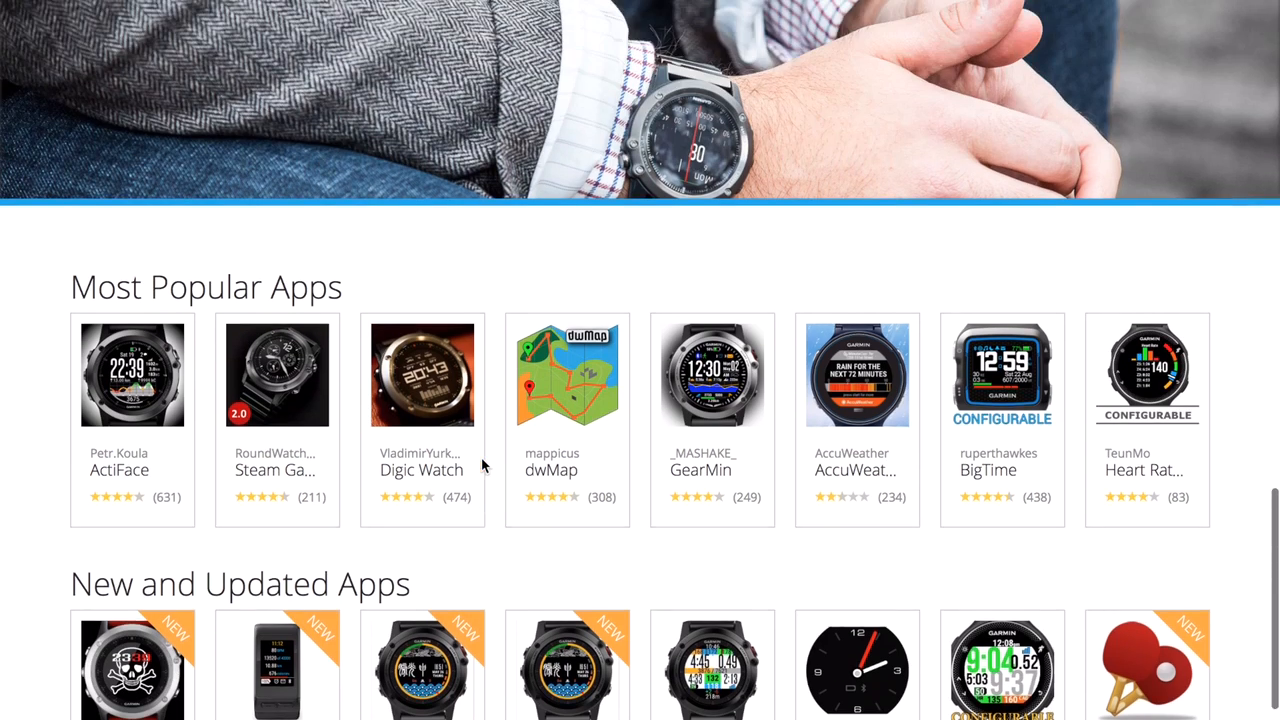
scroll(up, 3)
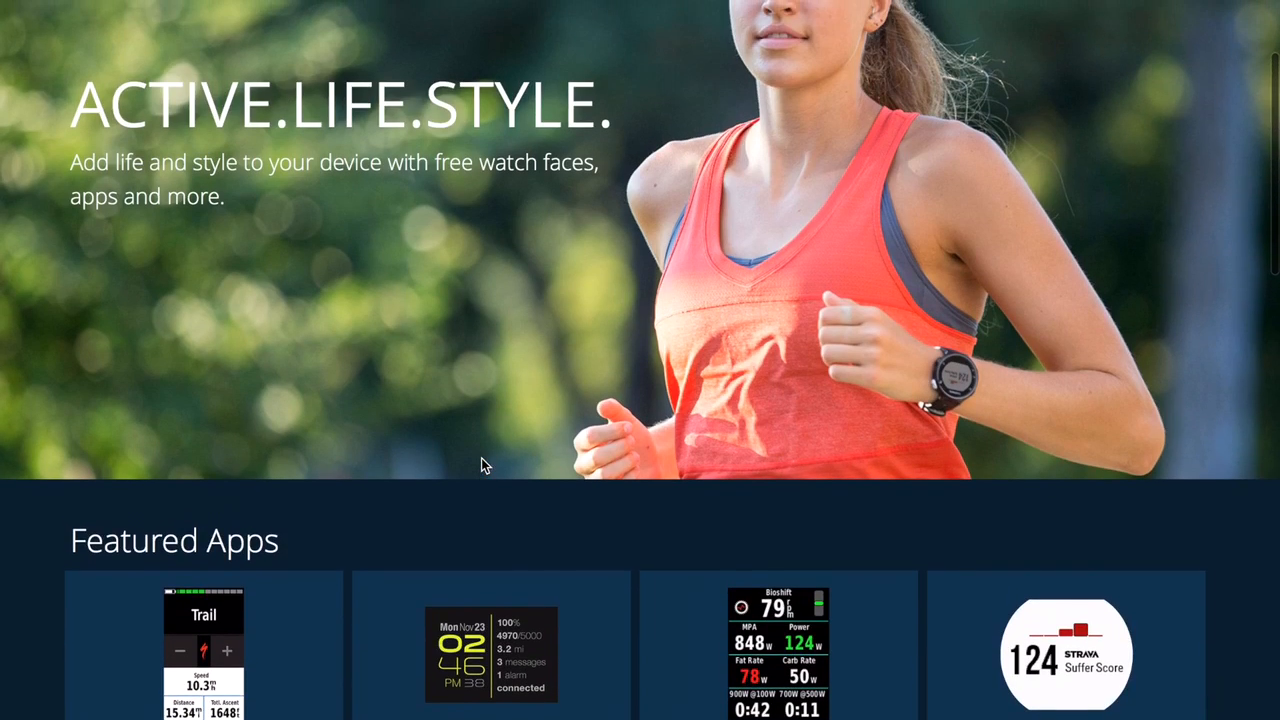
scroll(down, 3)
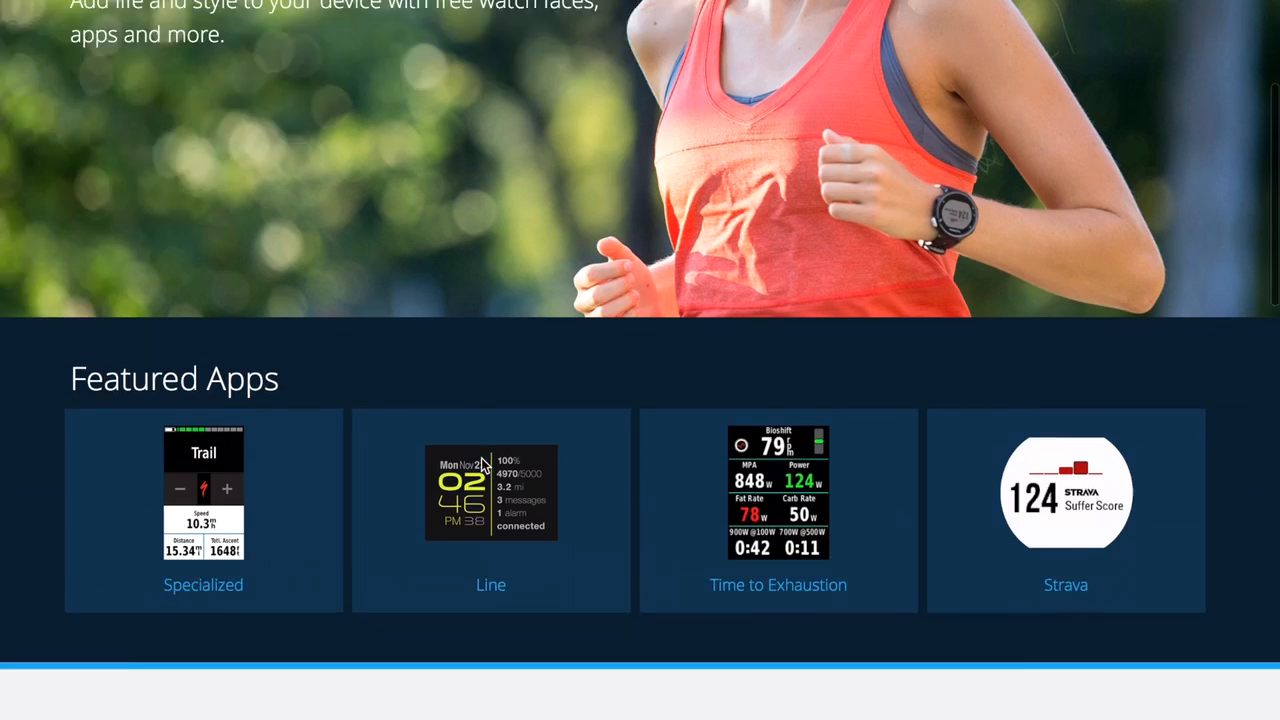
scroll(down, 3)
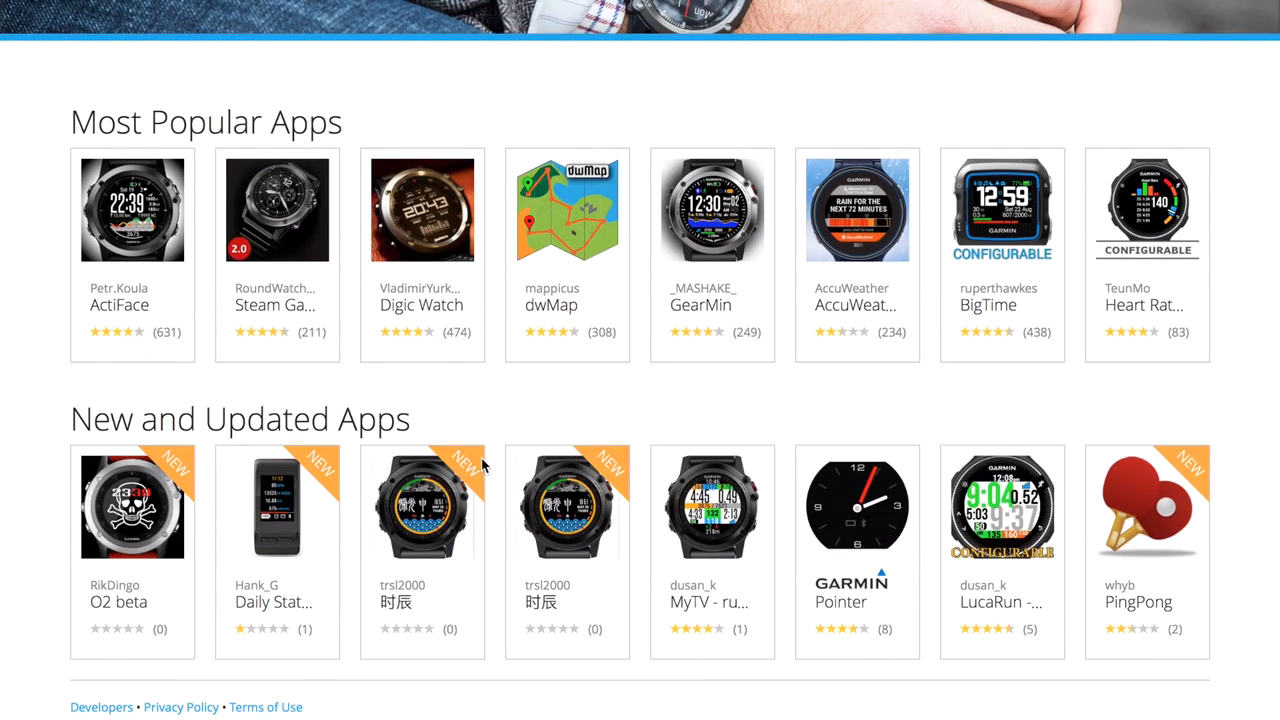
mouse_move(716, 520)
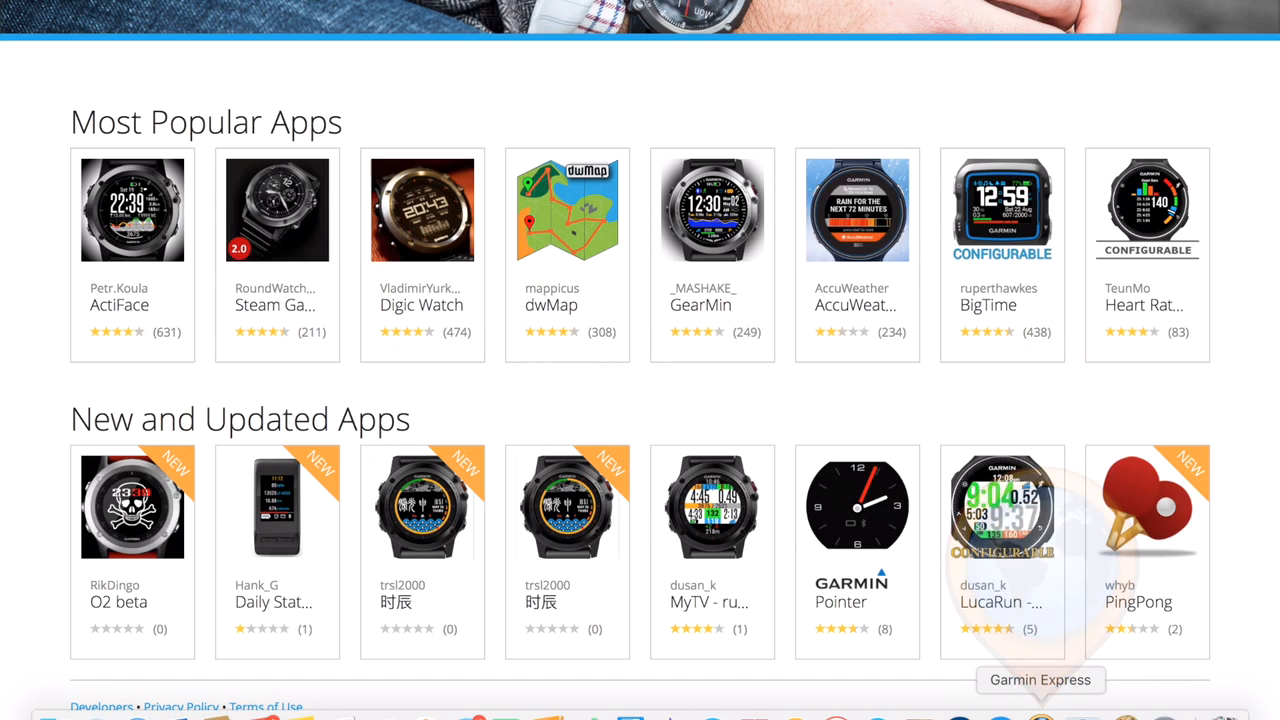
mouse_move(1000, 716)
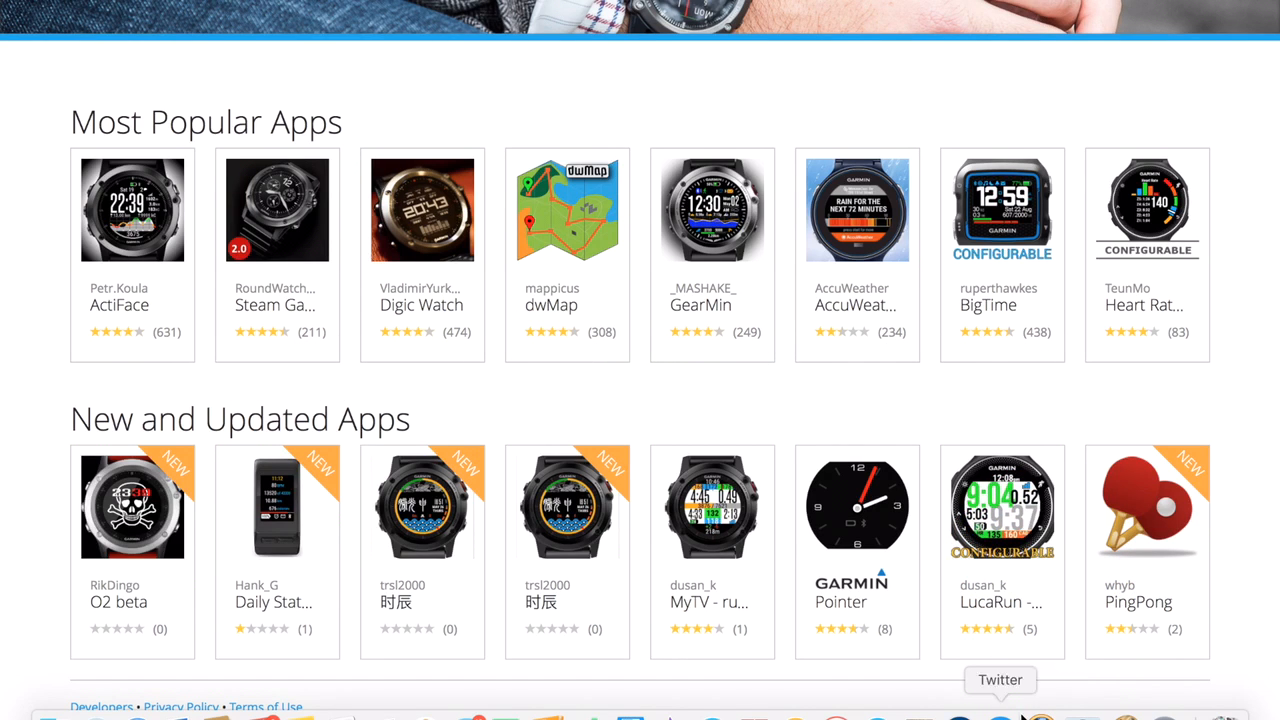
mouse_move(1040, 710)
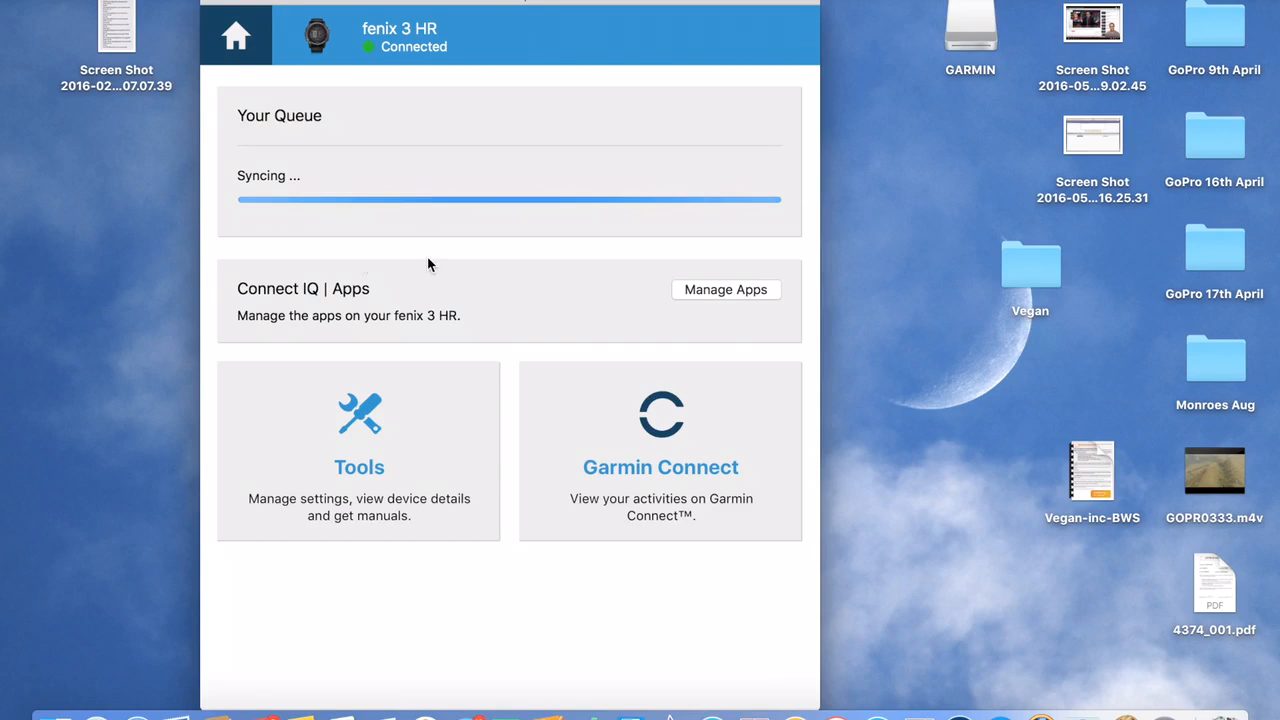
mouse_move(256, 260)
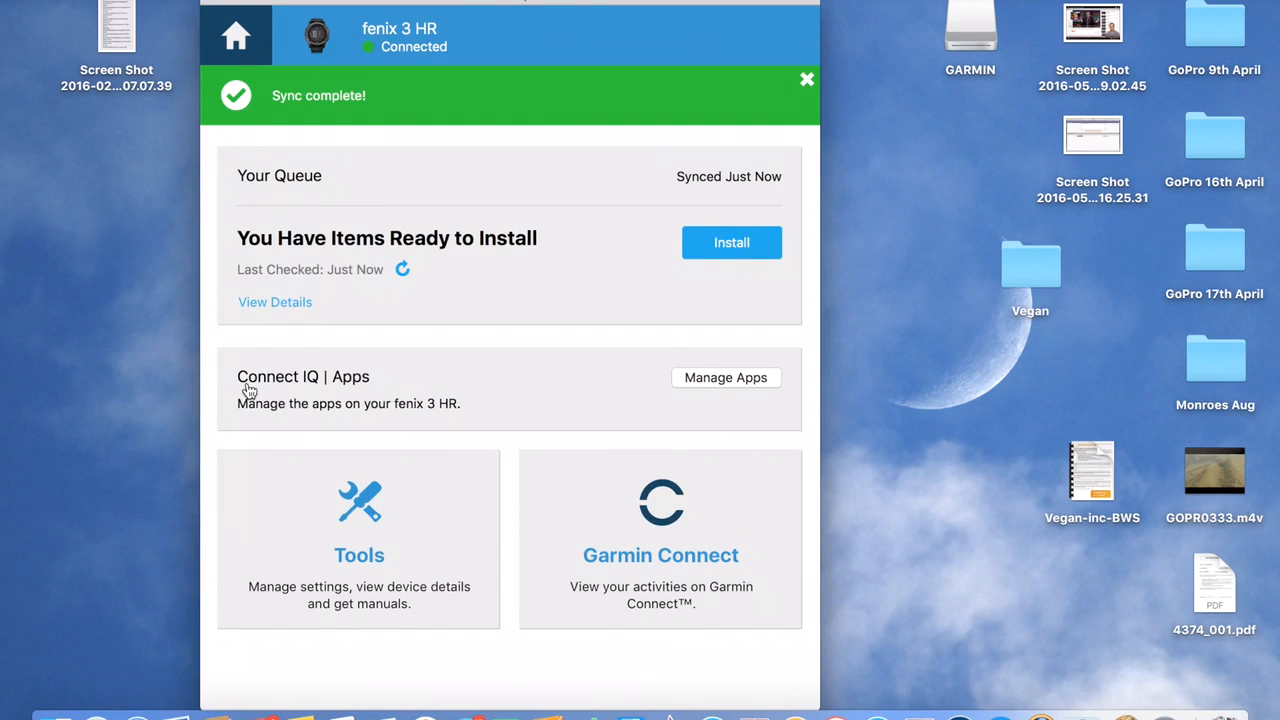
mouse_move(342, 396)
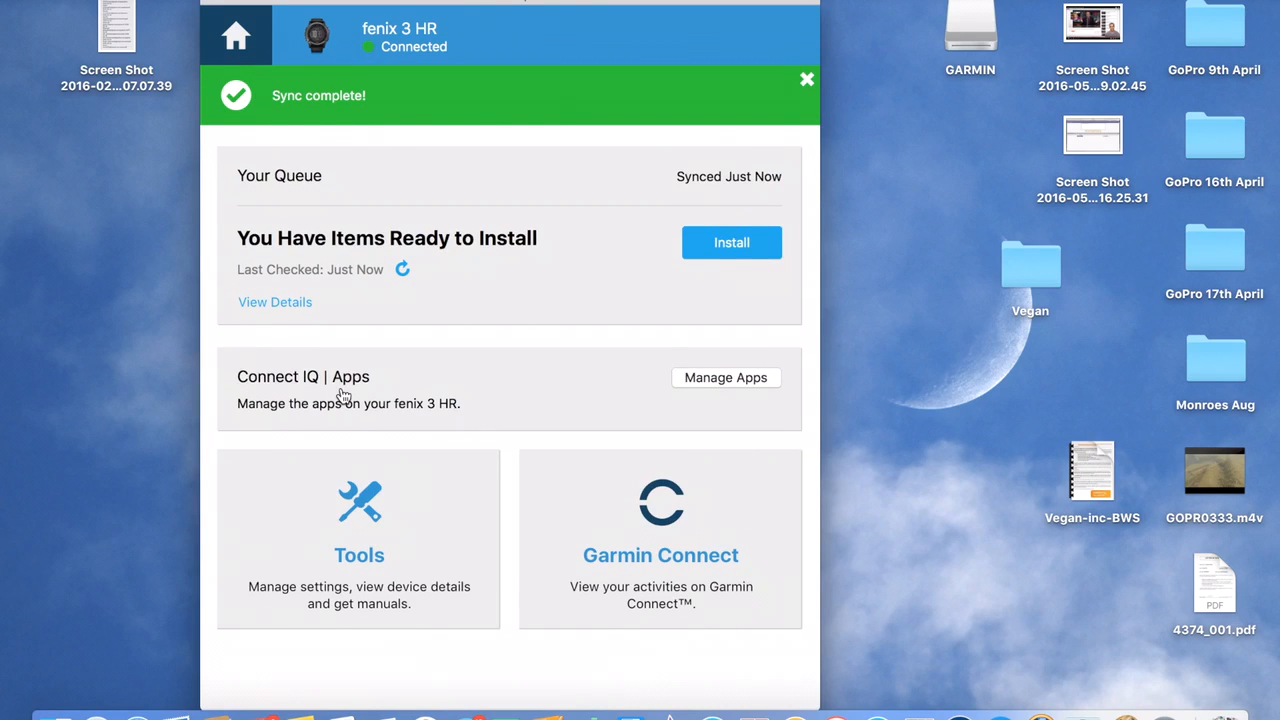
mouse_move(640, 366)
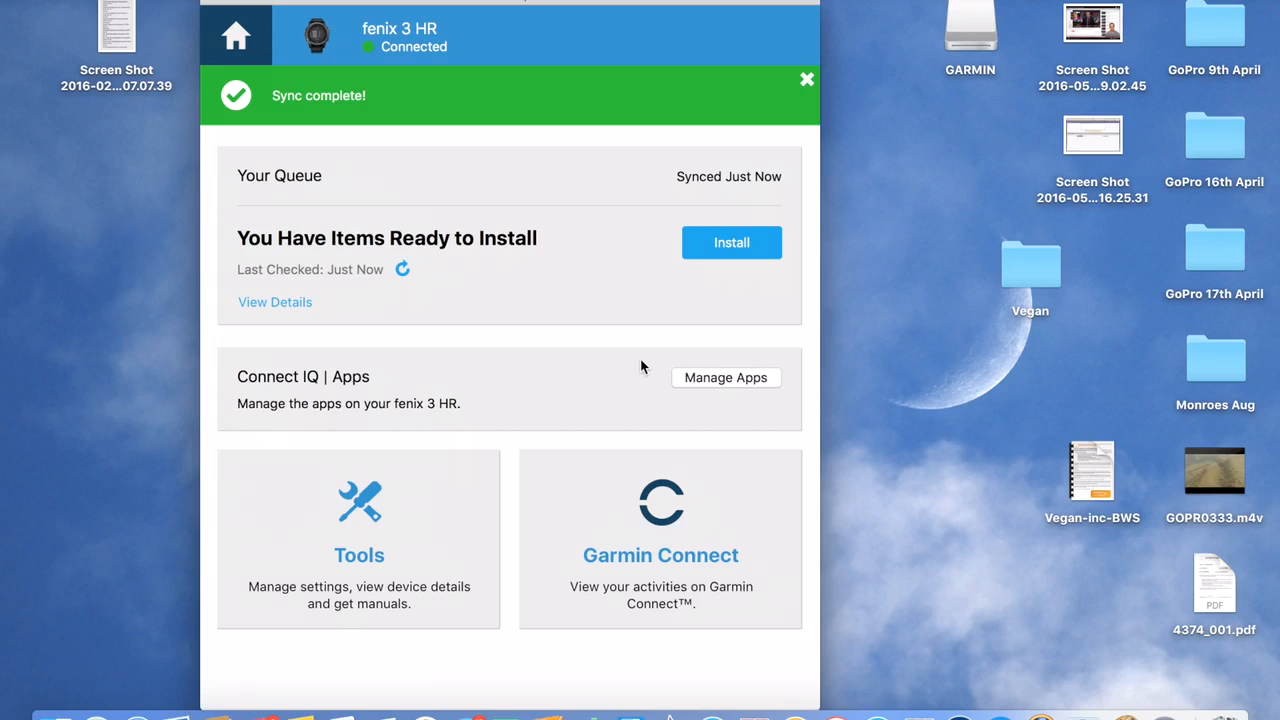
Step: Go to Manage Apps to see the fenix 3 HR's Connect IQ apps list
click(726, 376)
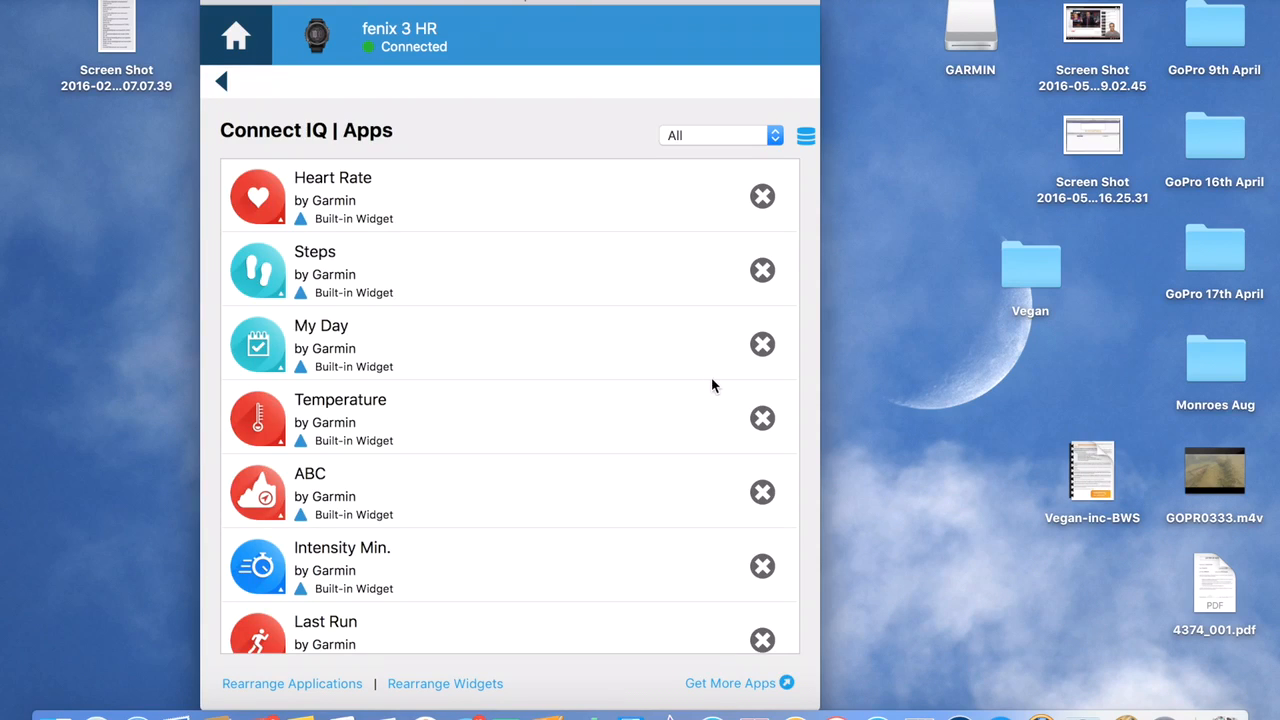
mouse_move(448, 238)
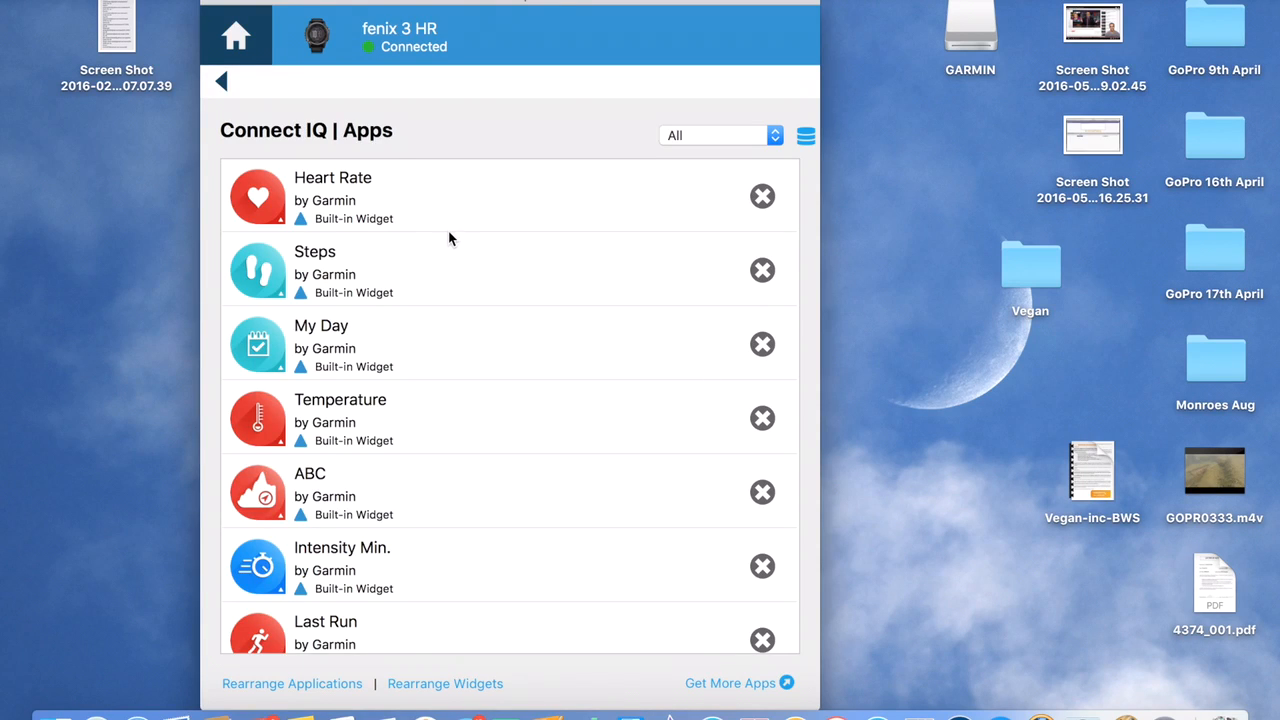
Step: Bring up Rearrange Applications for the fenix 3 HR's activity list
scroll(down, 3)
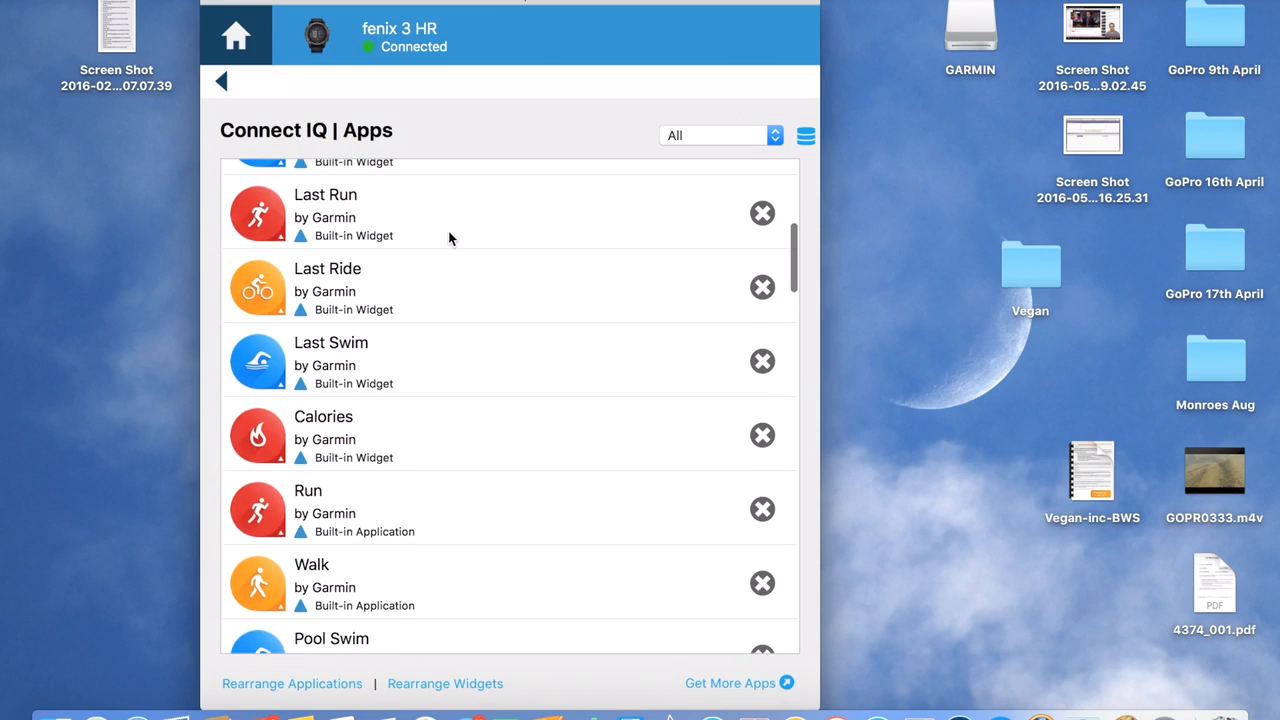
scroll(up, 3)
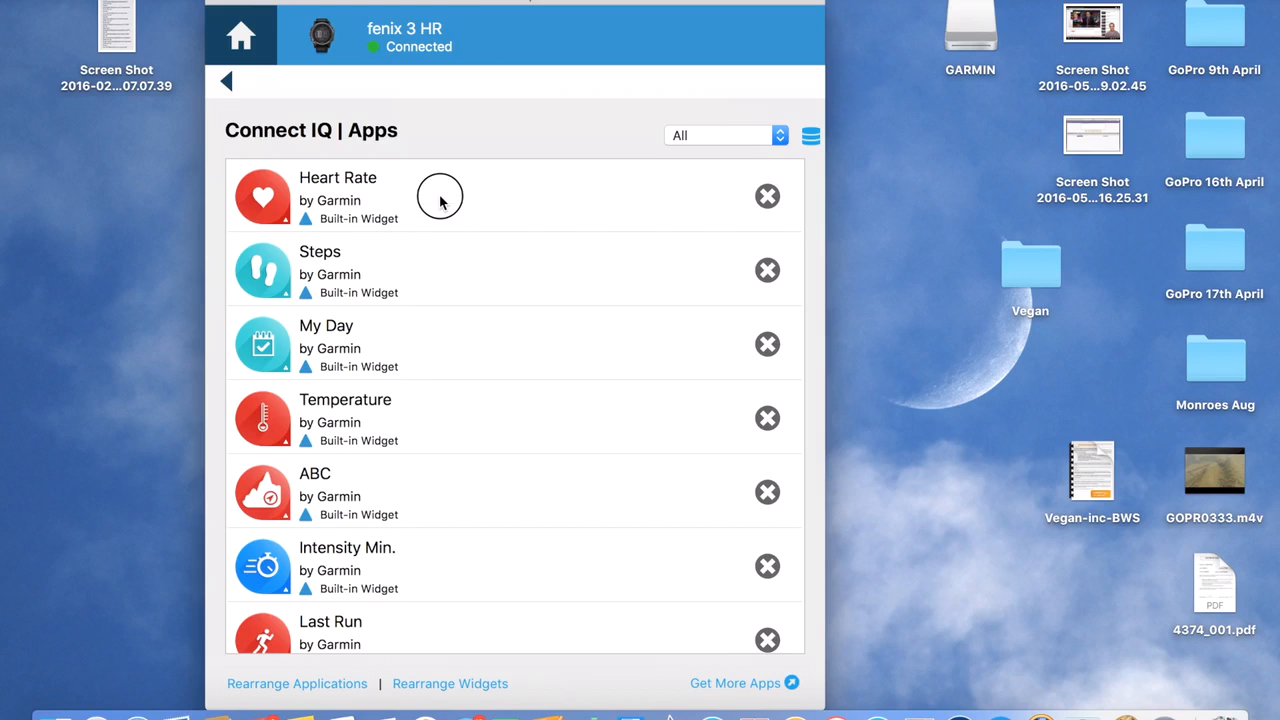
mouse_move(344, 264)
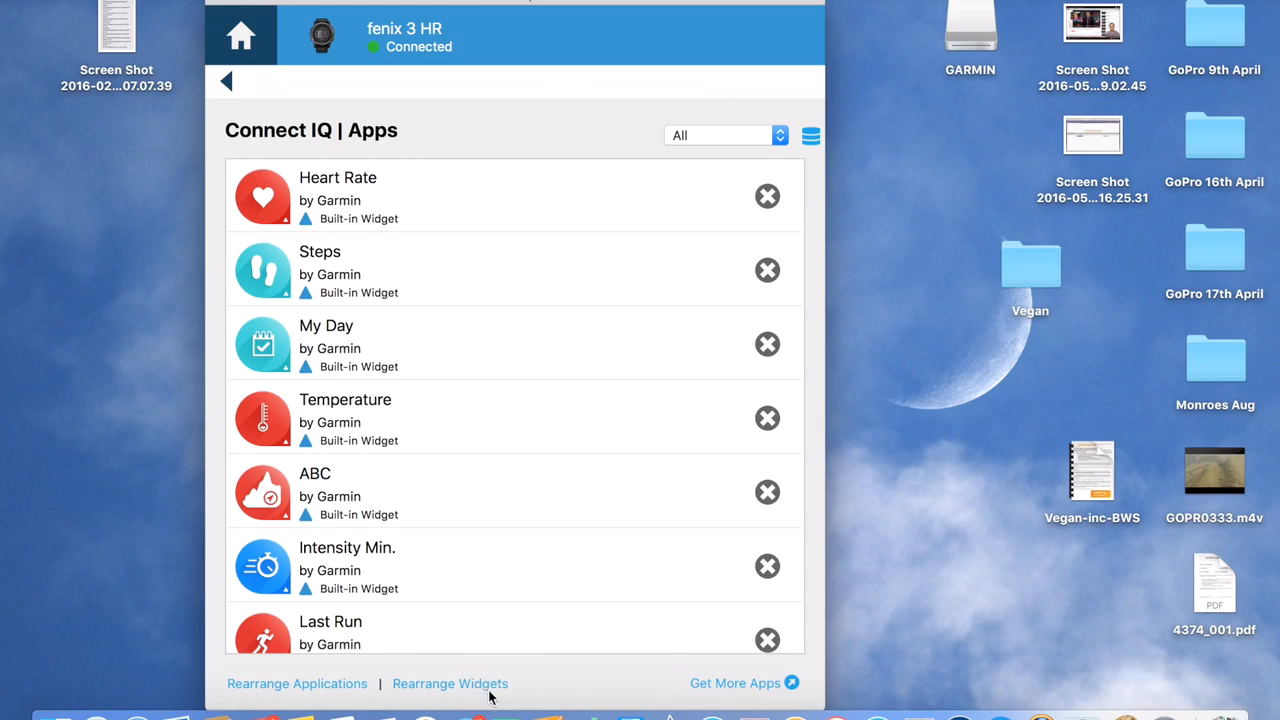
mouse_move(358, 700)
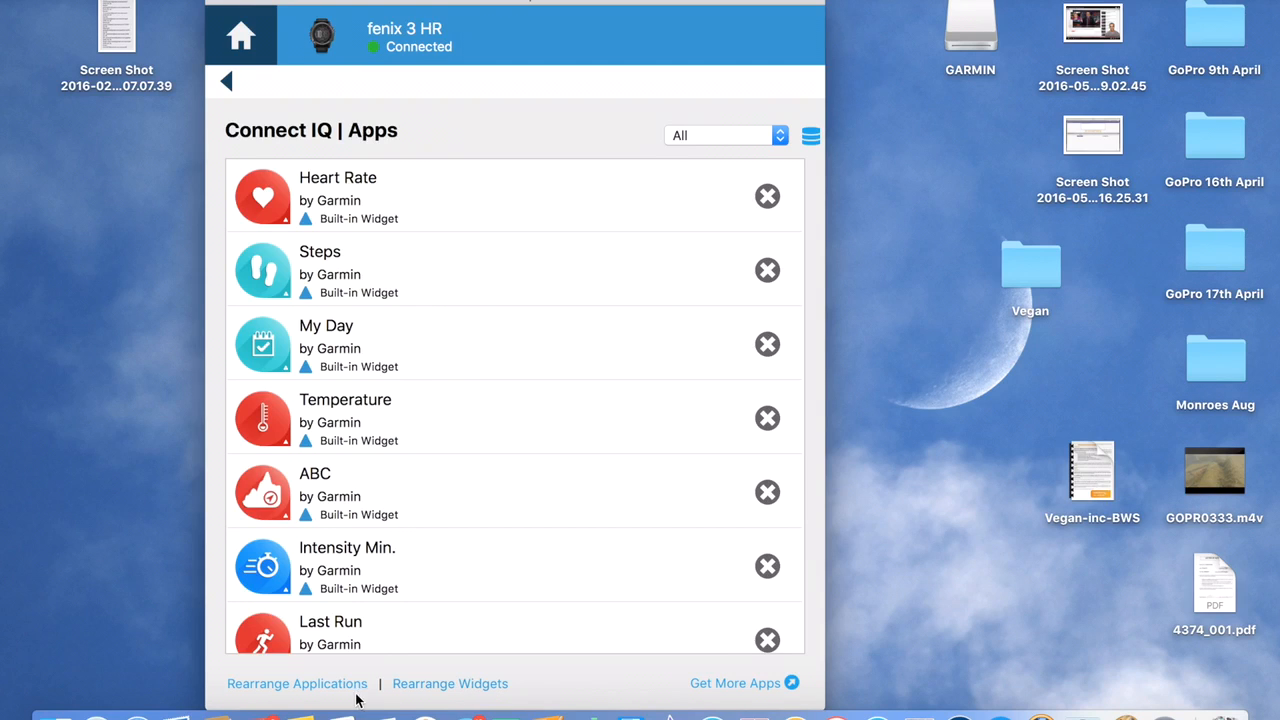
click(296, 684)
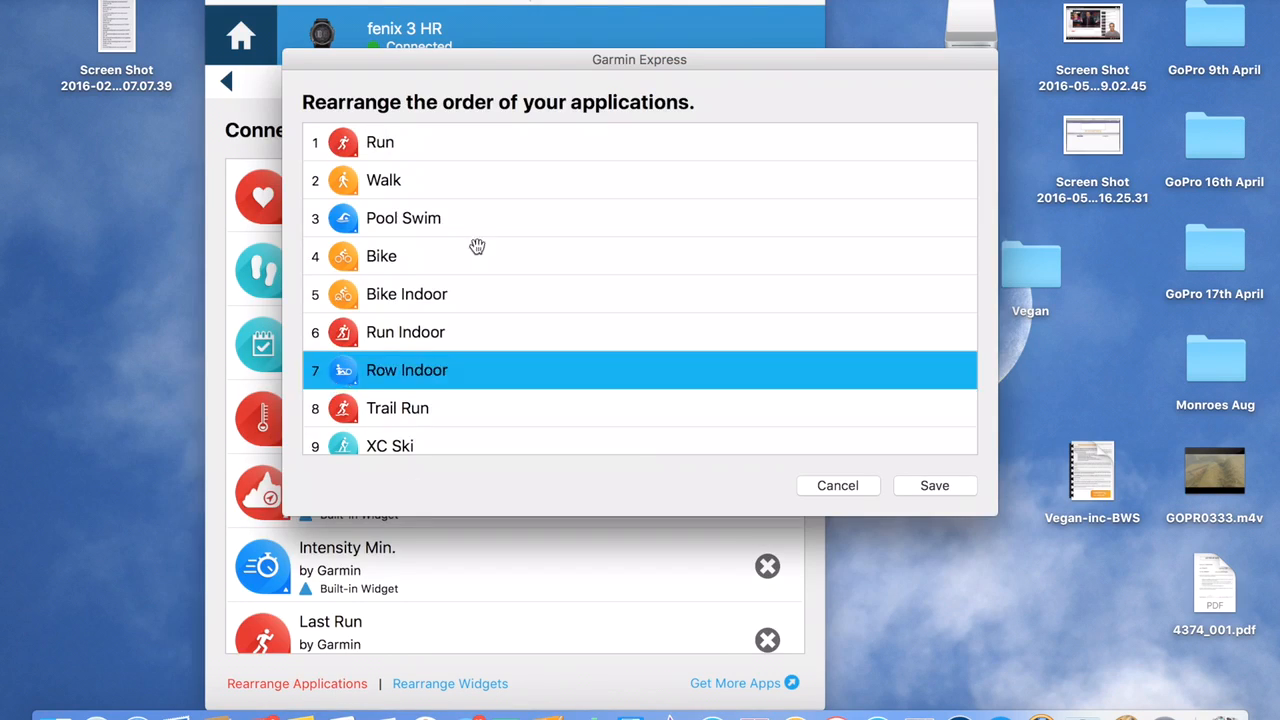
Step: Browse Run, Pool Swim and Bike Indoor in the order list, then cancel without saving
click(380, 142)
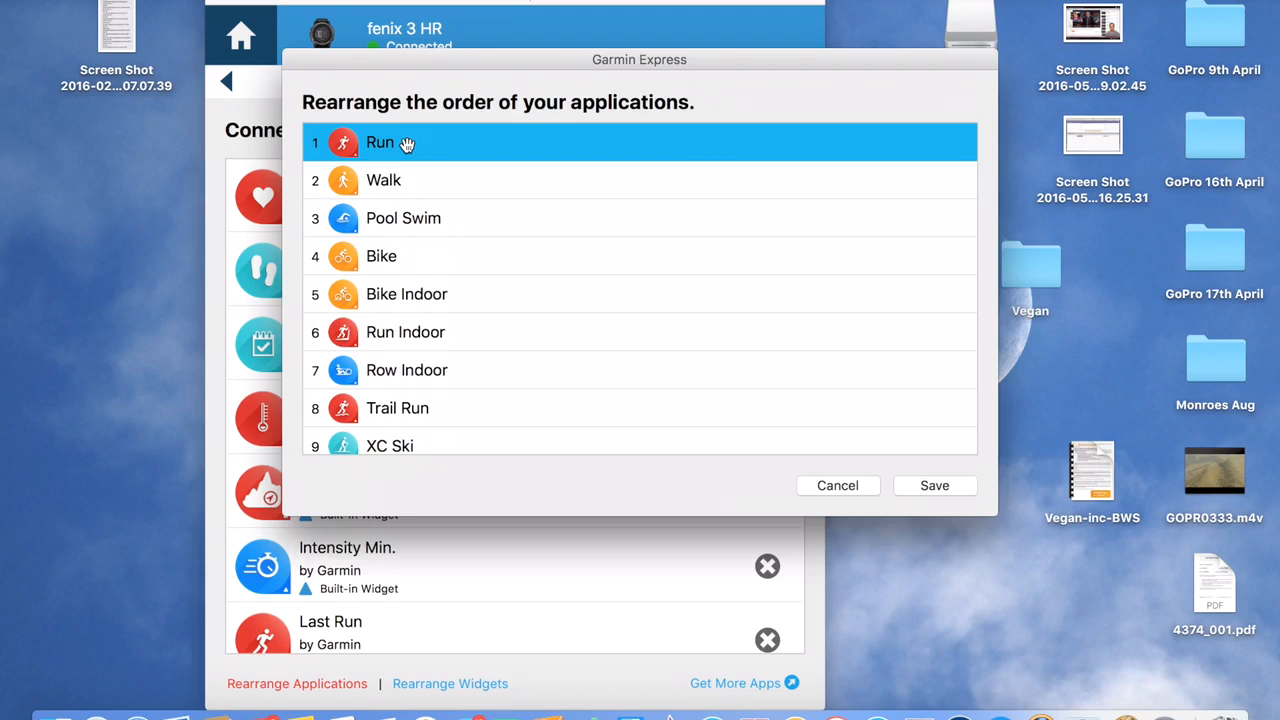
mouse_move(410, 150)
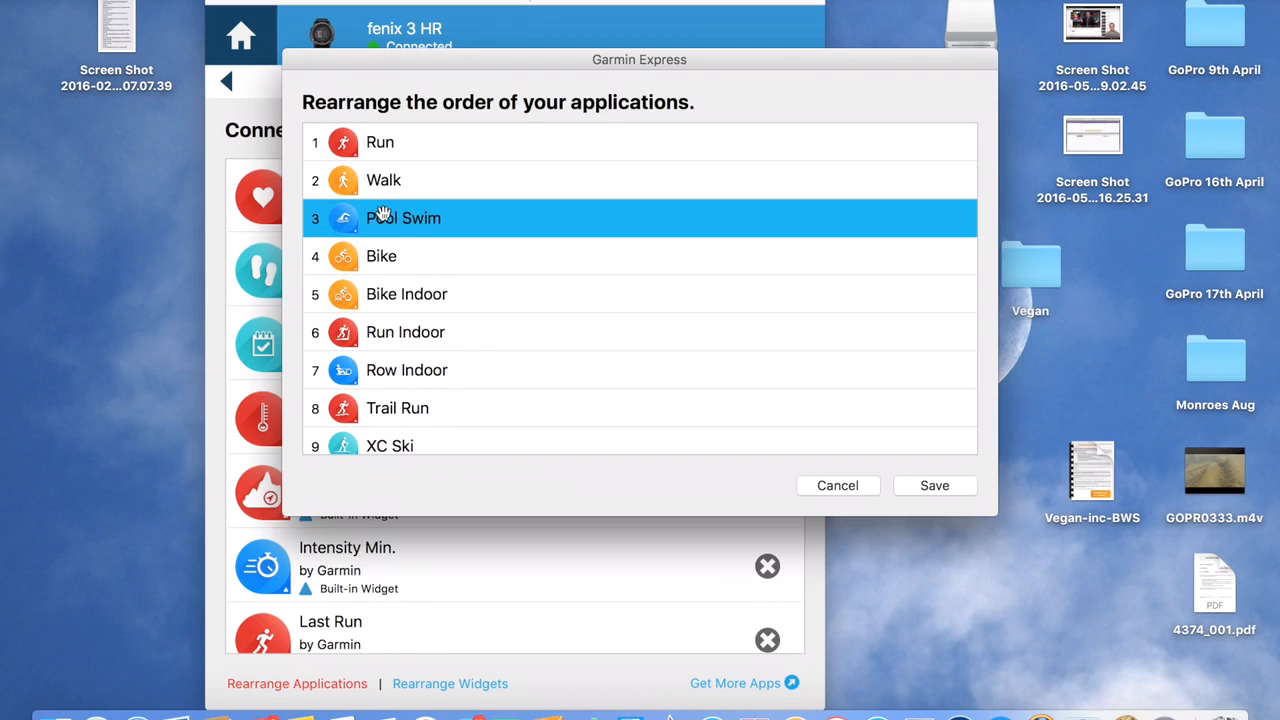
click(420, 294)
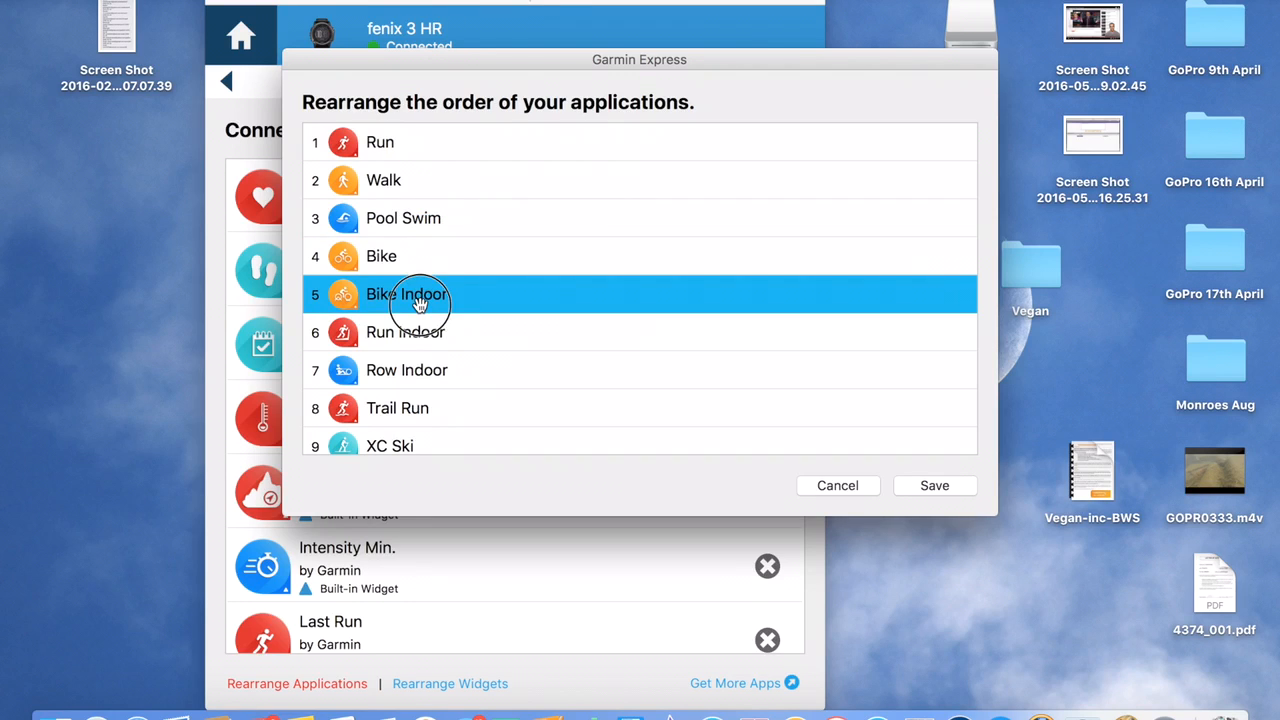
drag(420, 294, 420, 264)
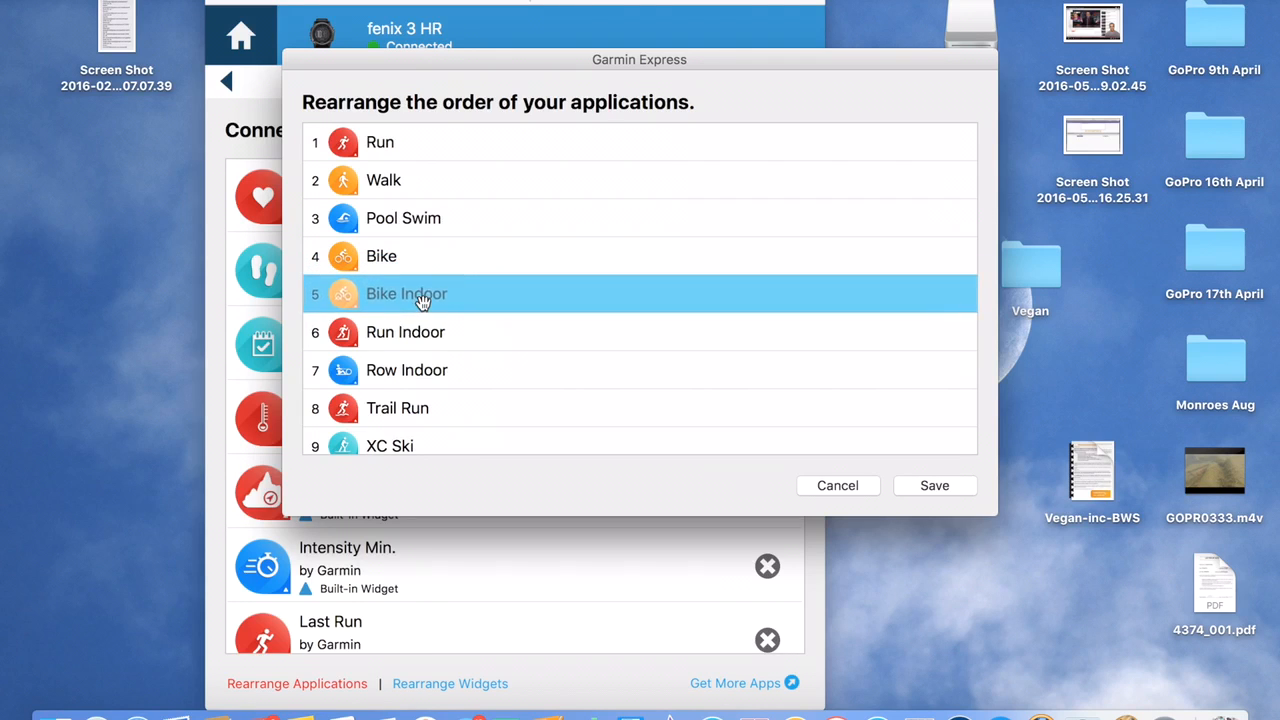
scroll(down, 3)
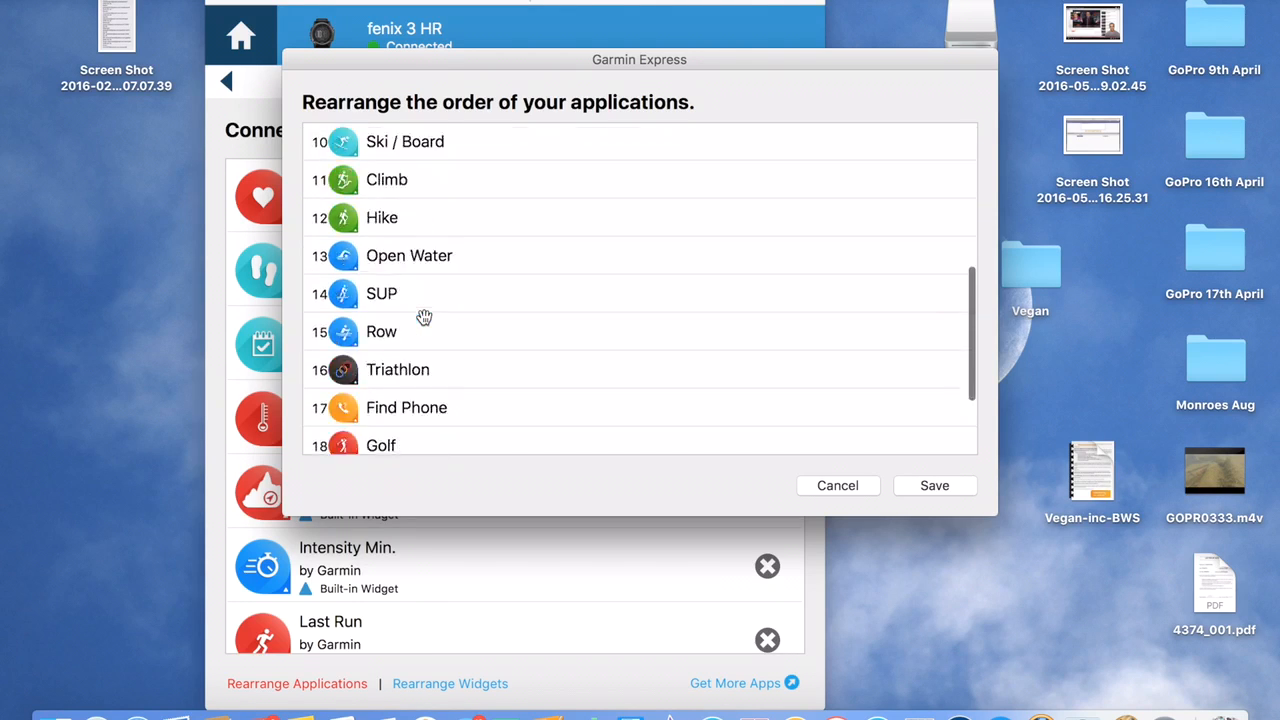
scroll(down, 3)
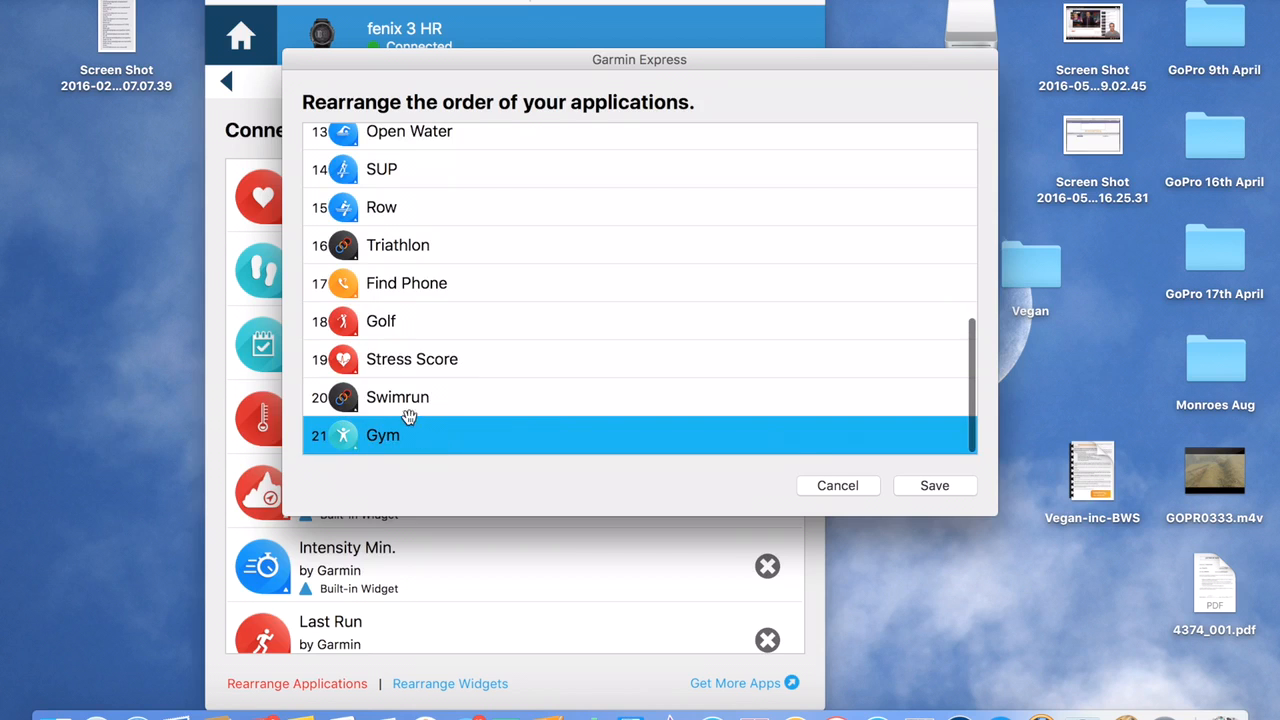
scroll(up, 3)
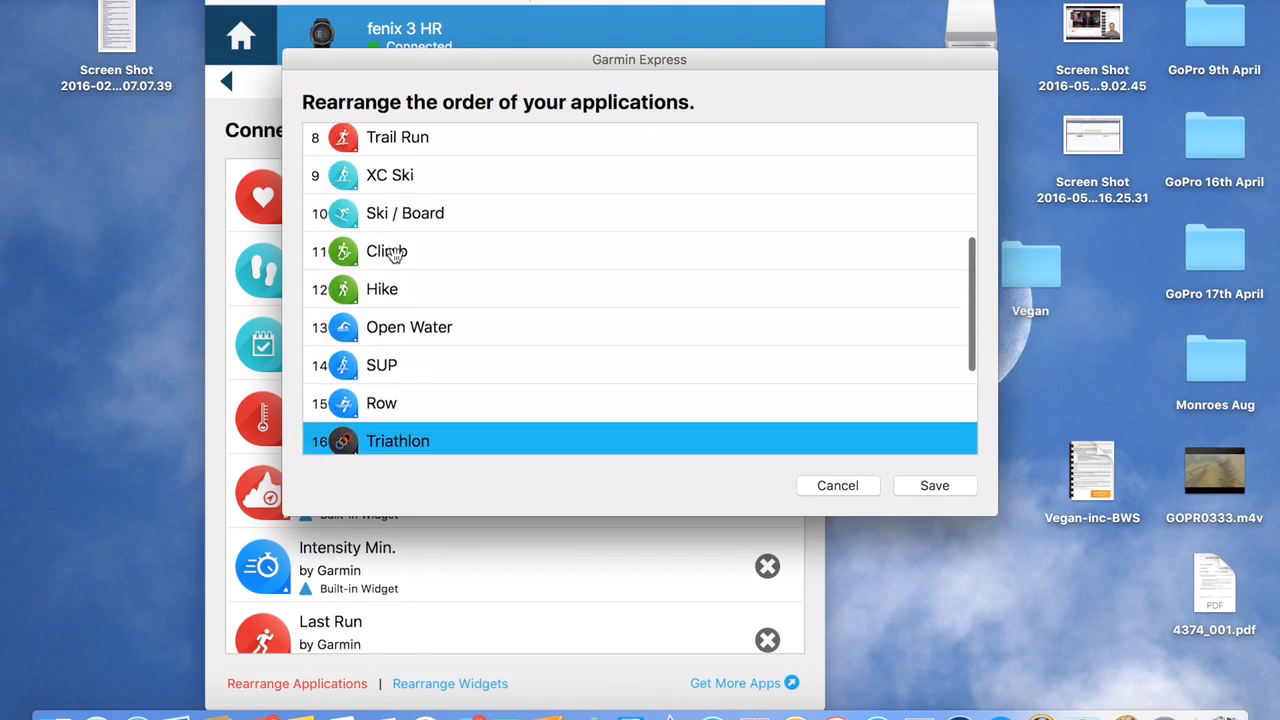
scroll(up, 3)
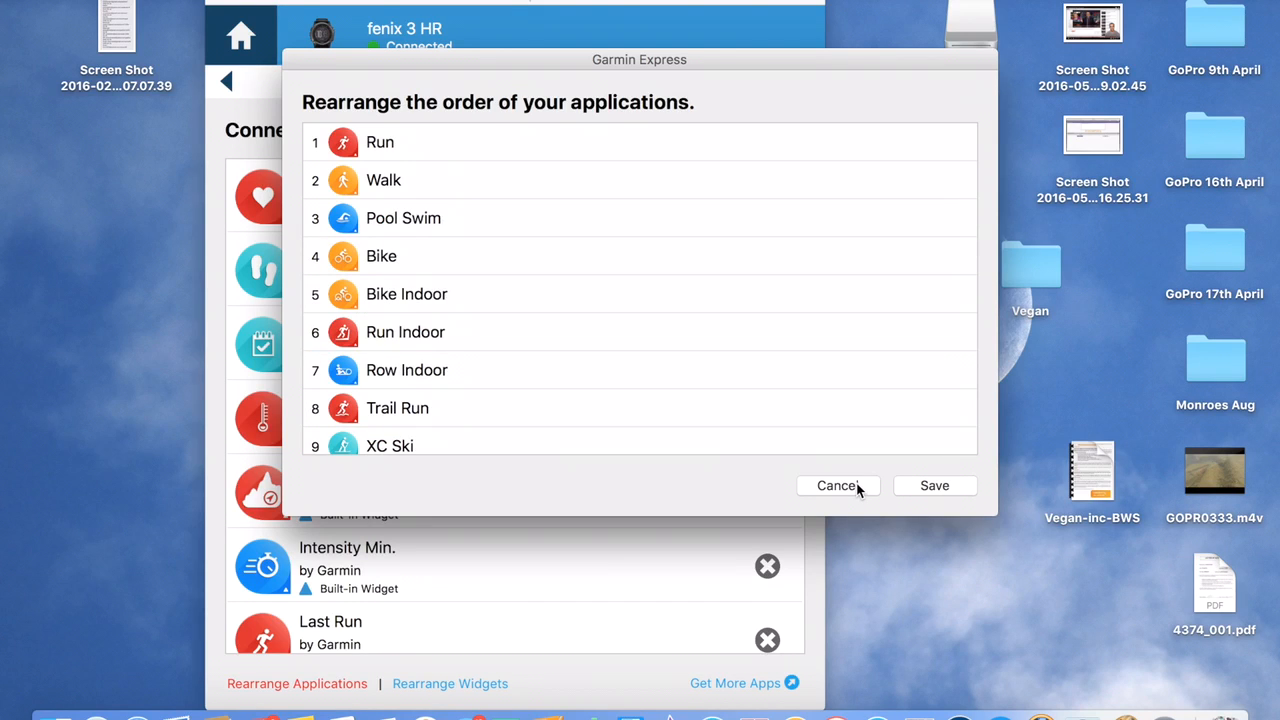
click(836, 486)
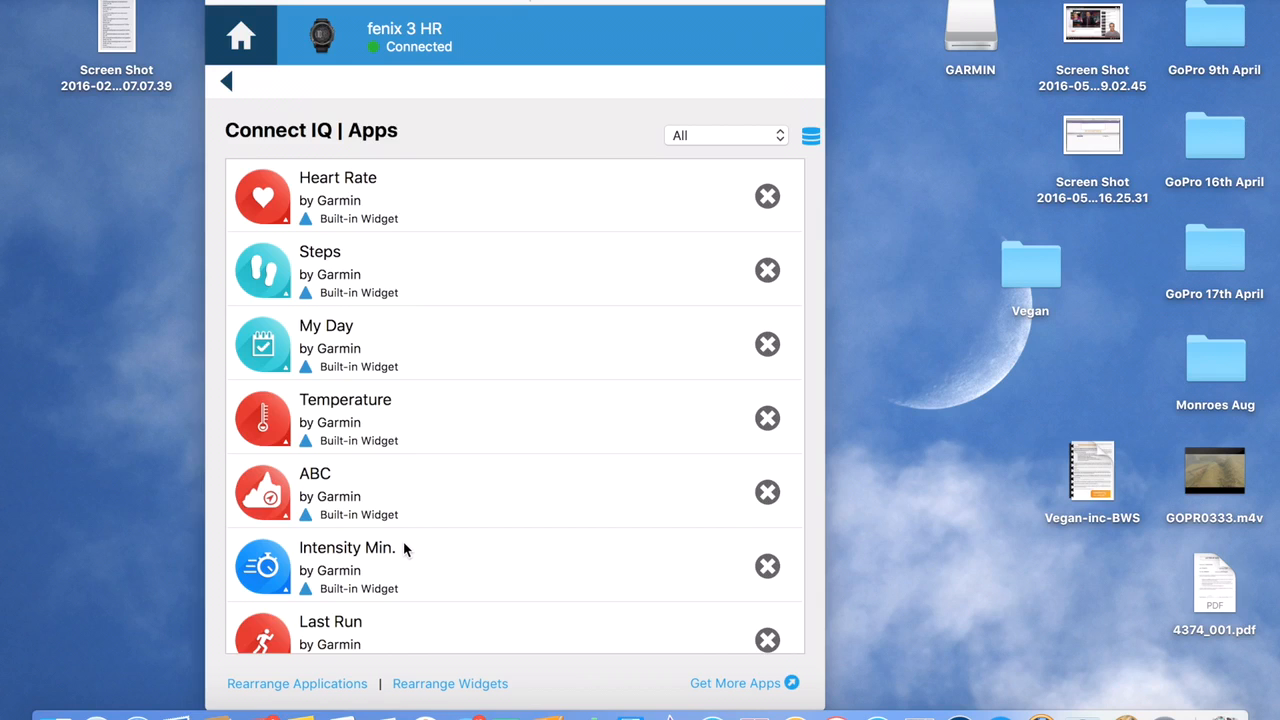
mouse_move(430, 672)
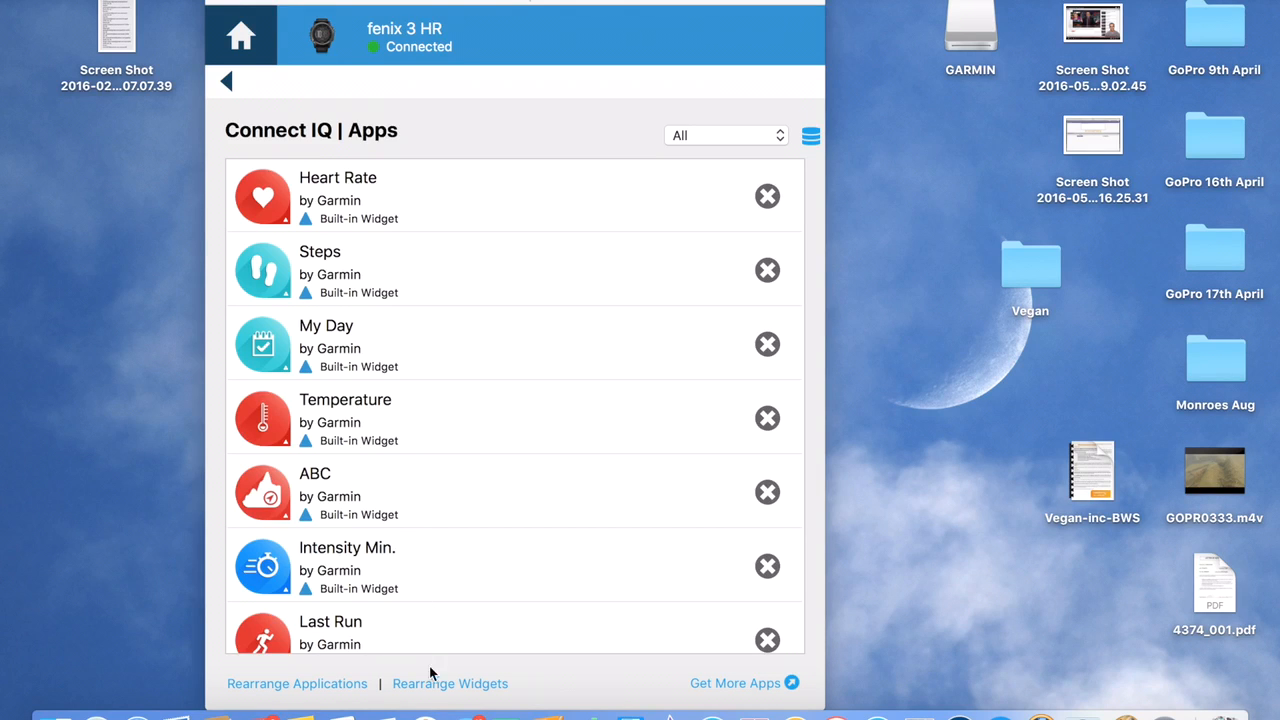
Step: In Rearrange Widgets, move Intensity Min. to second place and back, then cancel
click(450, 684)
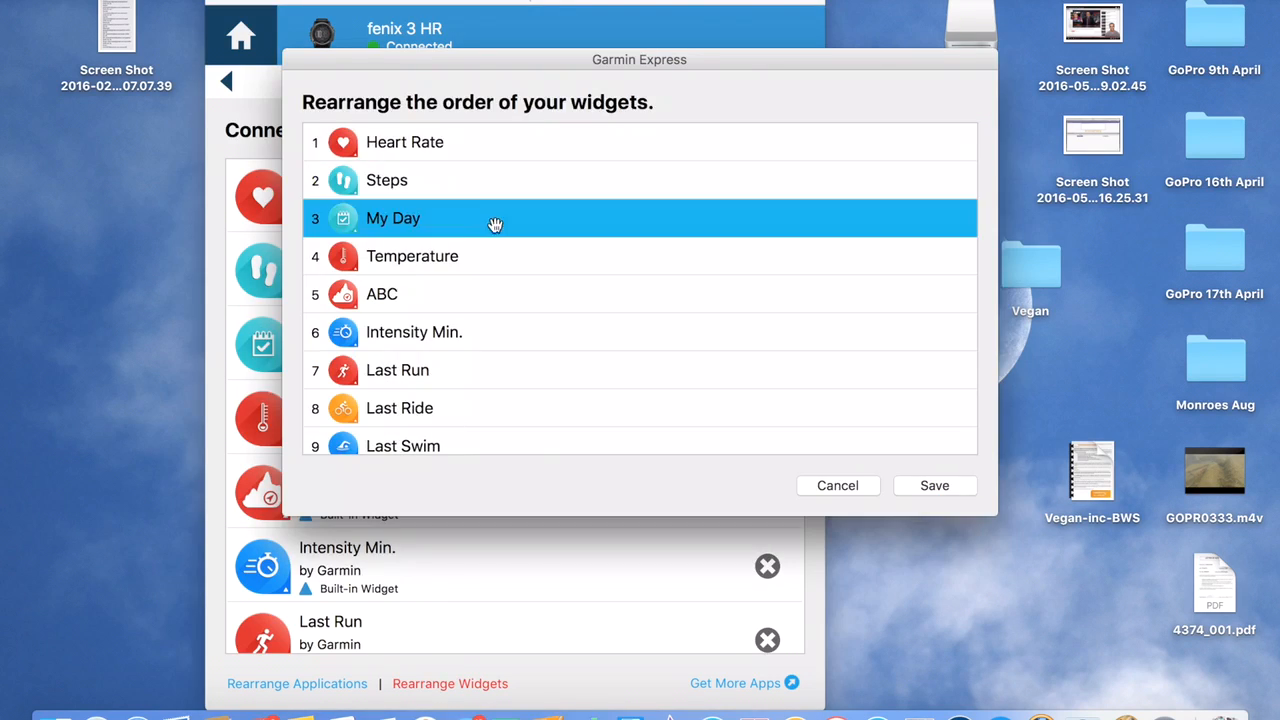
click(404, 142)
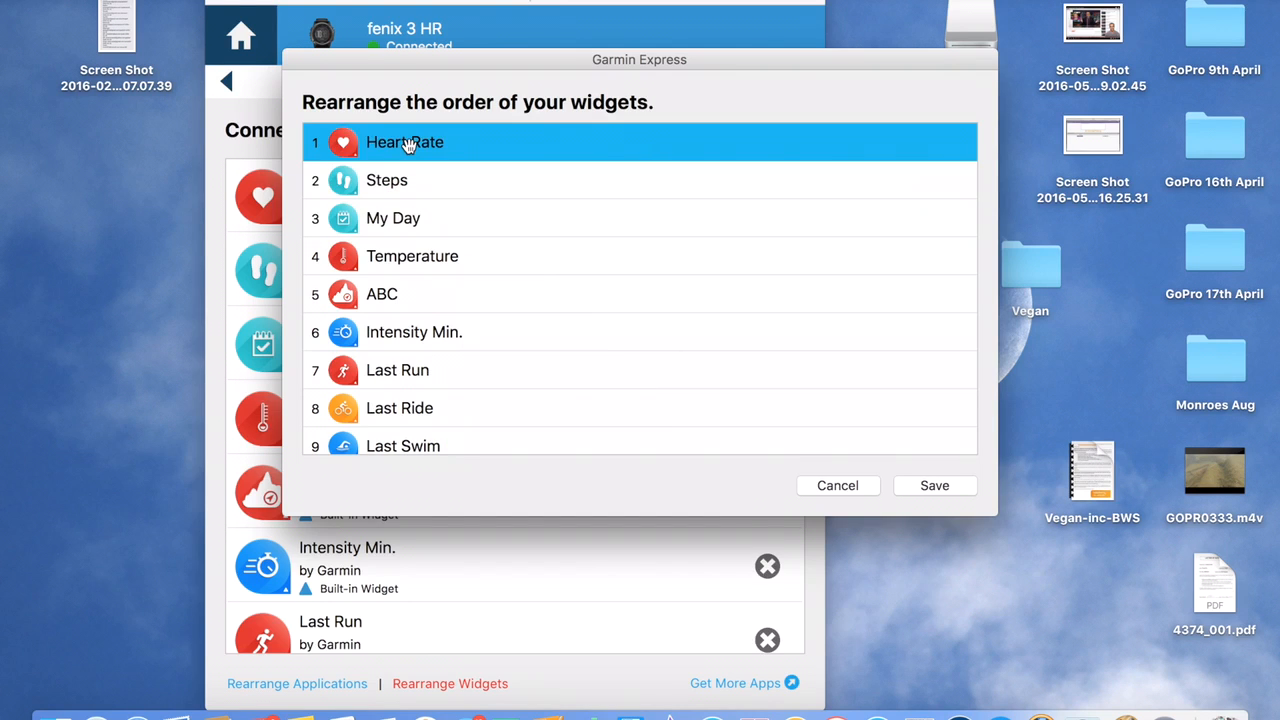
mouse_move(418, 148)
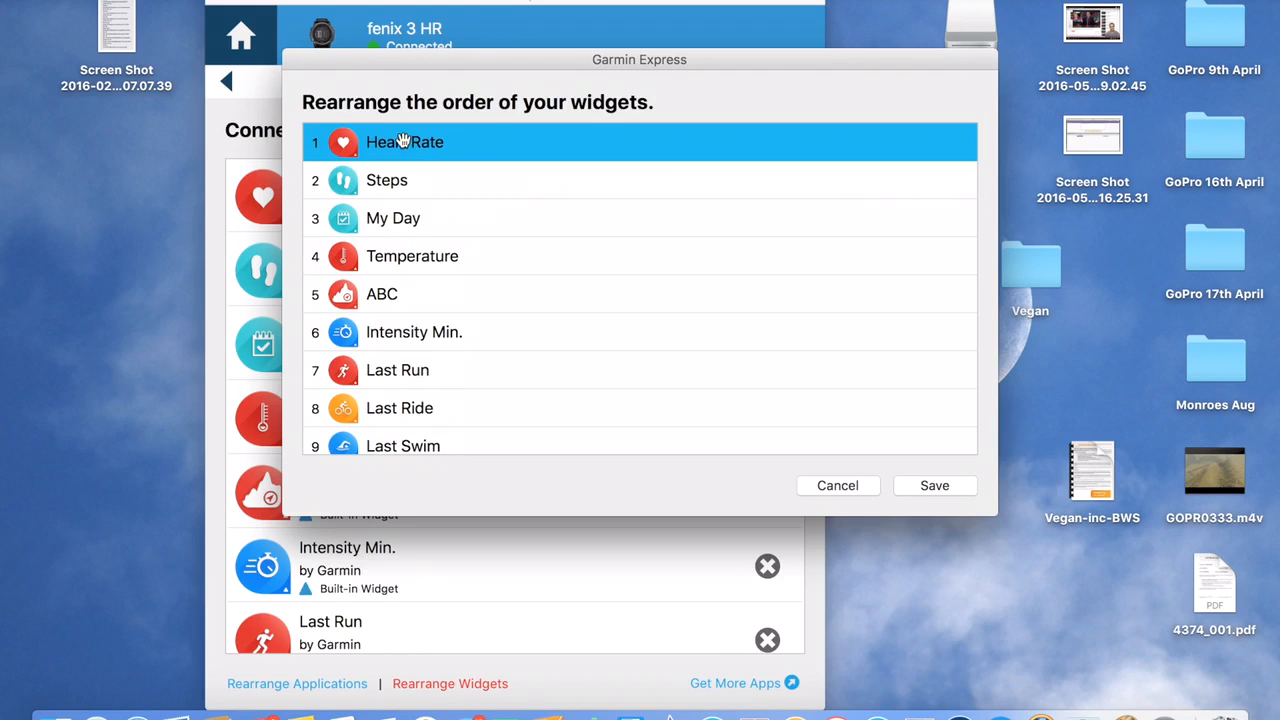
mouse_move(484, 318)
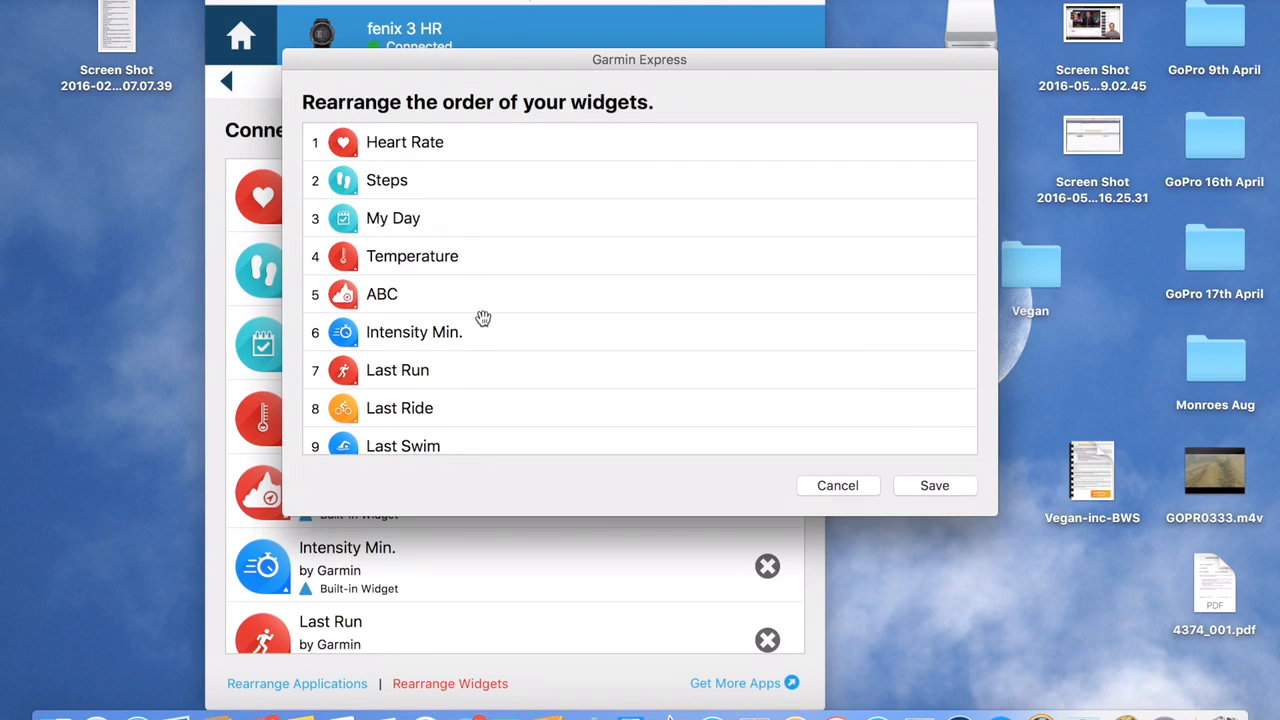
click(414, 332)
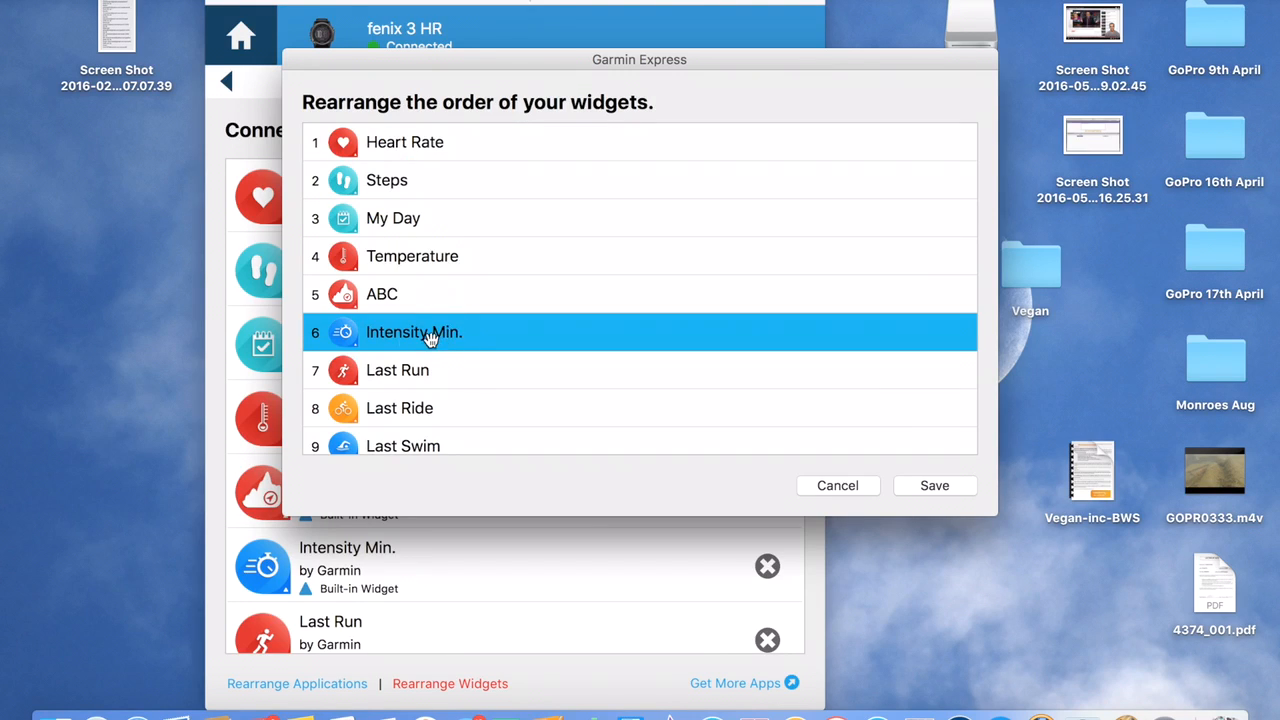
drag(430, 332, 424, 180)
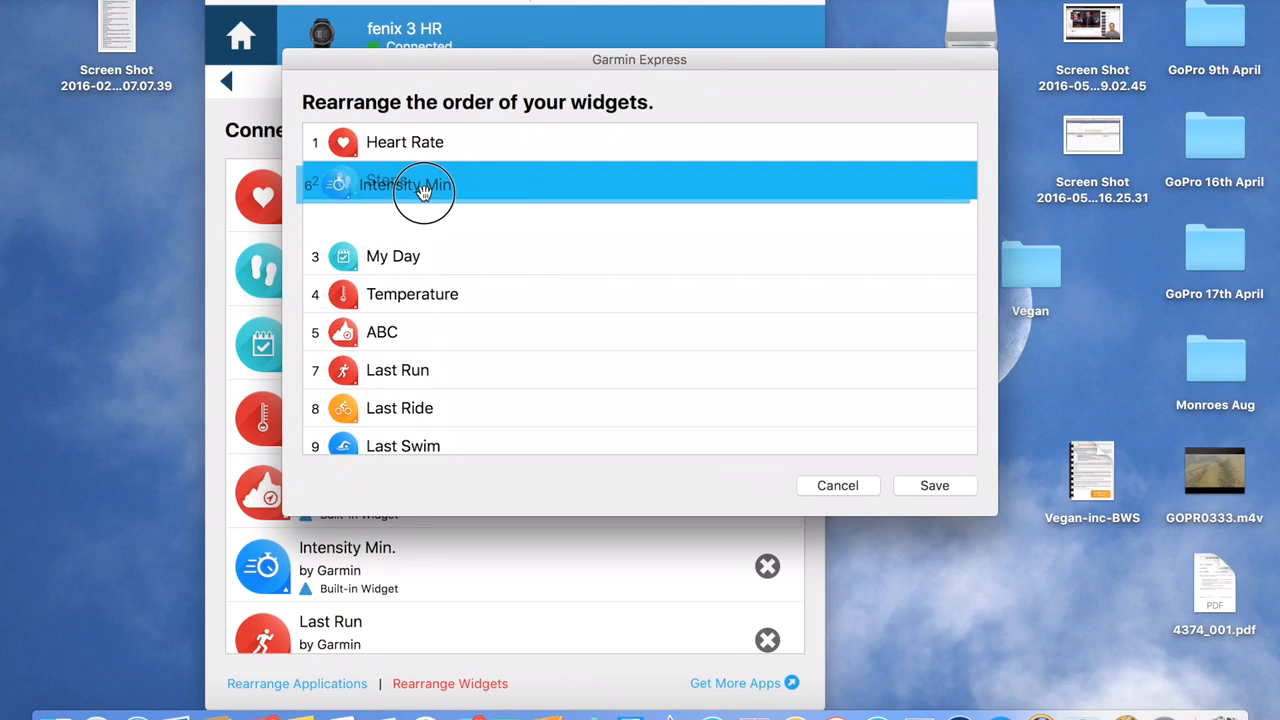
drag(424, 184, 432, 322)
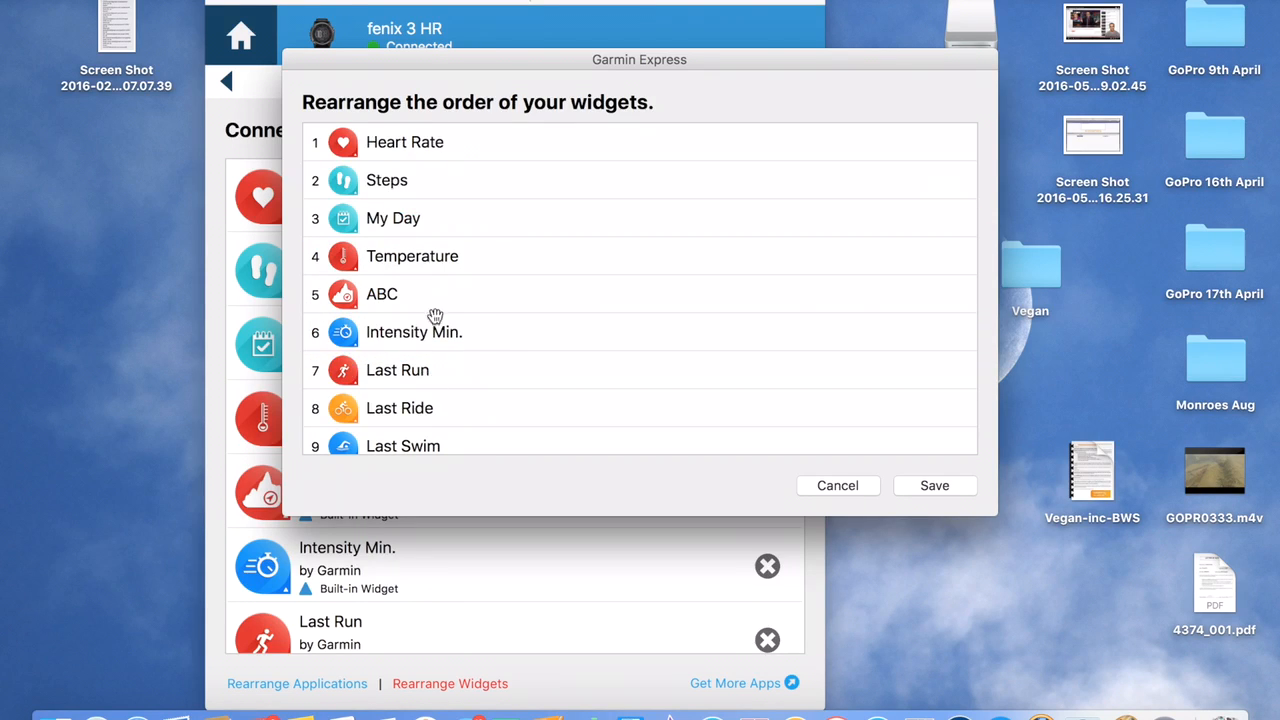
click(836, 486)
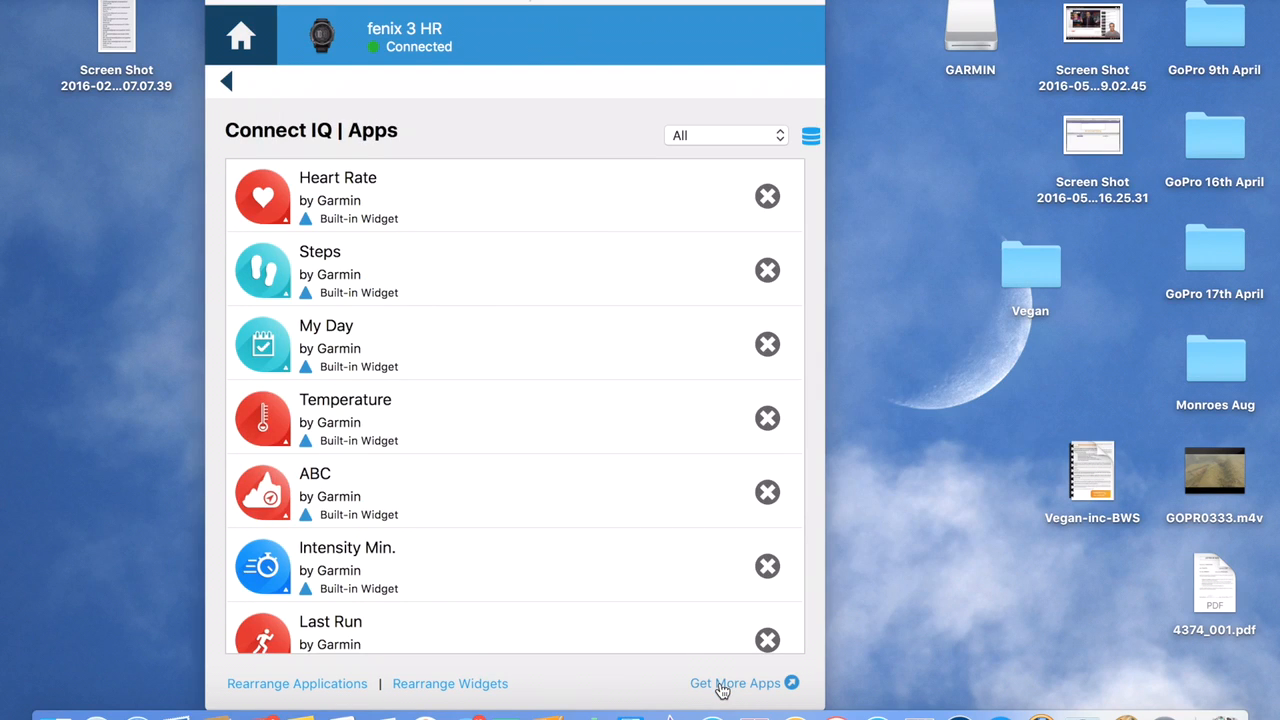
Step: Use Get More Apps to reach the fēnix 3 HR page in the Connect IQ Store
click(736, 684)
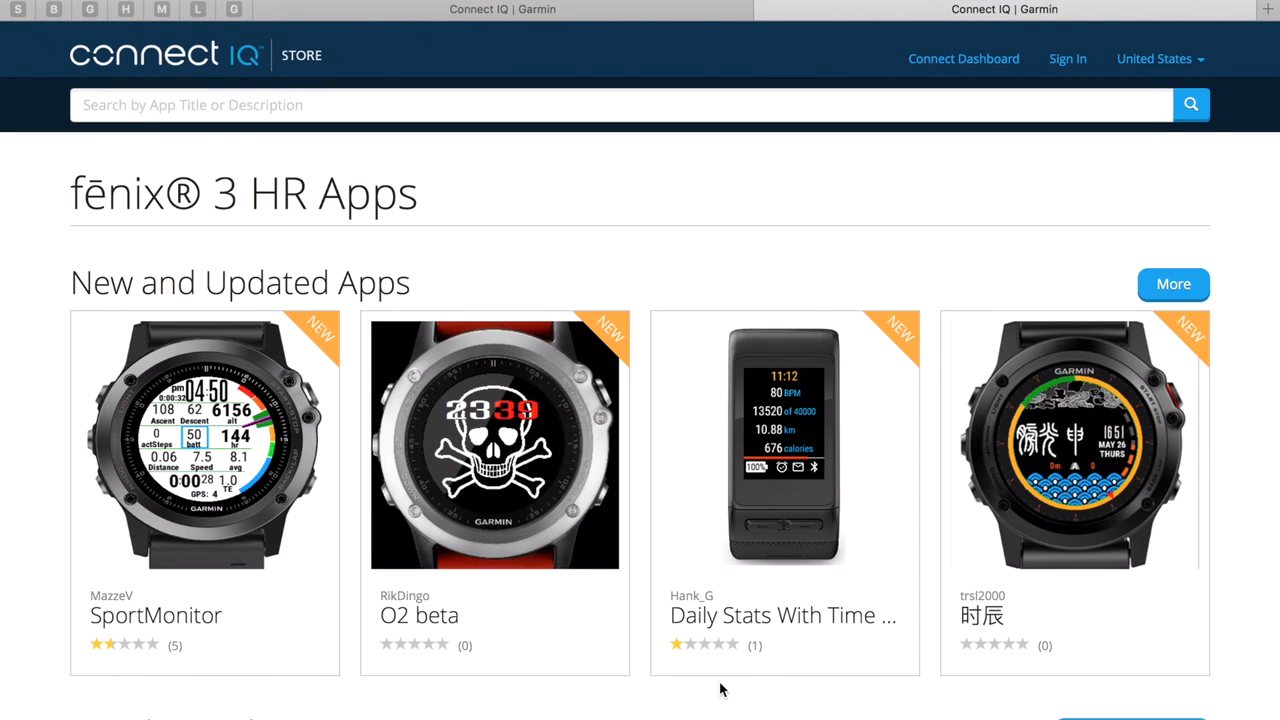
mouse_move(140, 130)
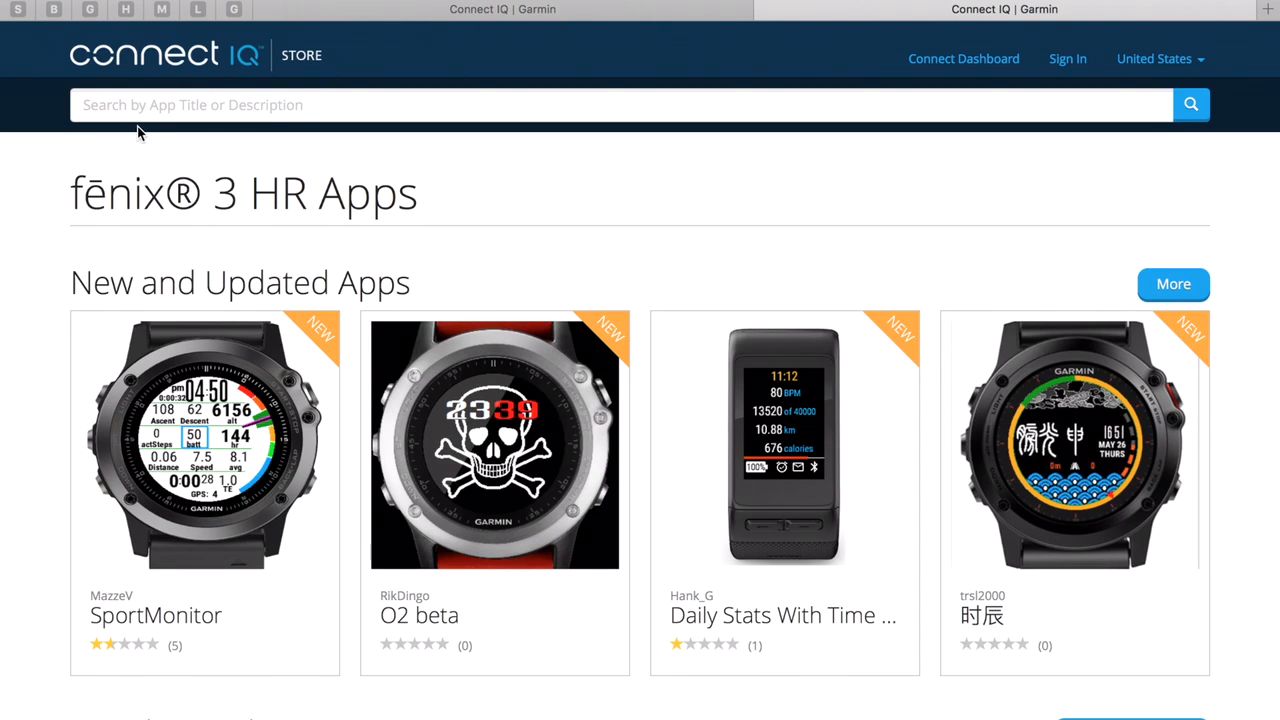
mouse_move(148, 200)
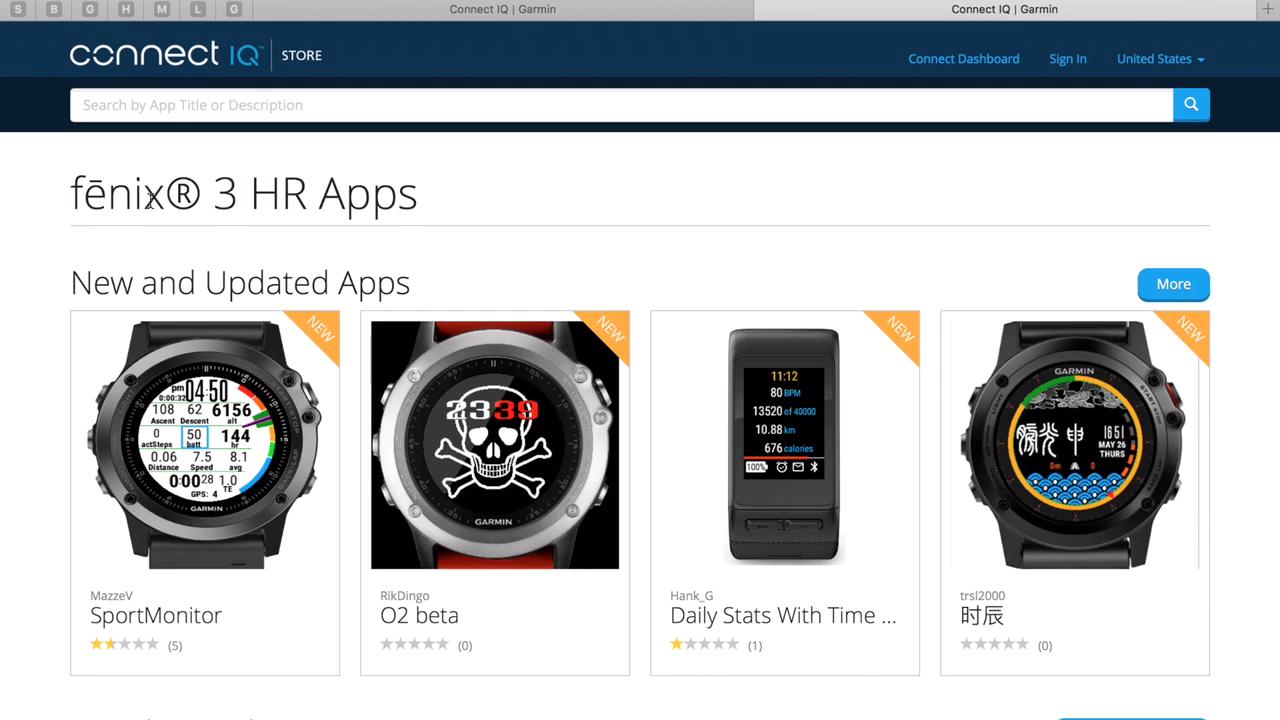
mouse_move(392, 268)
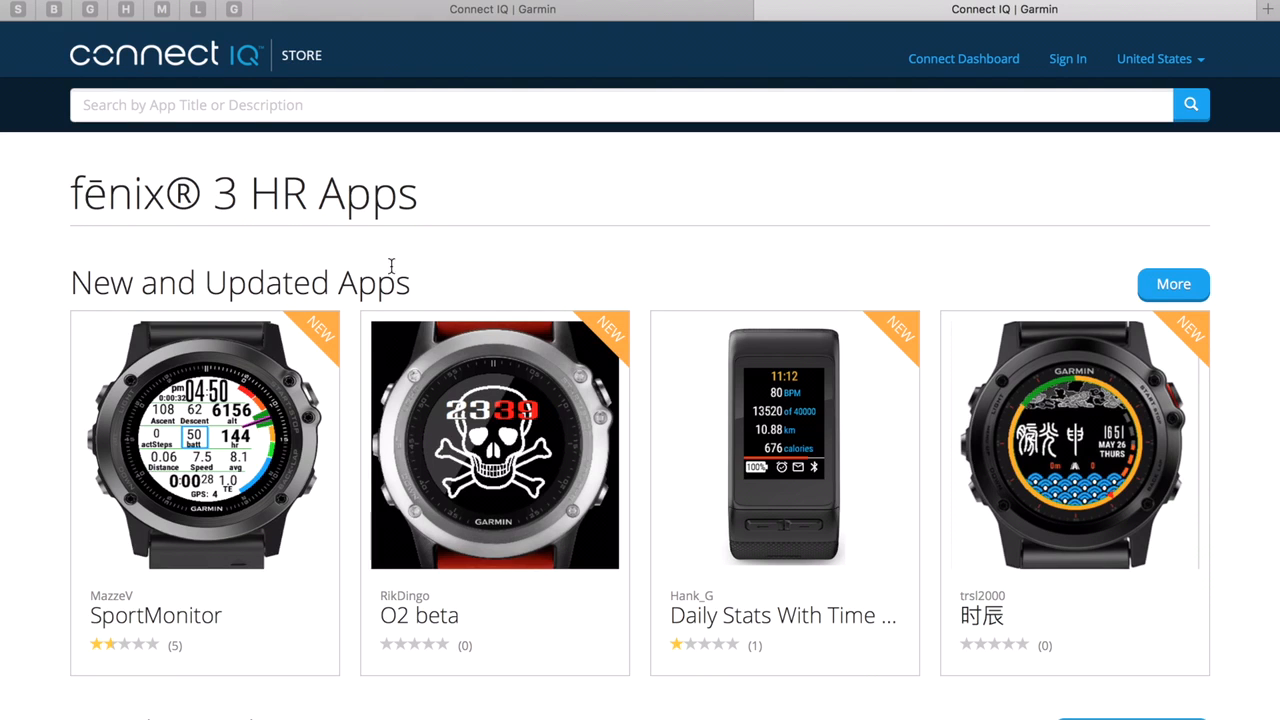
scroll(down, 3)
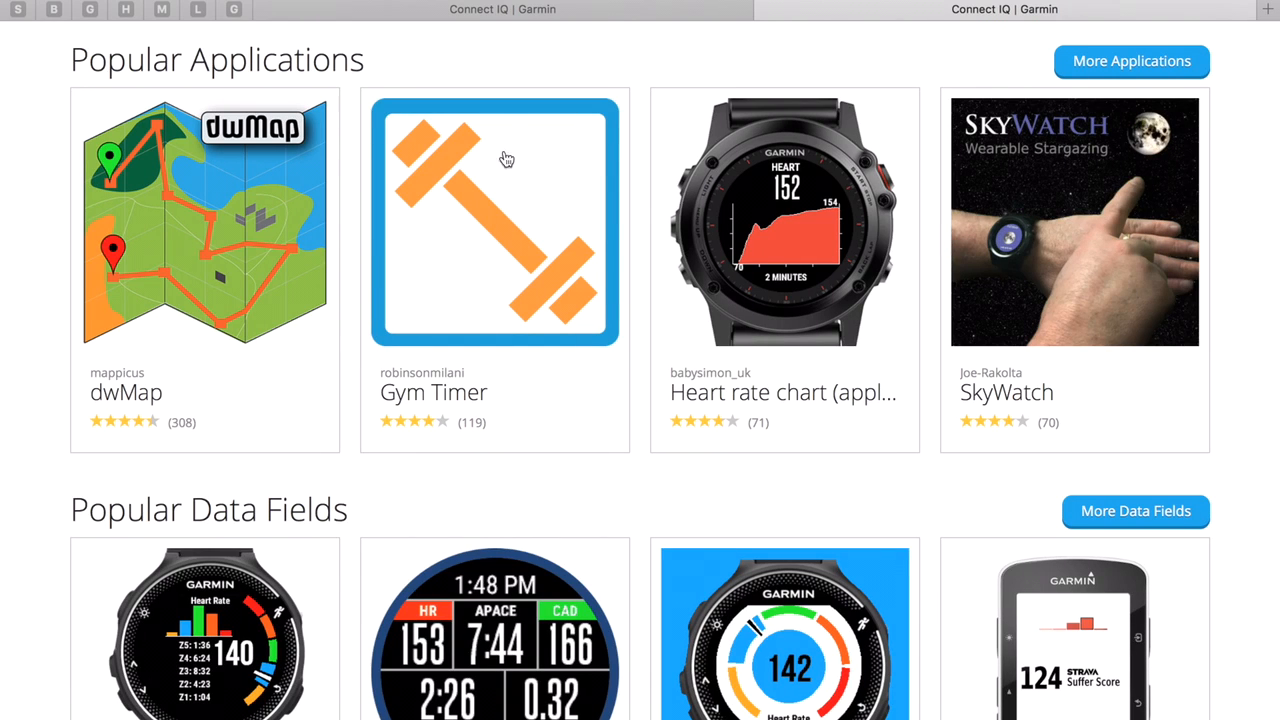
mouse_move(490, 192)
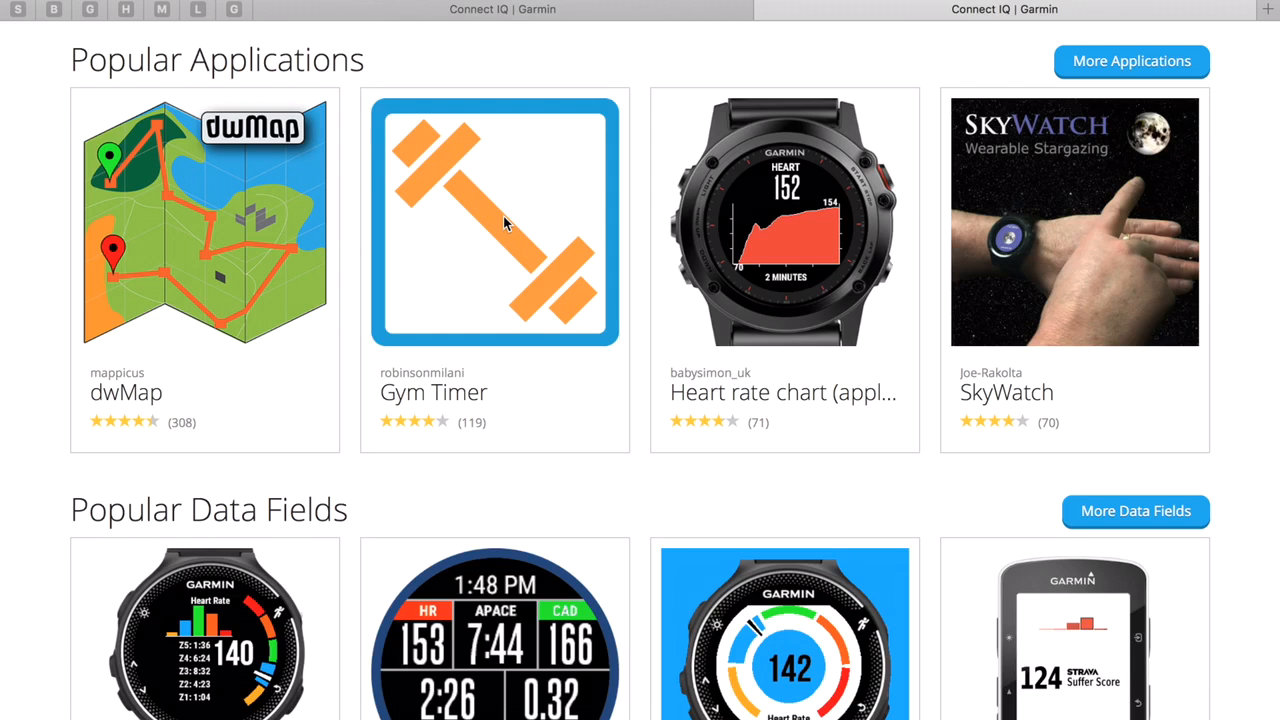
click(494, 220)
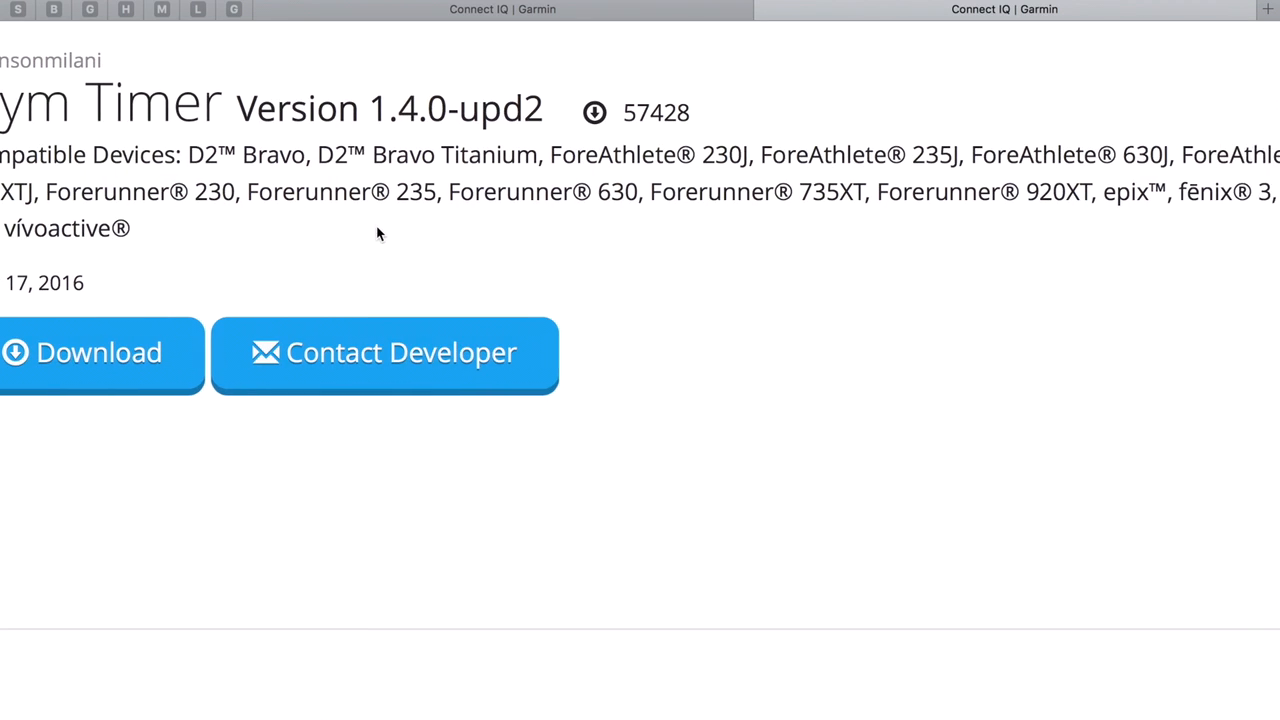
scroll(right, 3)
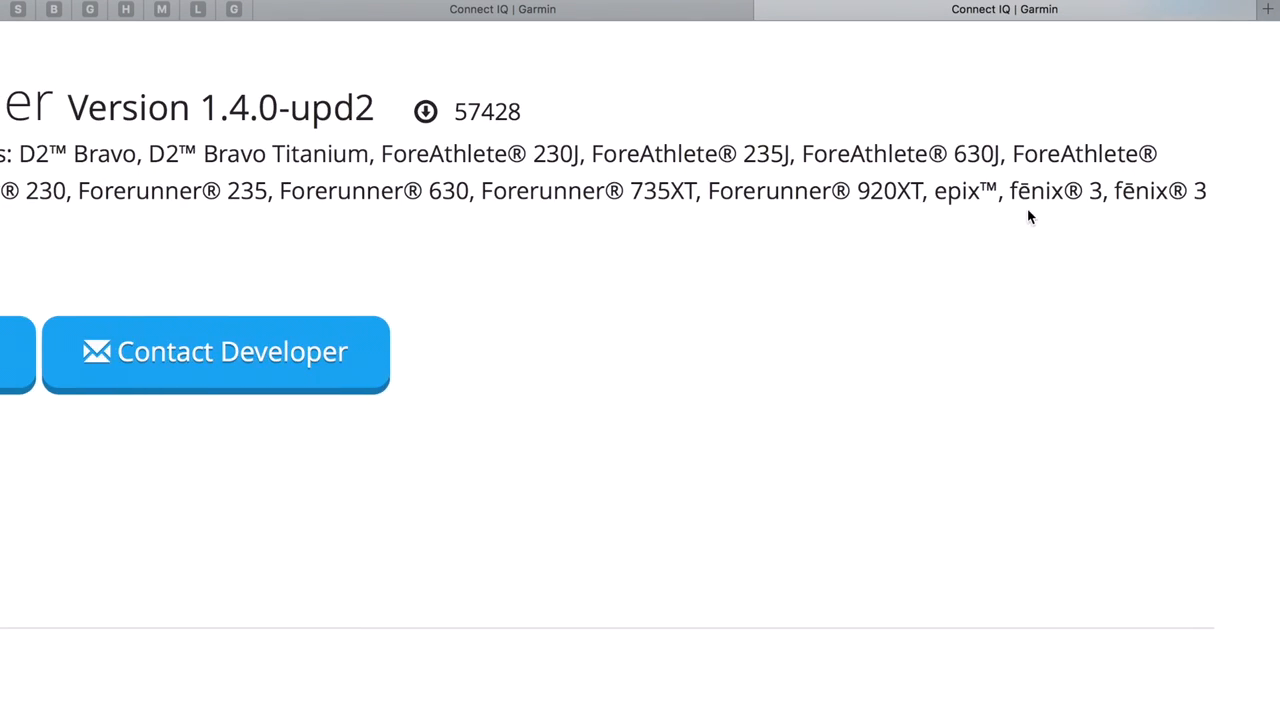
mouse_move(1064, 218)
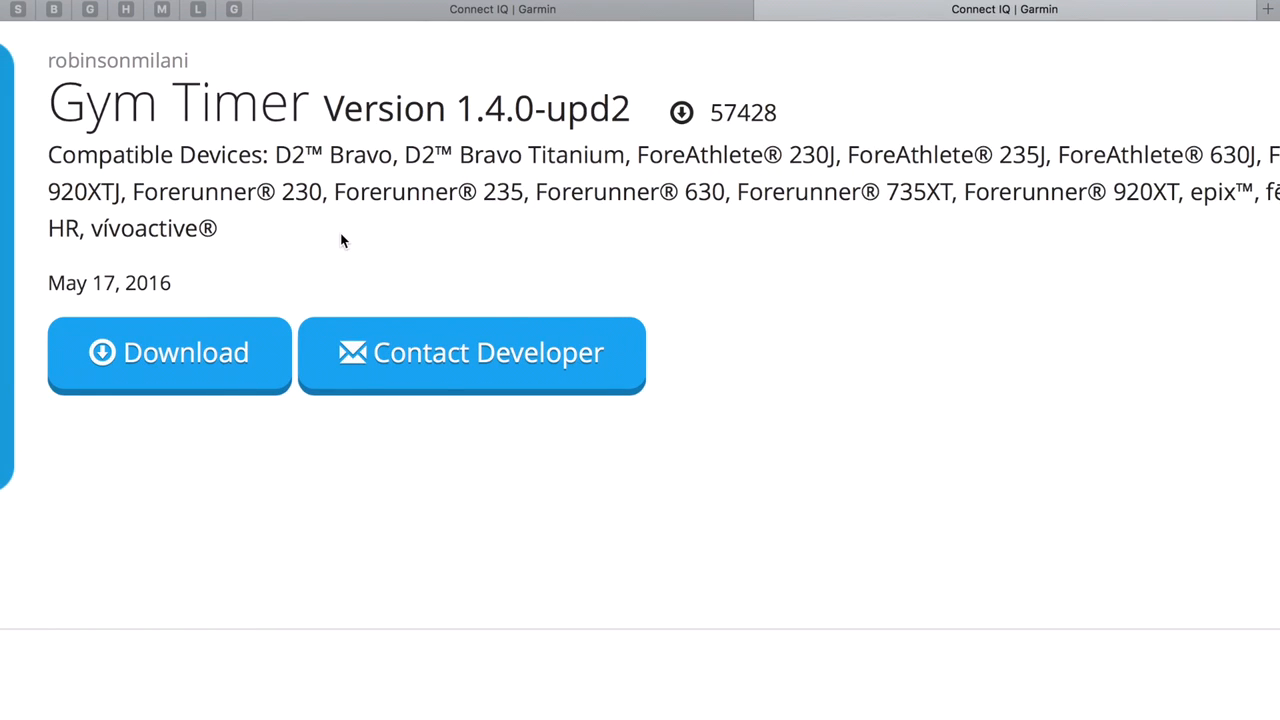
Step: Read through the Gym Timer description and its four-star reviews from 119 ratings
scroll(down, 3)
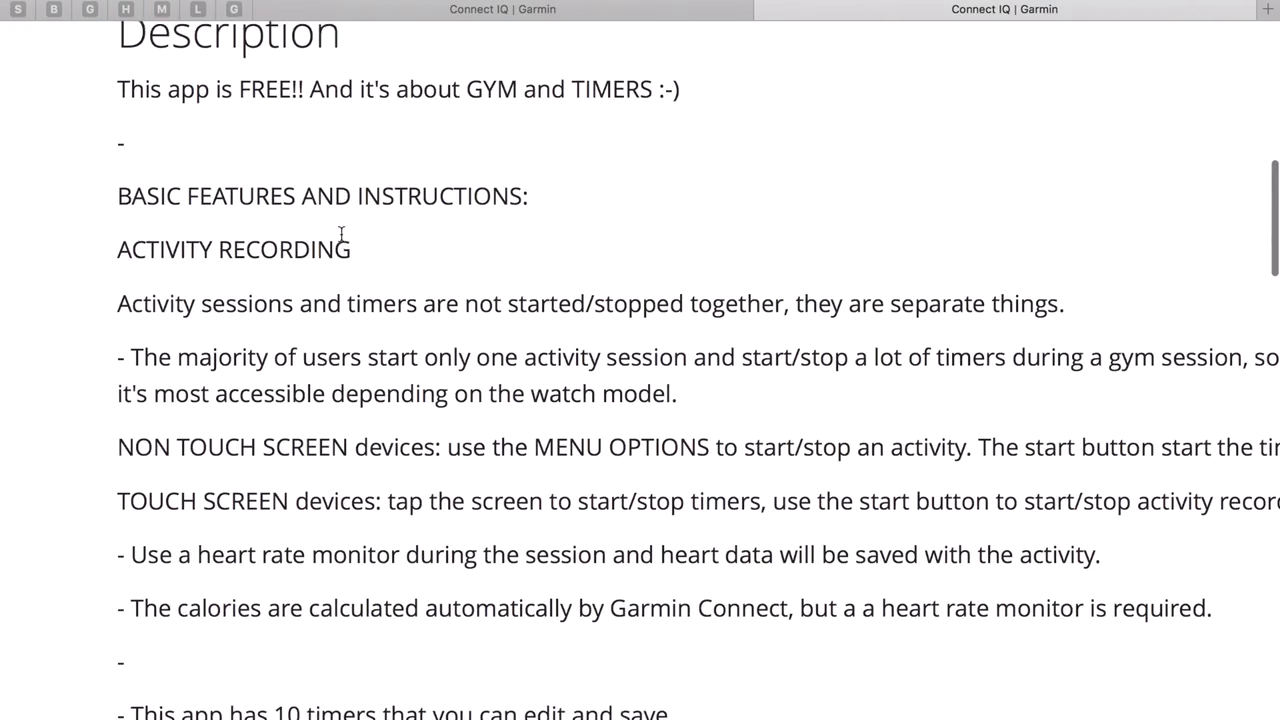
scroll(up, 3)
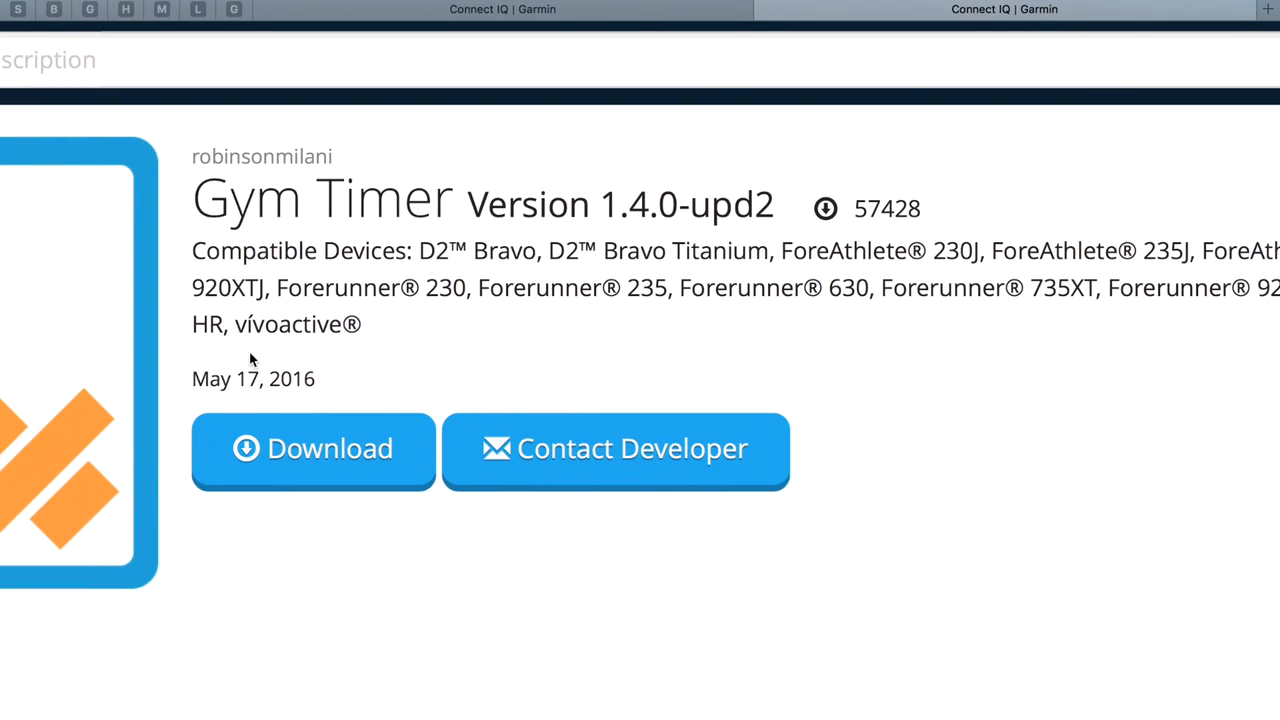
mouse_move(250, 348)
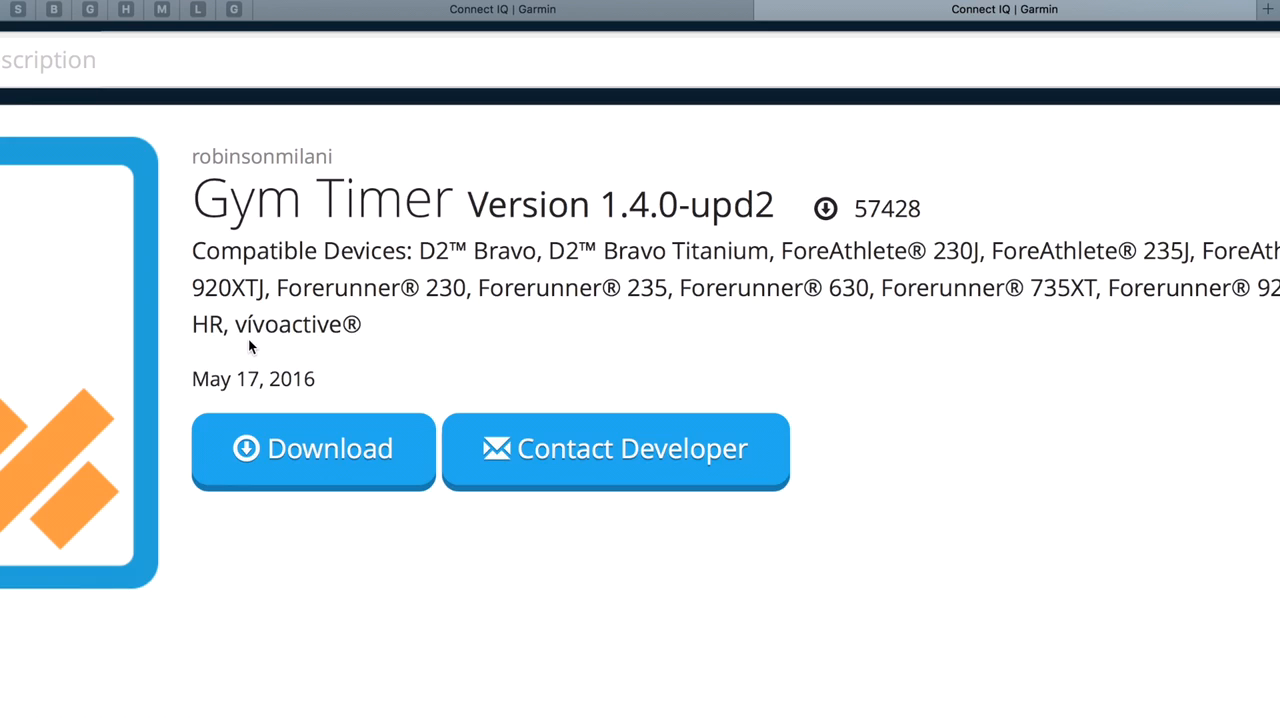
scroll(down, 3)
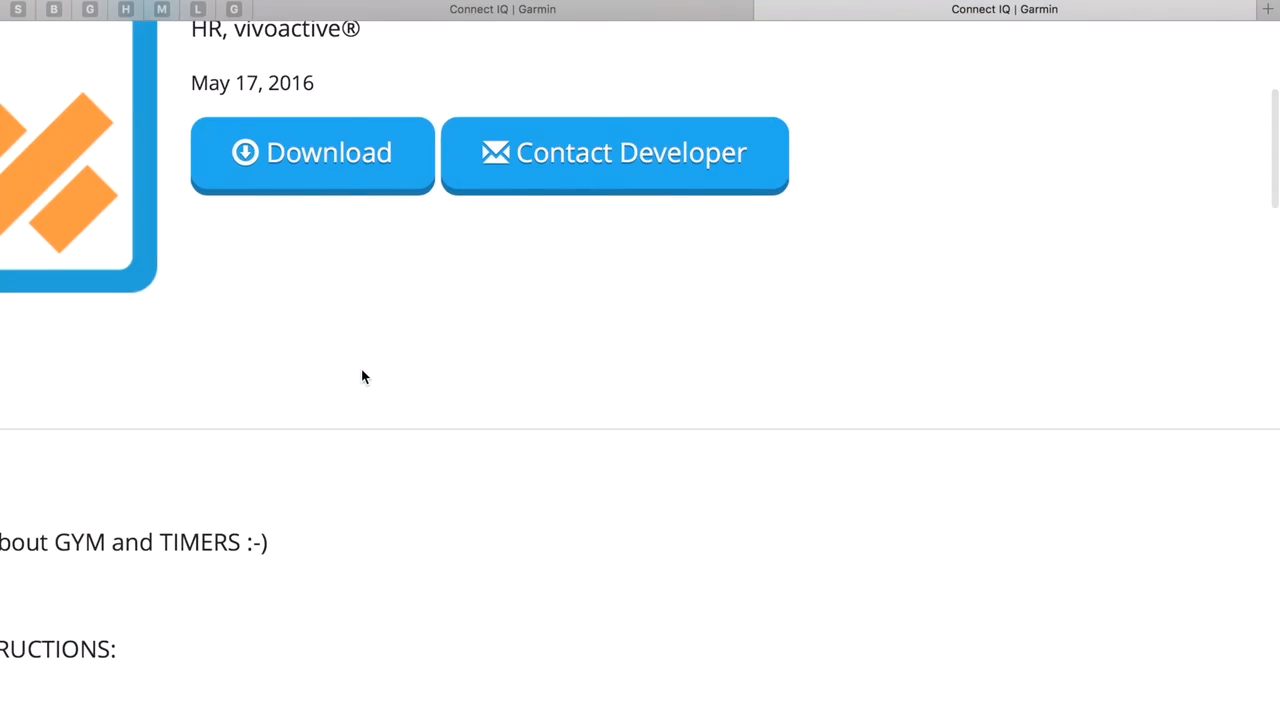
scroll(up, 3)
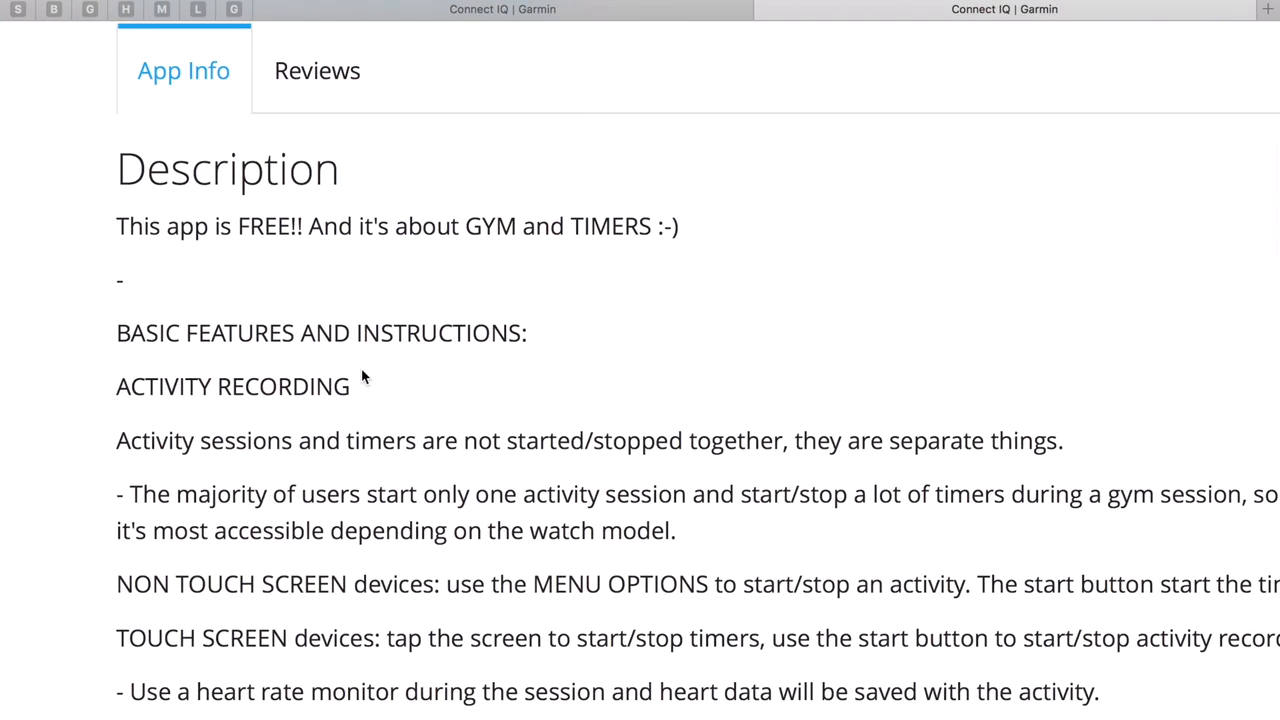
mouse_move(196, 356)
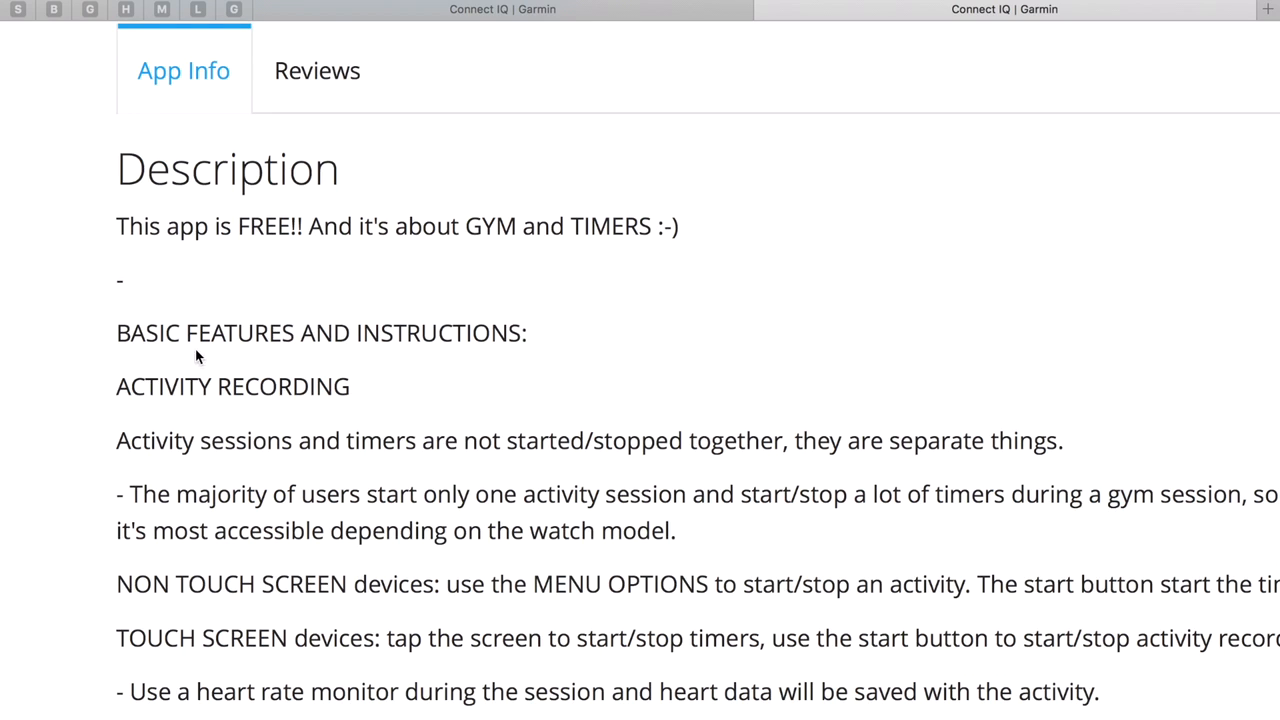
scroll(down, 3)
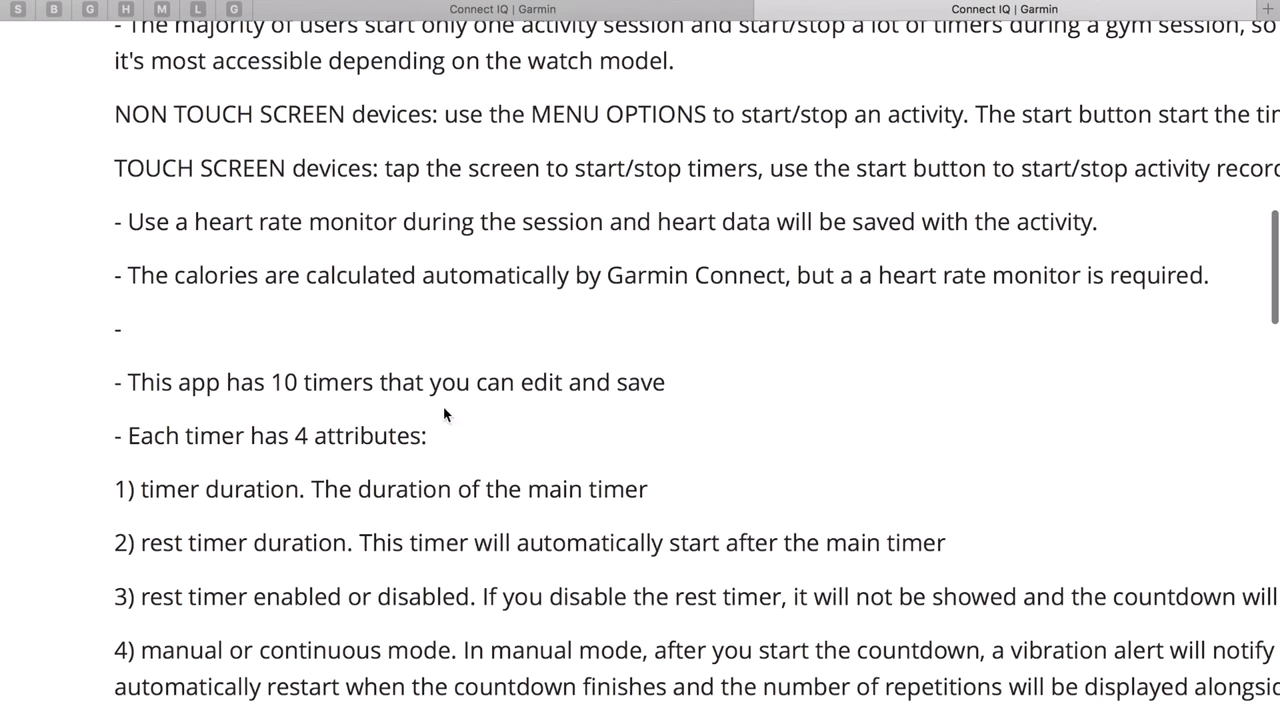
scroll(down, 3)
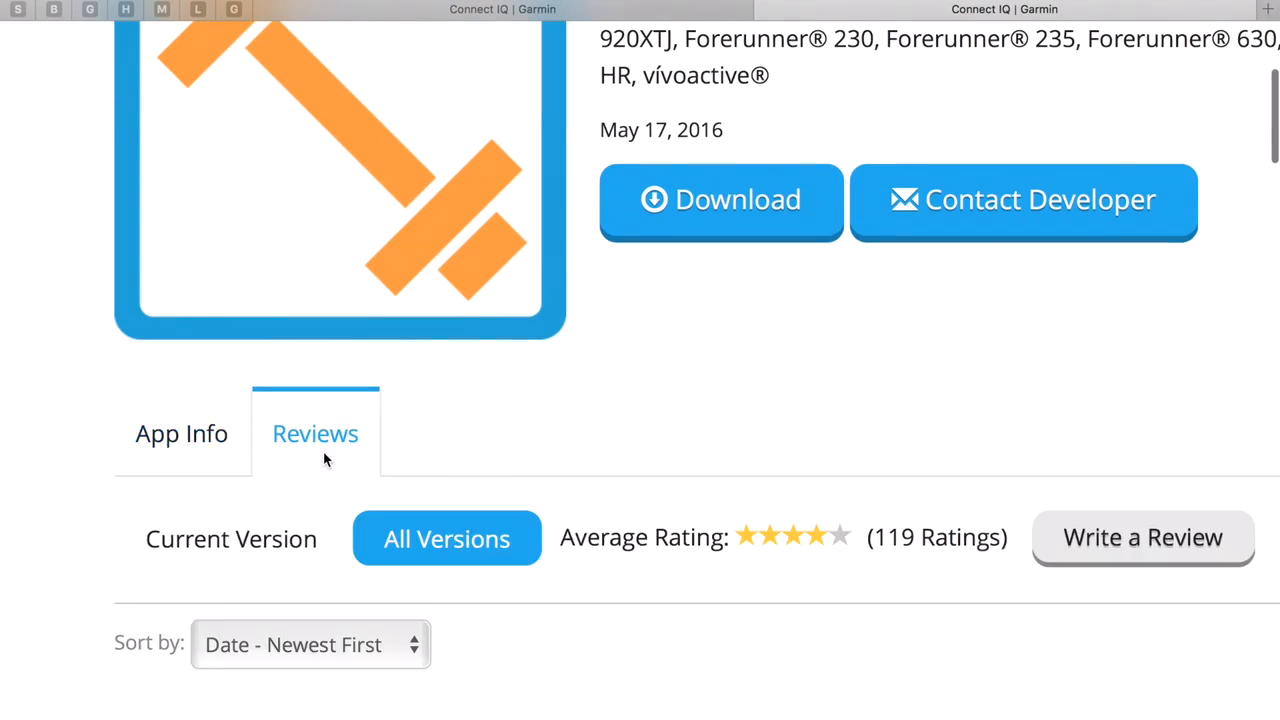
scroll(down, 3)
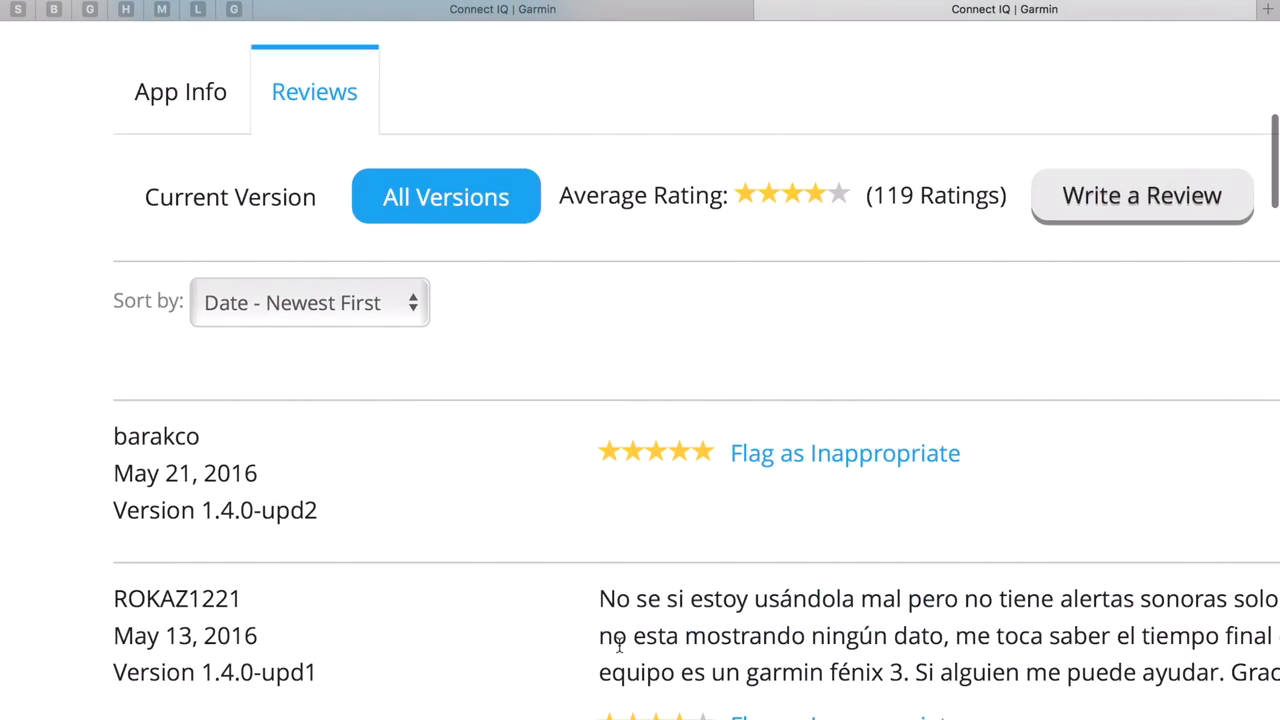
scroll(down, 3)
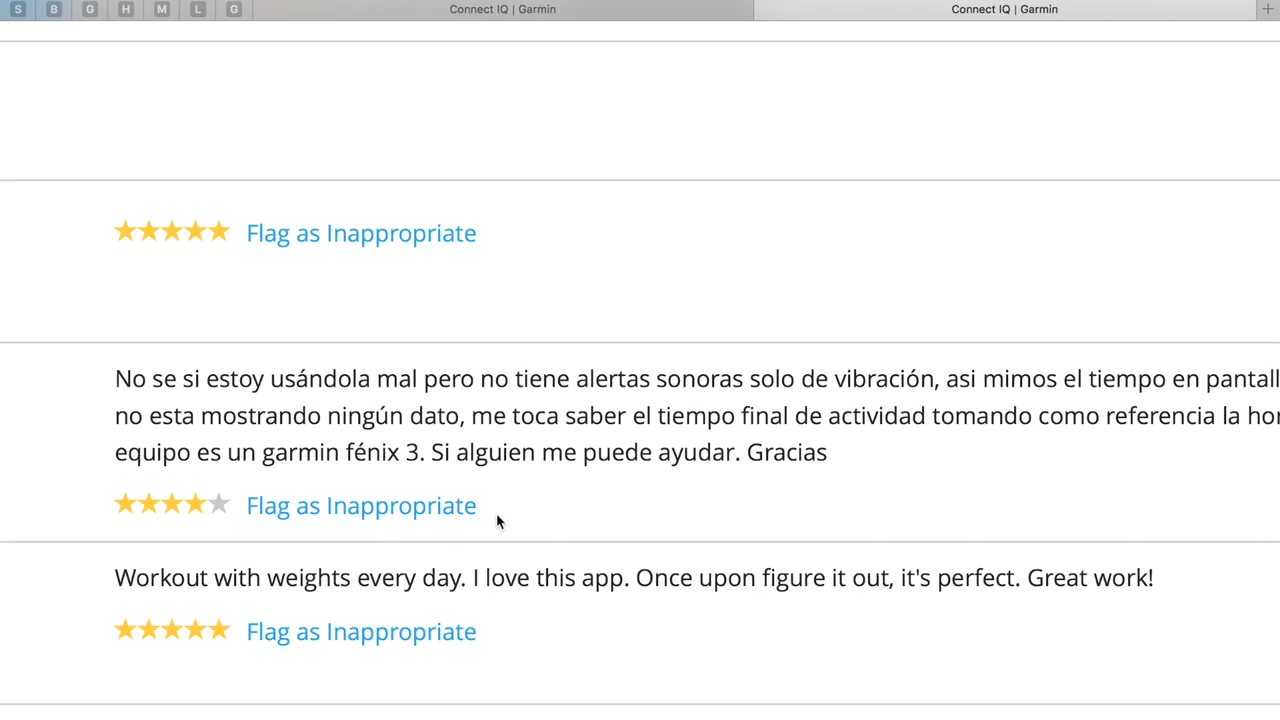
scroll(down, 3)
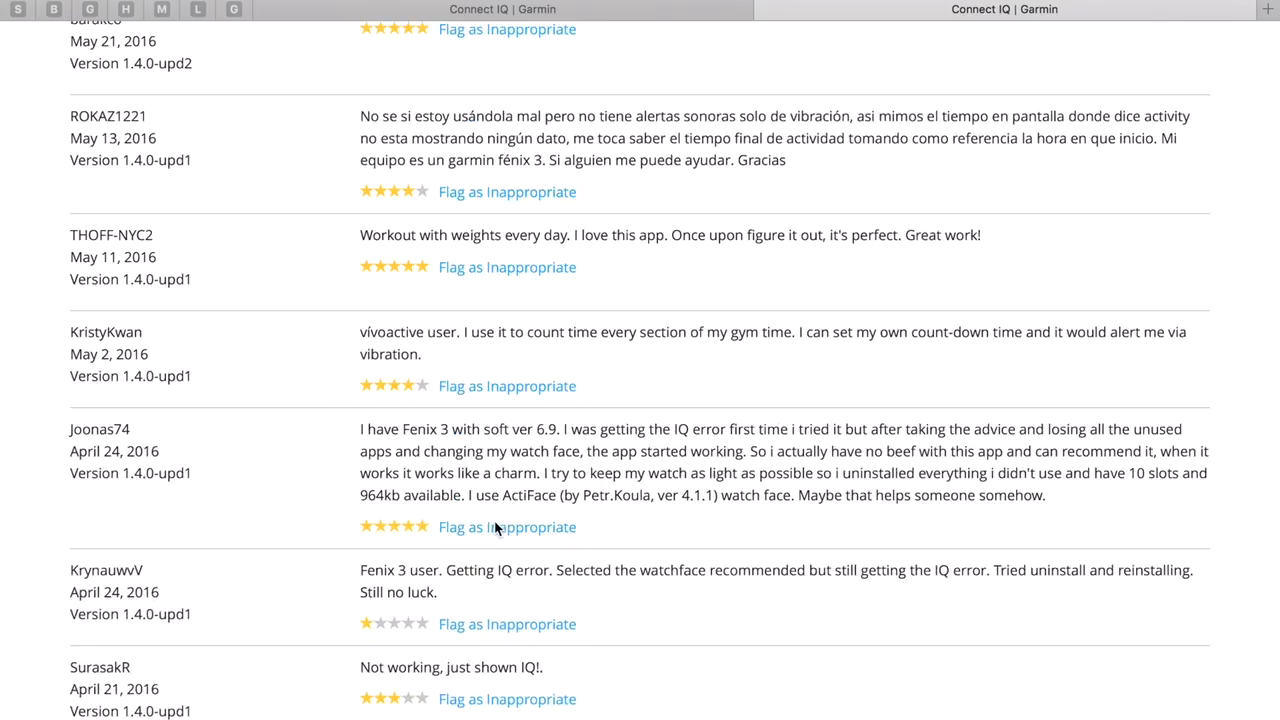
scroll(up, 3)
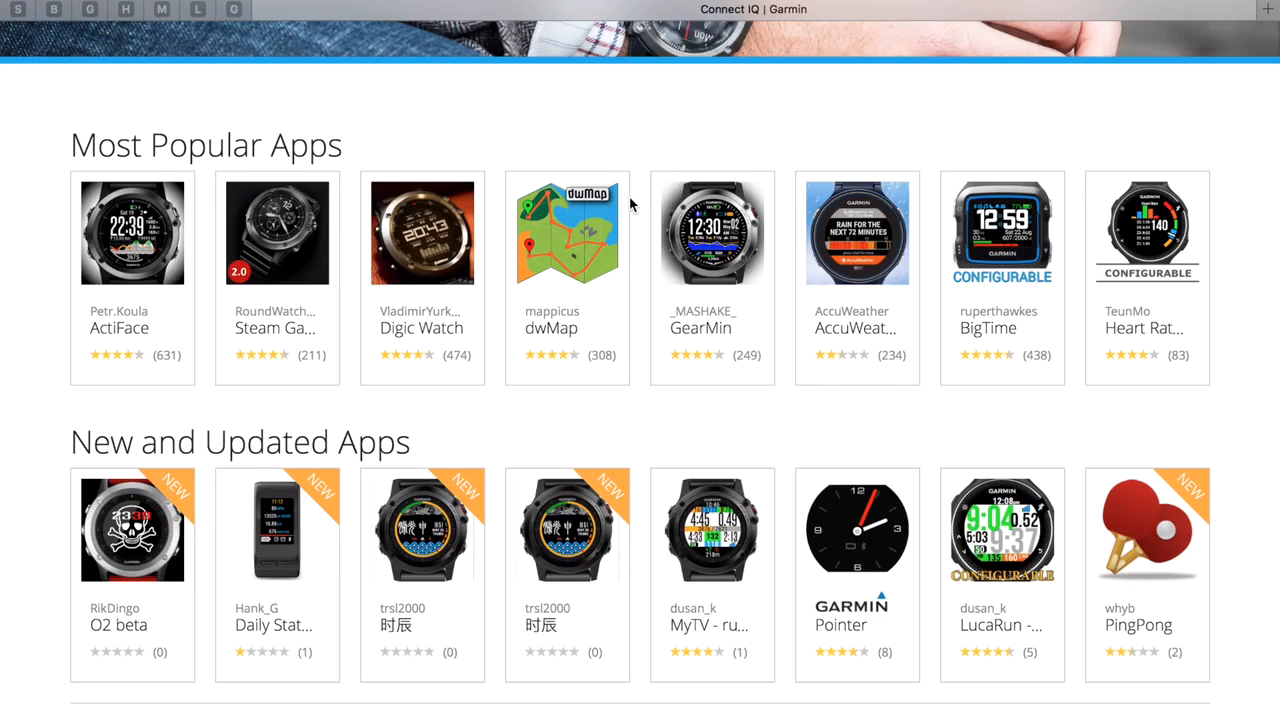
Step: Scroll through the Connect IQ home page's Most Popular Apps
scroll(up, 3)
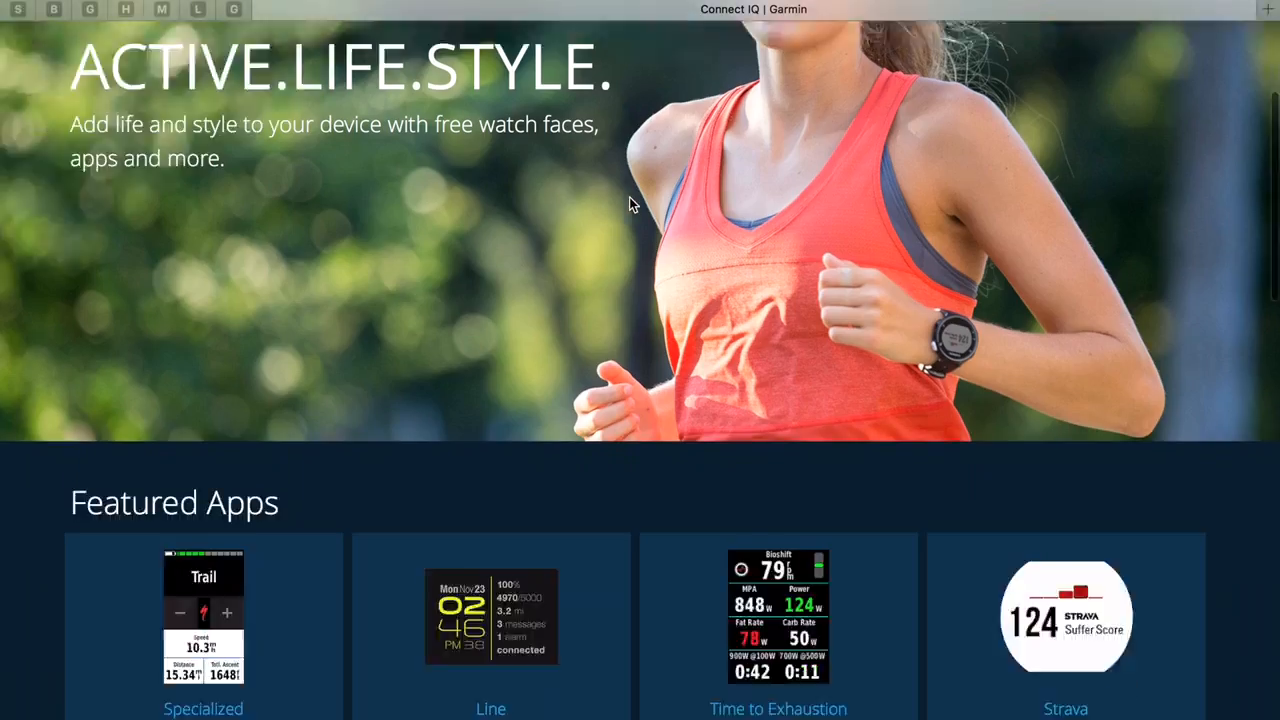
scroll(down, 3)
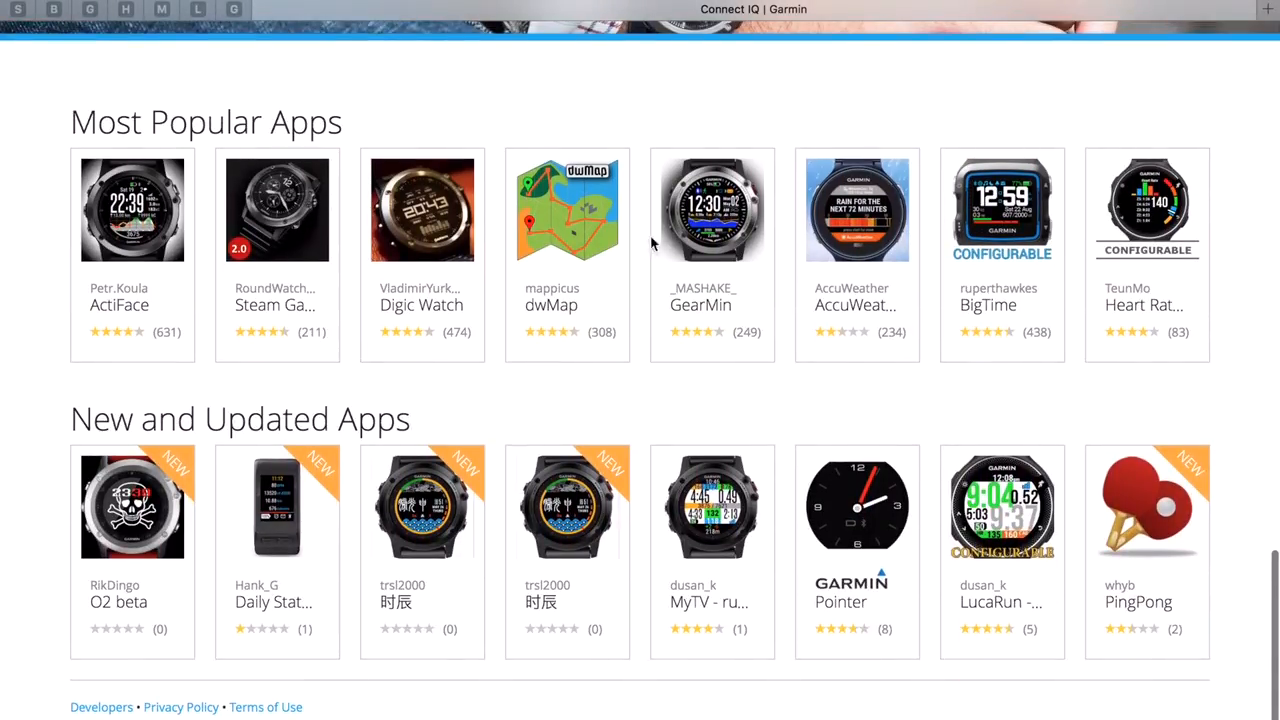
scroll(up, 3)
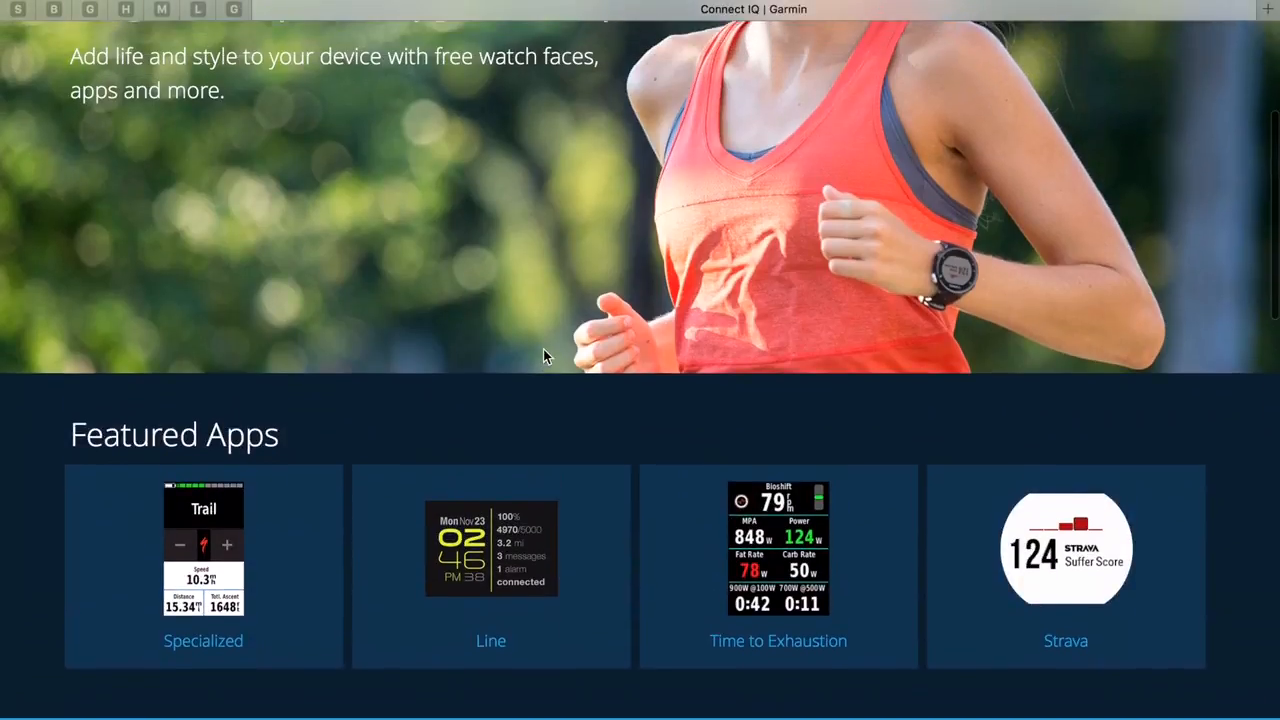
scroll(down, 3)
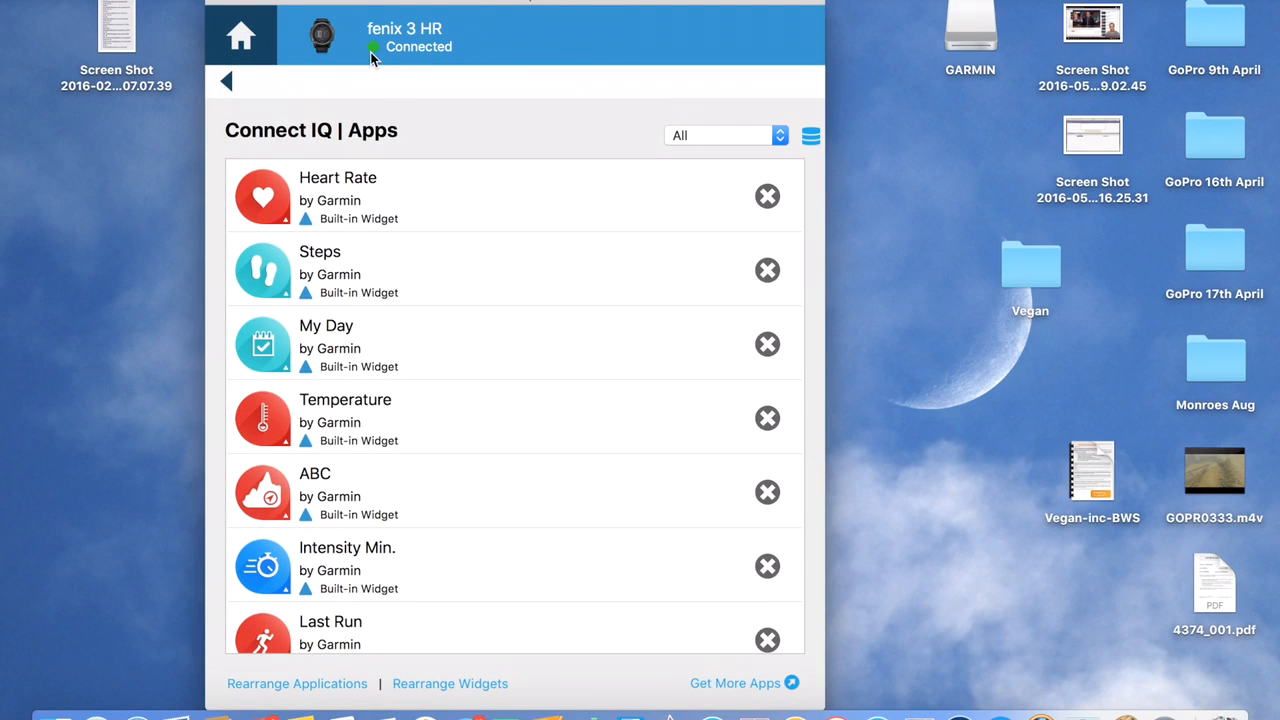
mouse_move(404, 250)
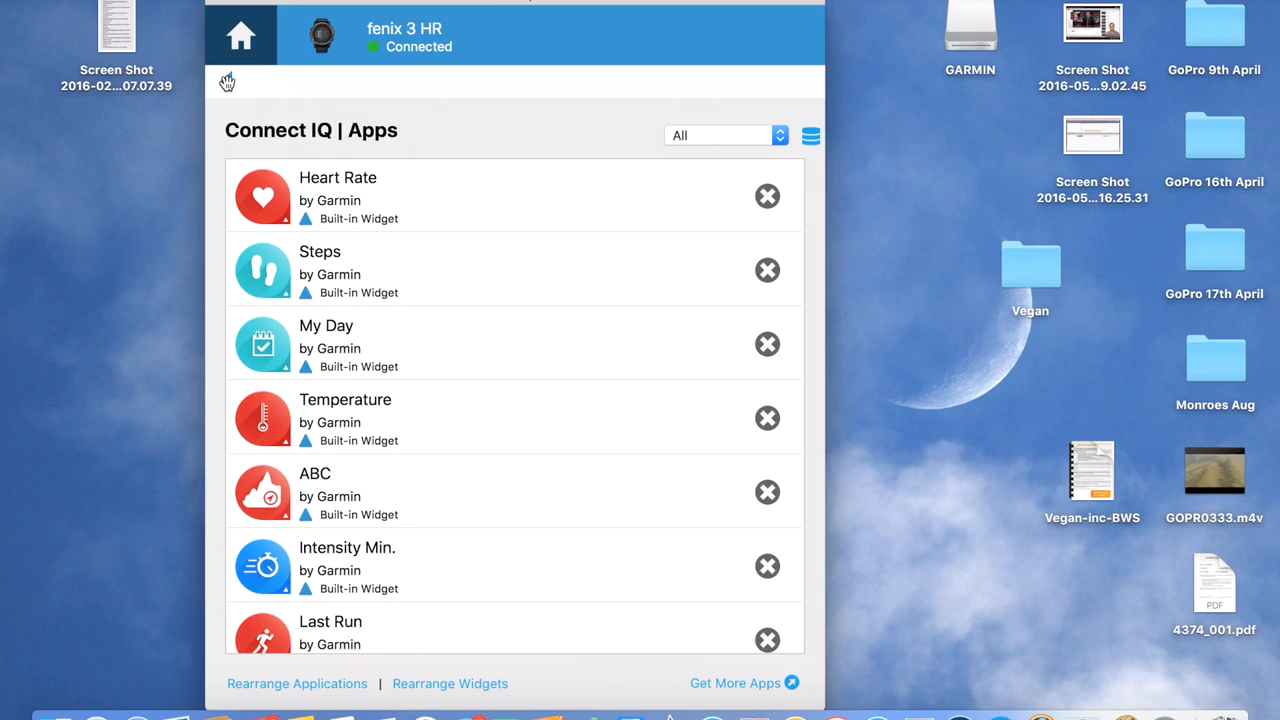
Step: Return to the fenix 3 HR home overview showing items ready to install
click(240, 36)
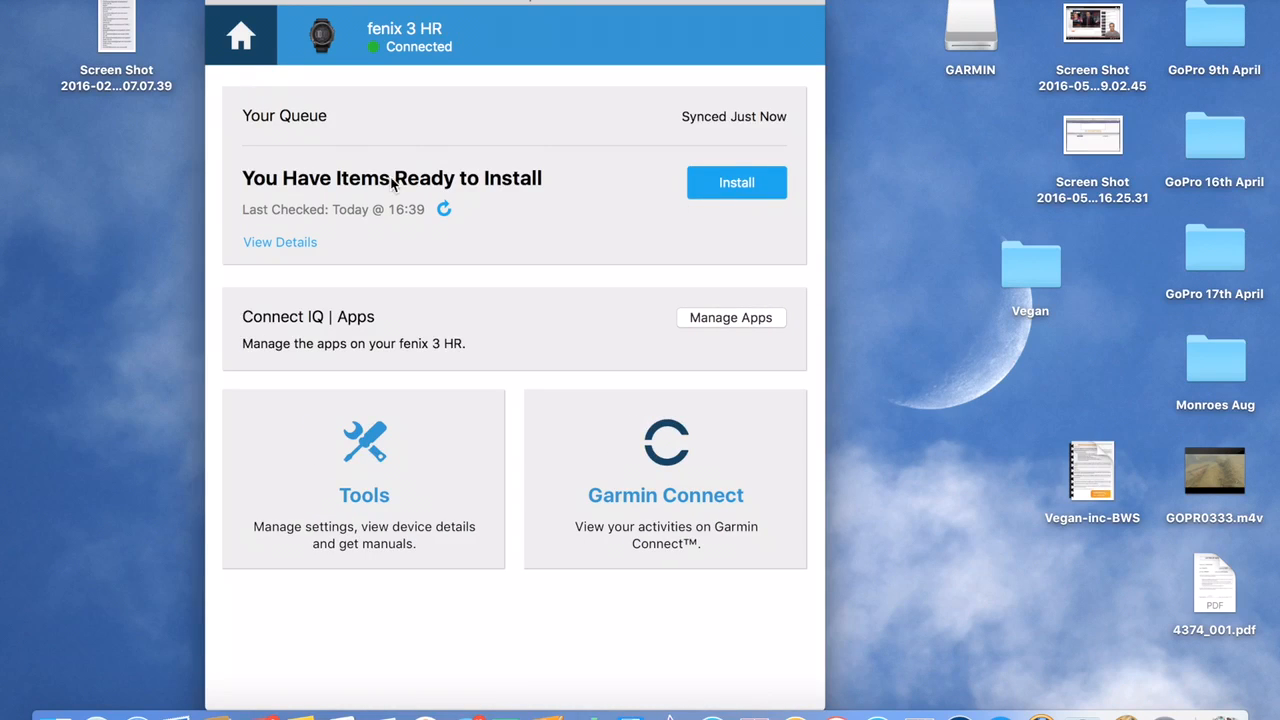
mouse_move(636, 208)
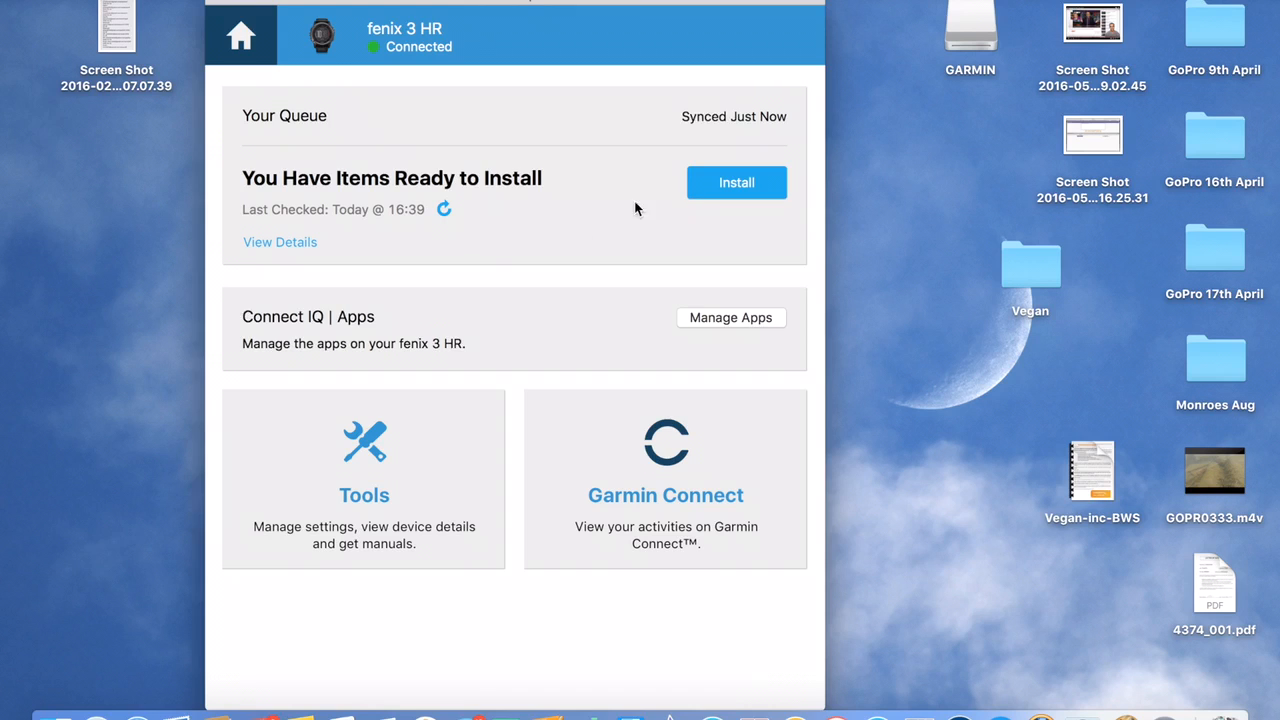
mouse_move(480, 200)
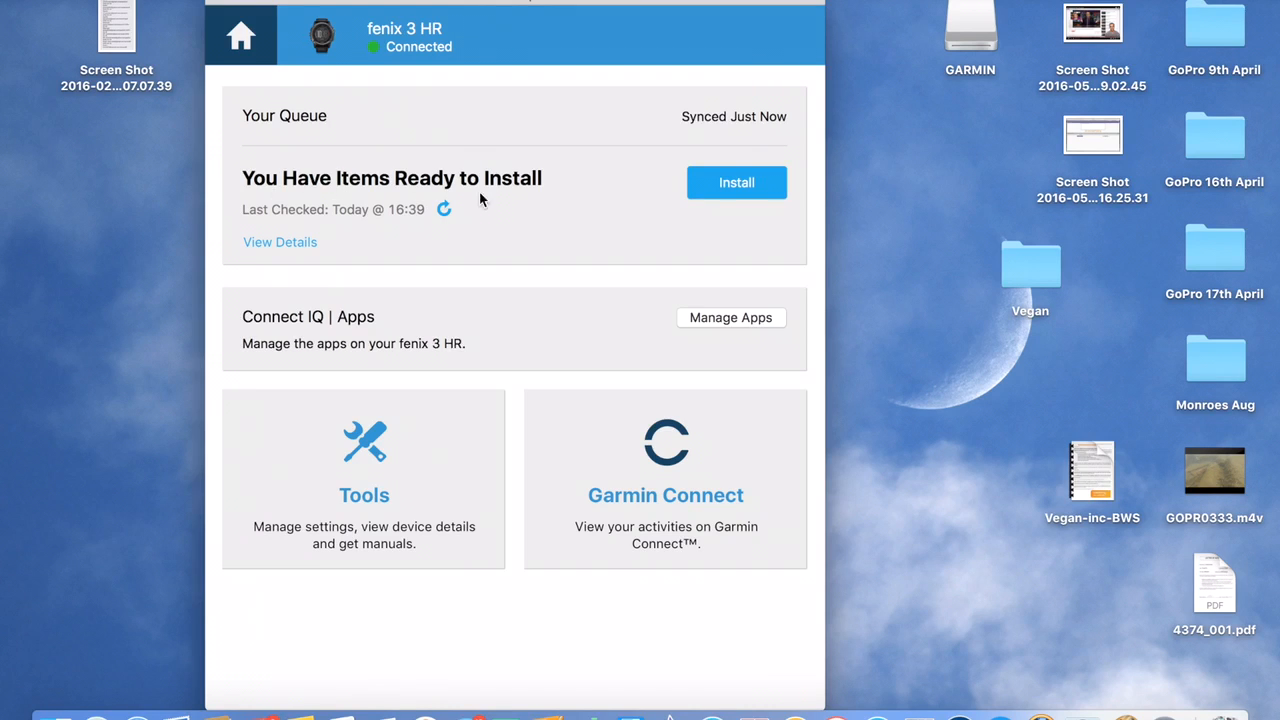
mouse_move(440, 204)
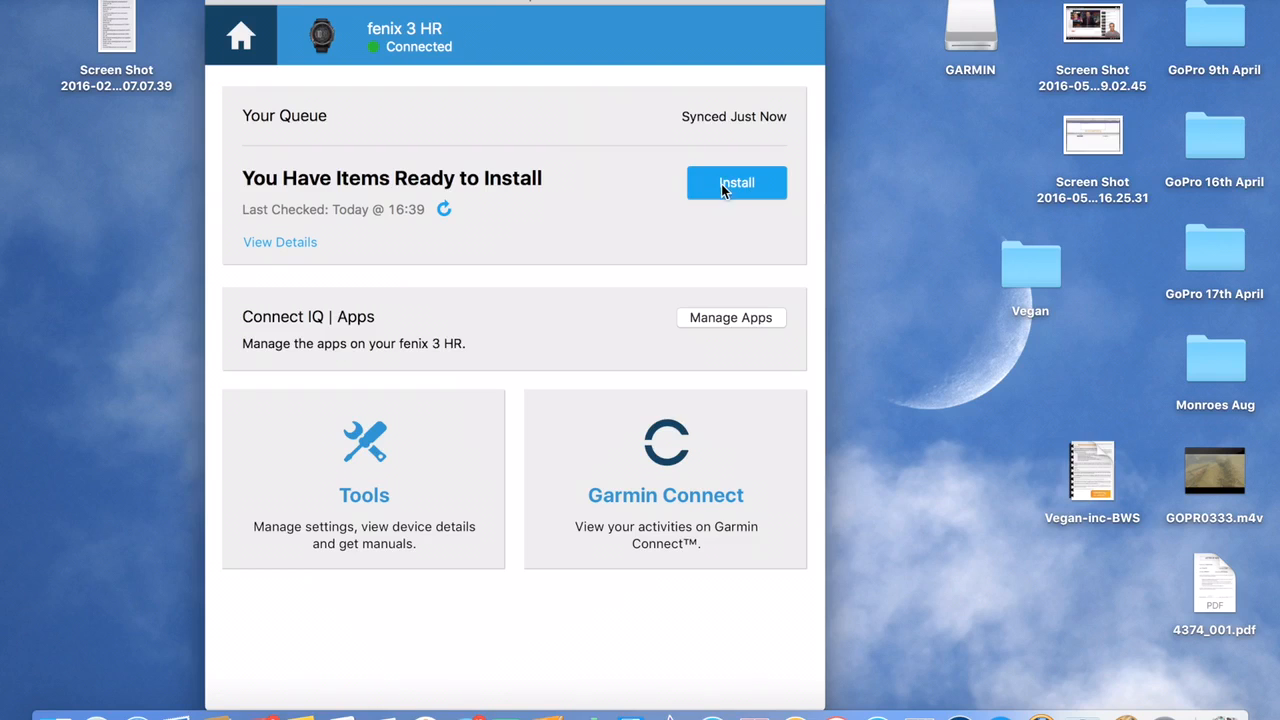
mouse_move(738, 232)
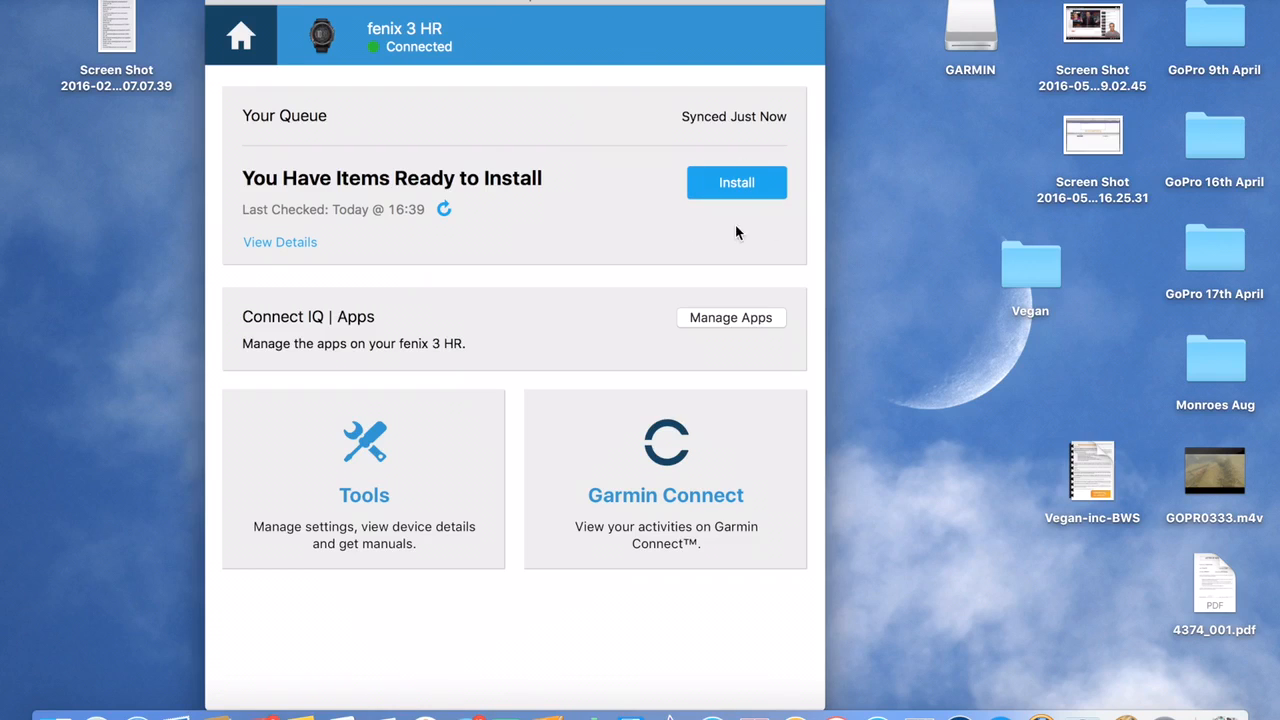
mouse_move(452, 96)
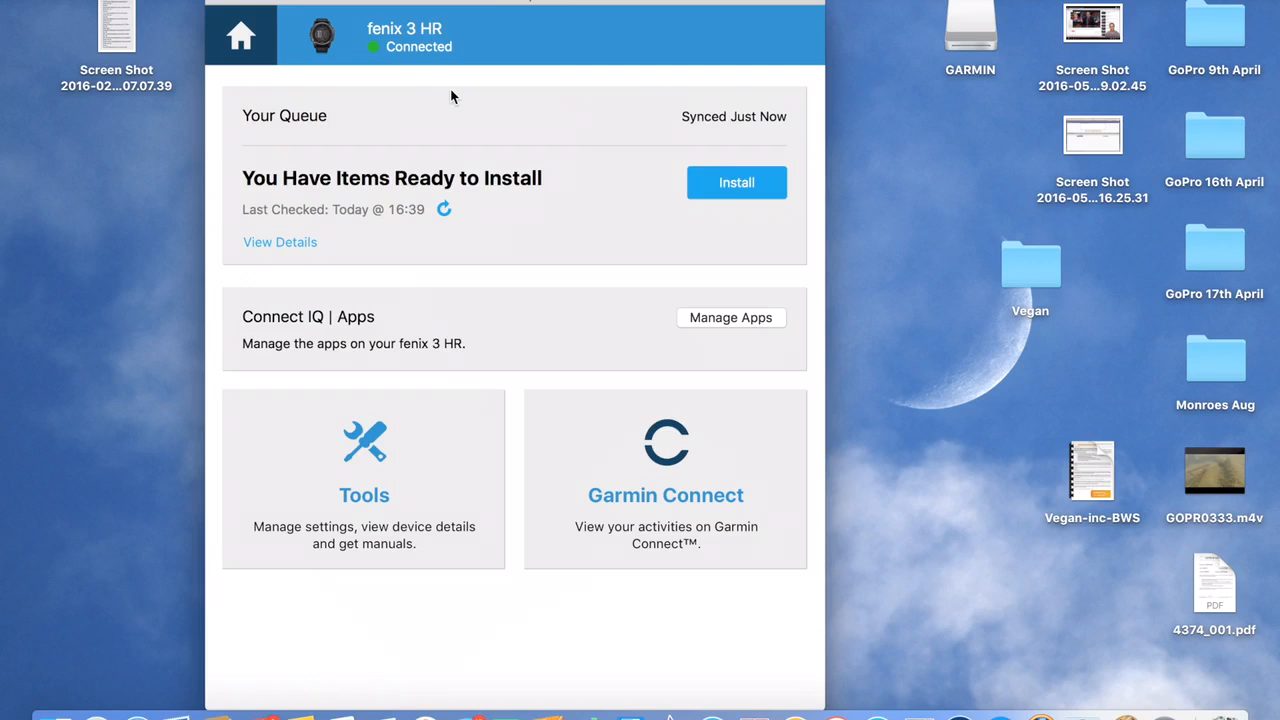
mouse_move(516, 278)
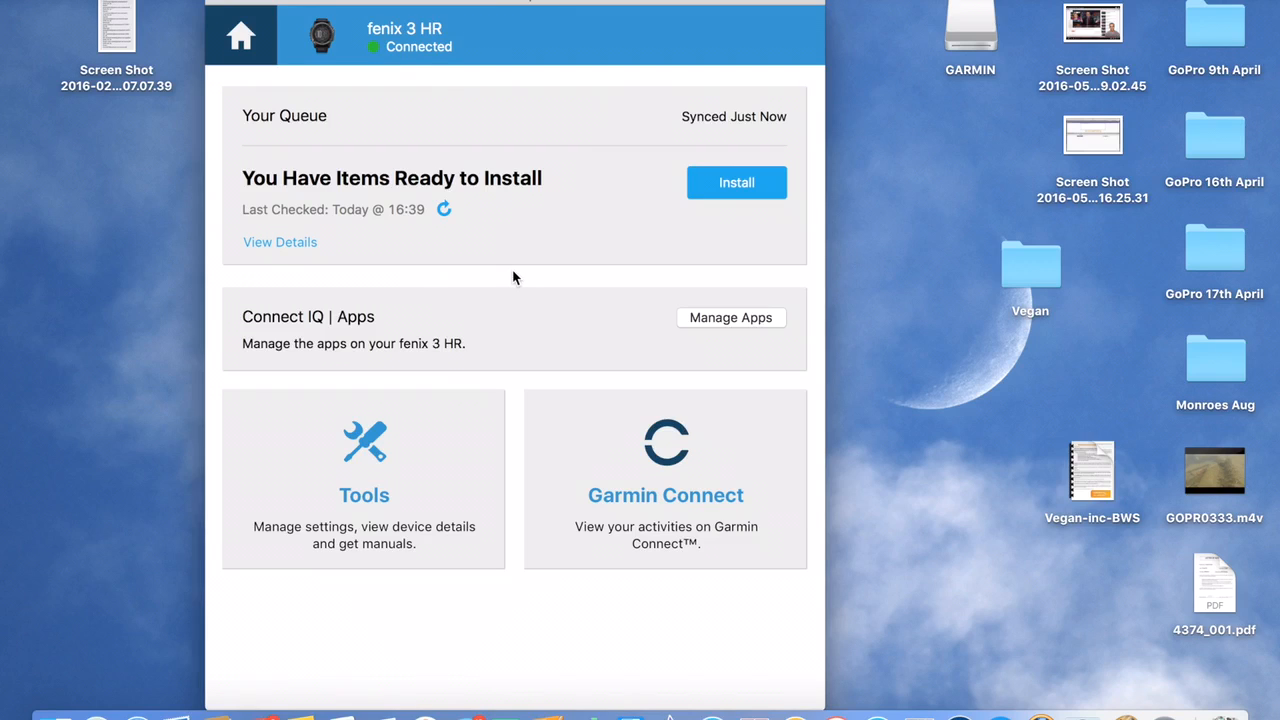